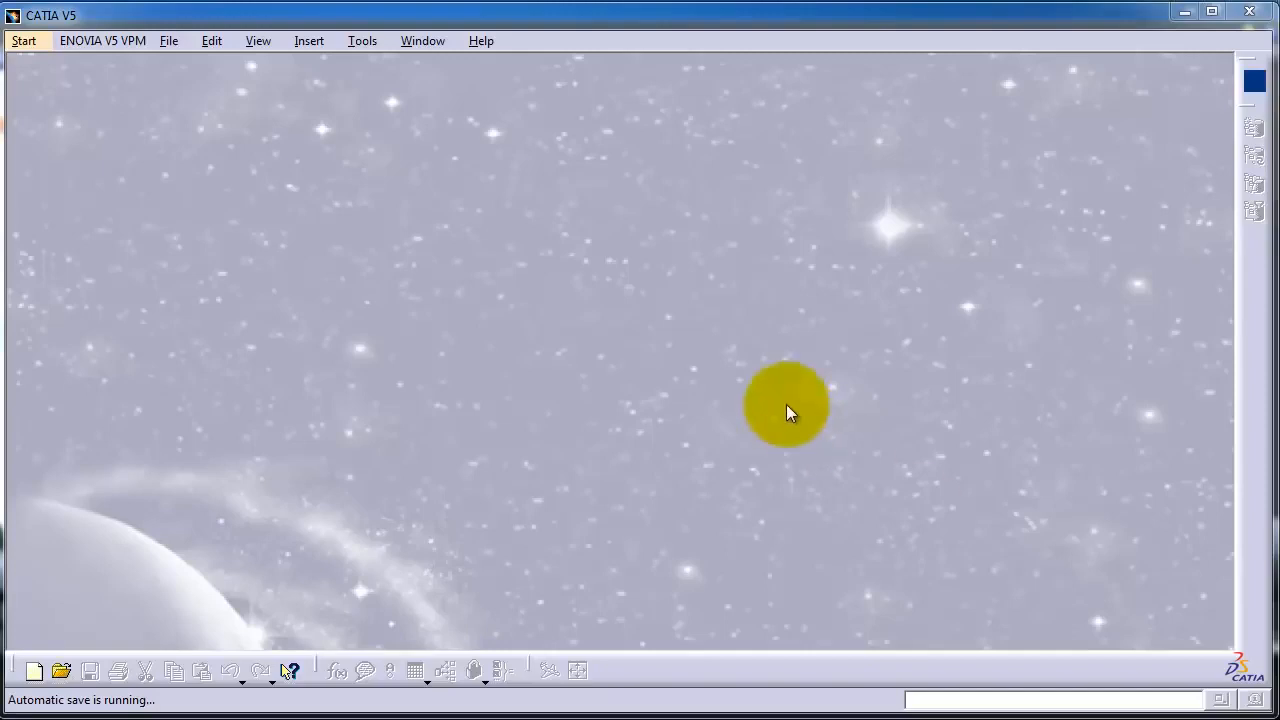
Step: Start the Part Design workbench and create a new part keeping the default name Part1
{"action": "left_click", "coordinate": [23, 40]}
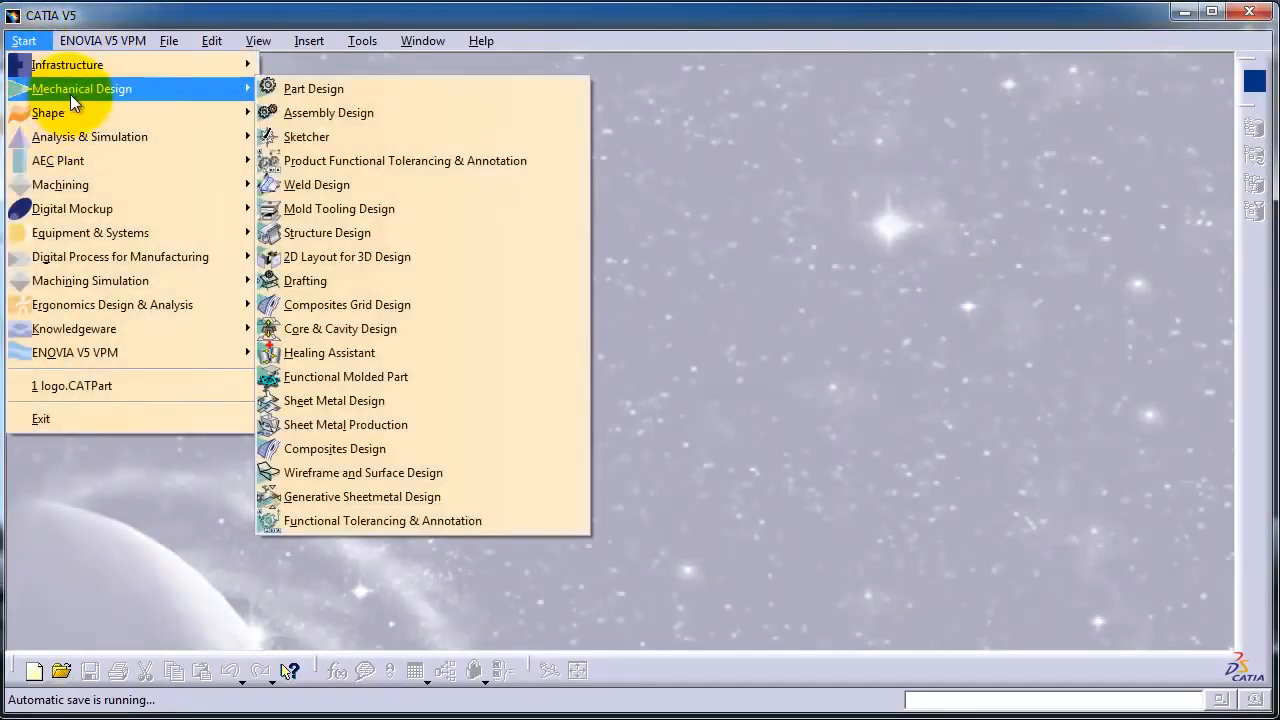
{"action": "left_click", "coordinate": [313, 88]}
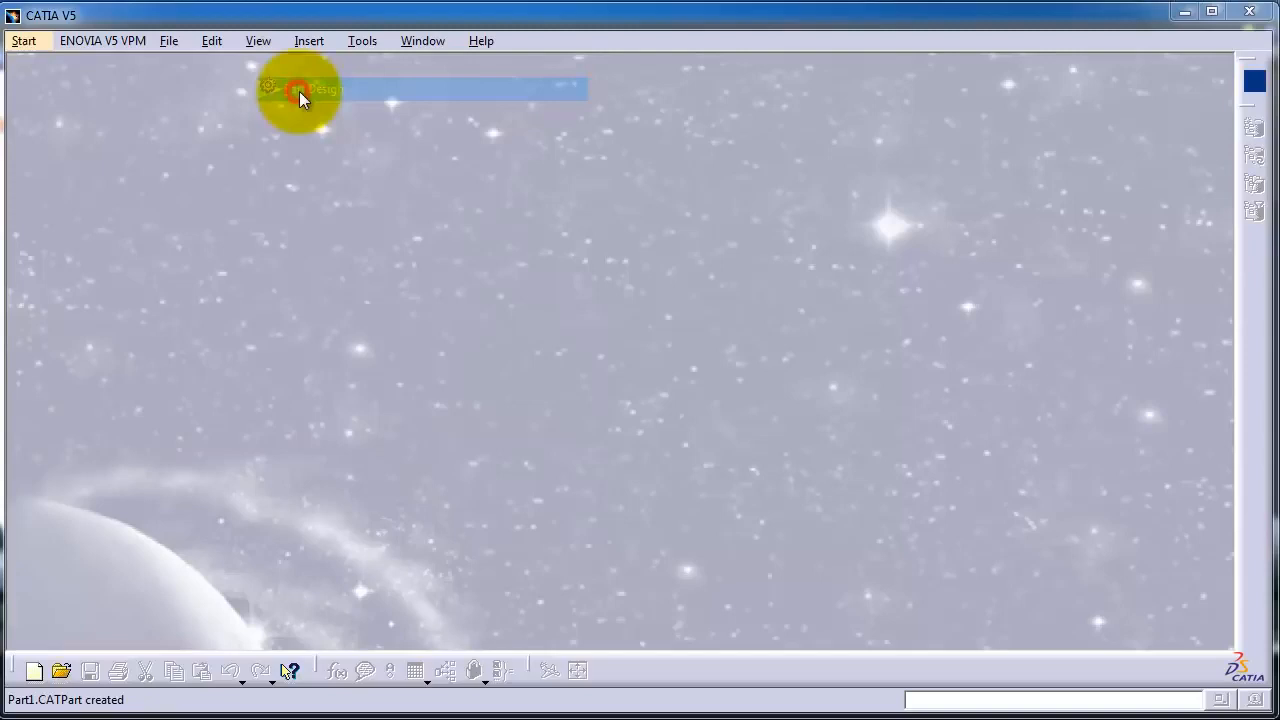
{"action": "left_click", "coordinate": [300, 88]}
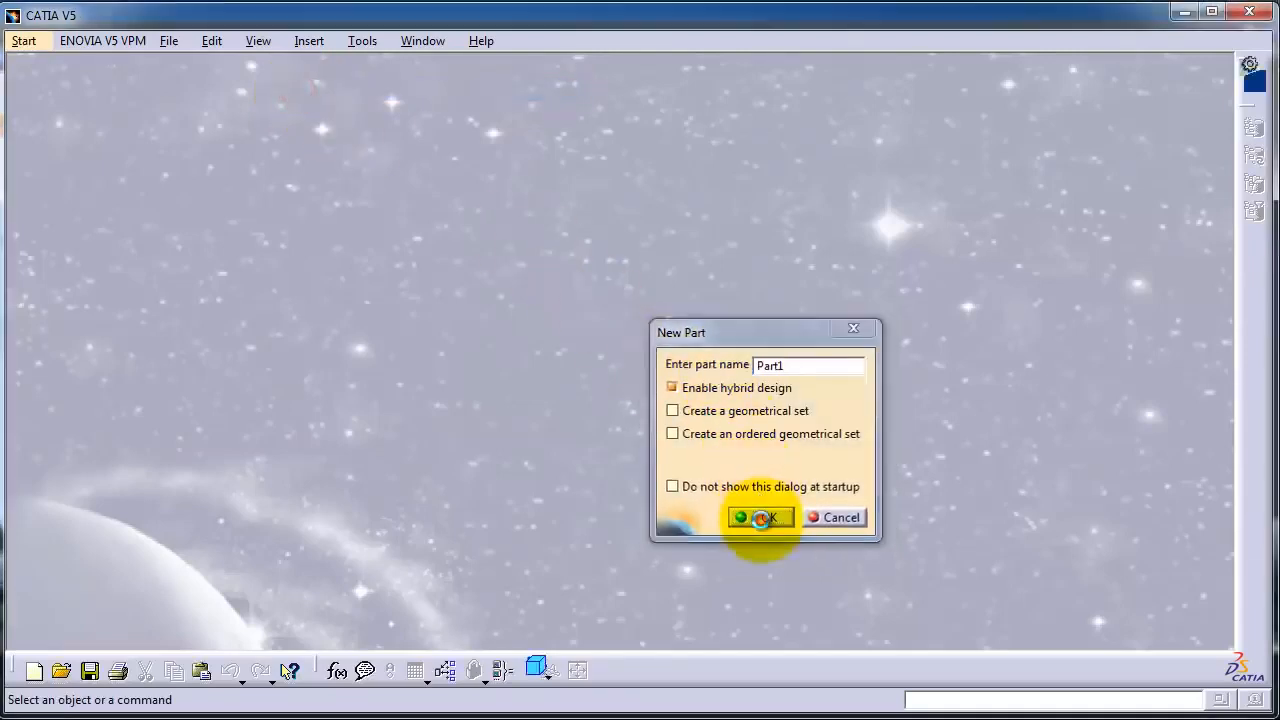
{"action": "left_click", "coordinate": [760, 517]}
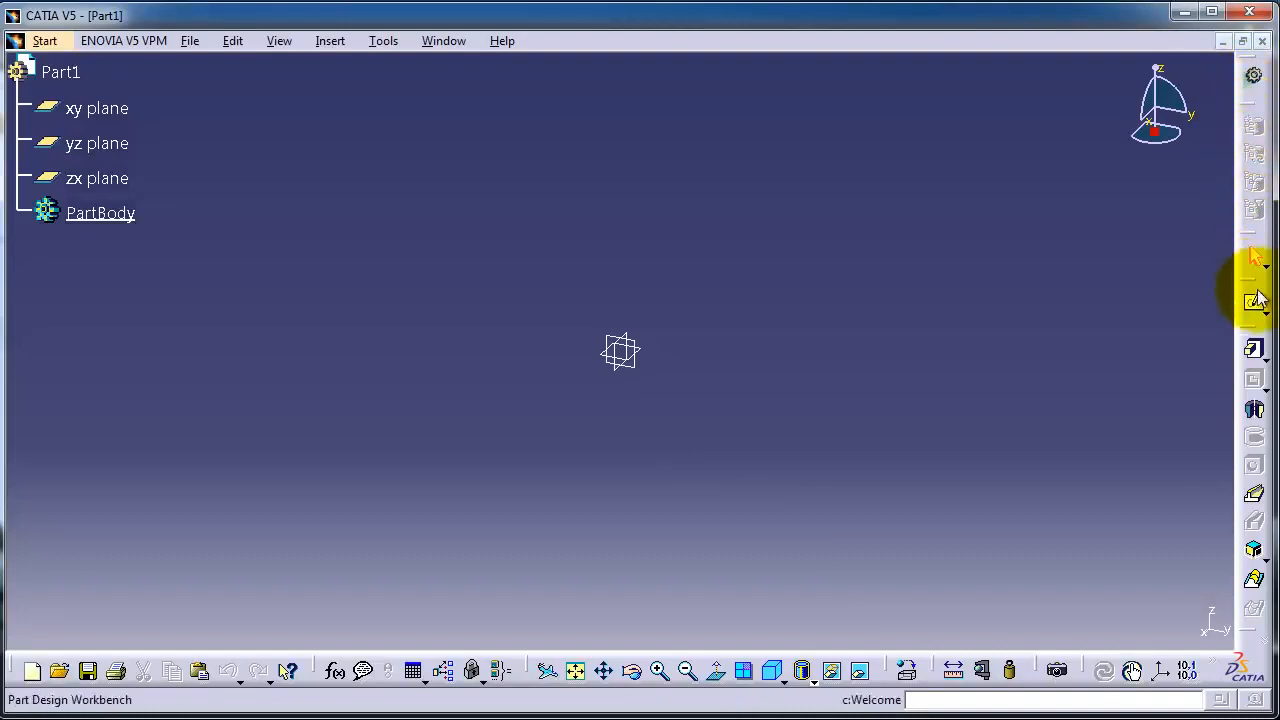
{"action": "mouse_move", "coordinate": [1255, 488]}
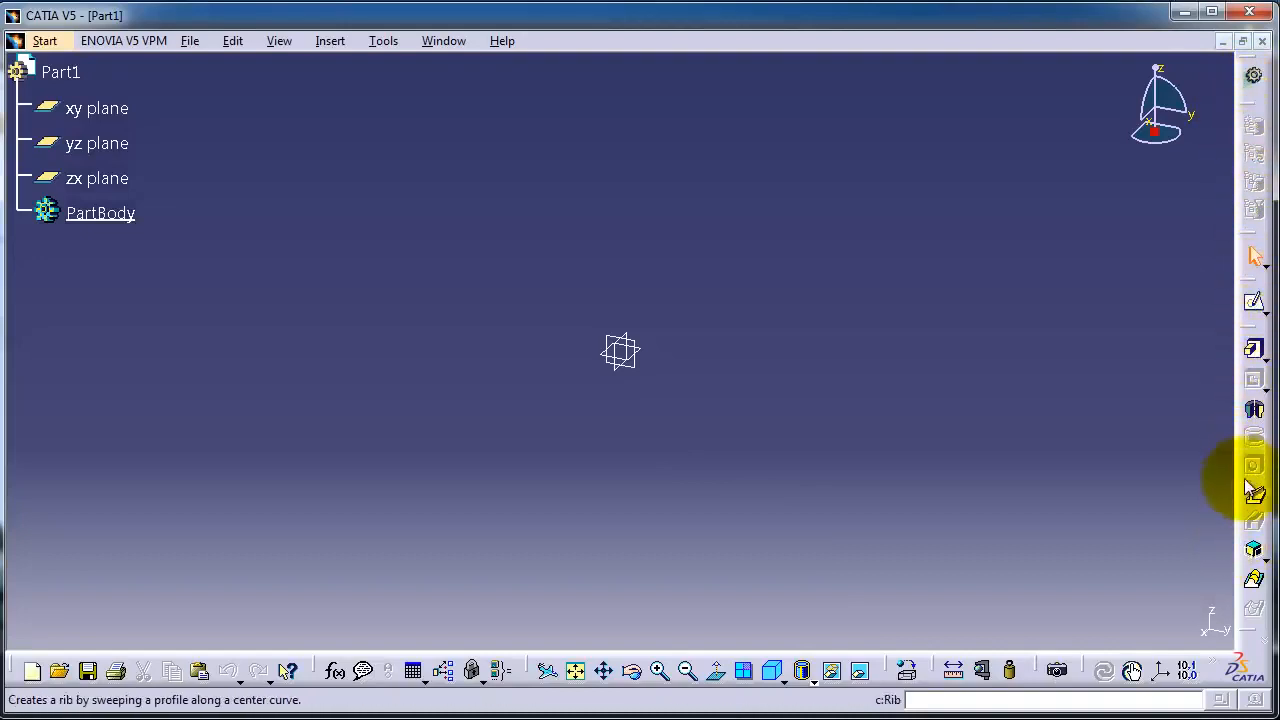
{"action": "mouse_move", "coordinate": [1254, 352]}
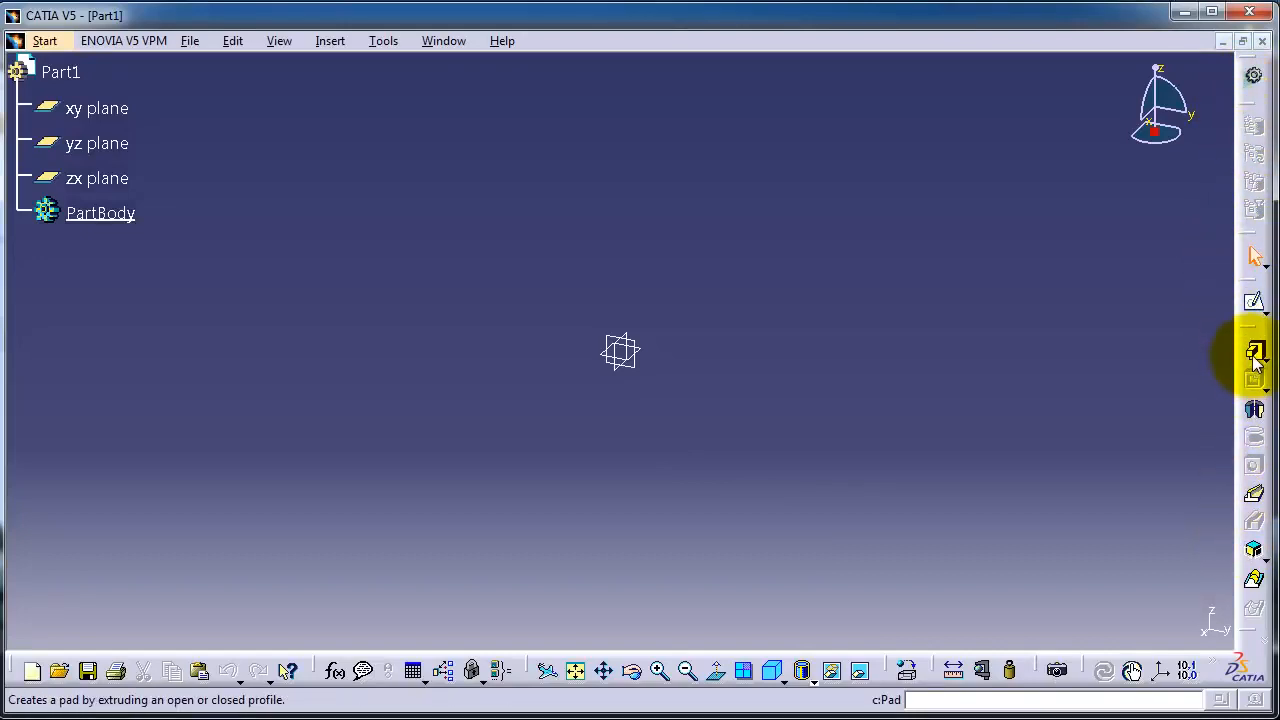
{"action": "mouse_move", "coordinate": [1220, 362]}
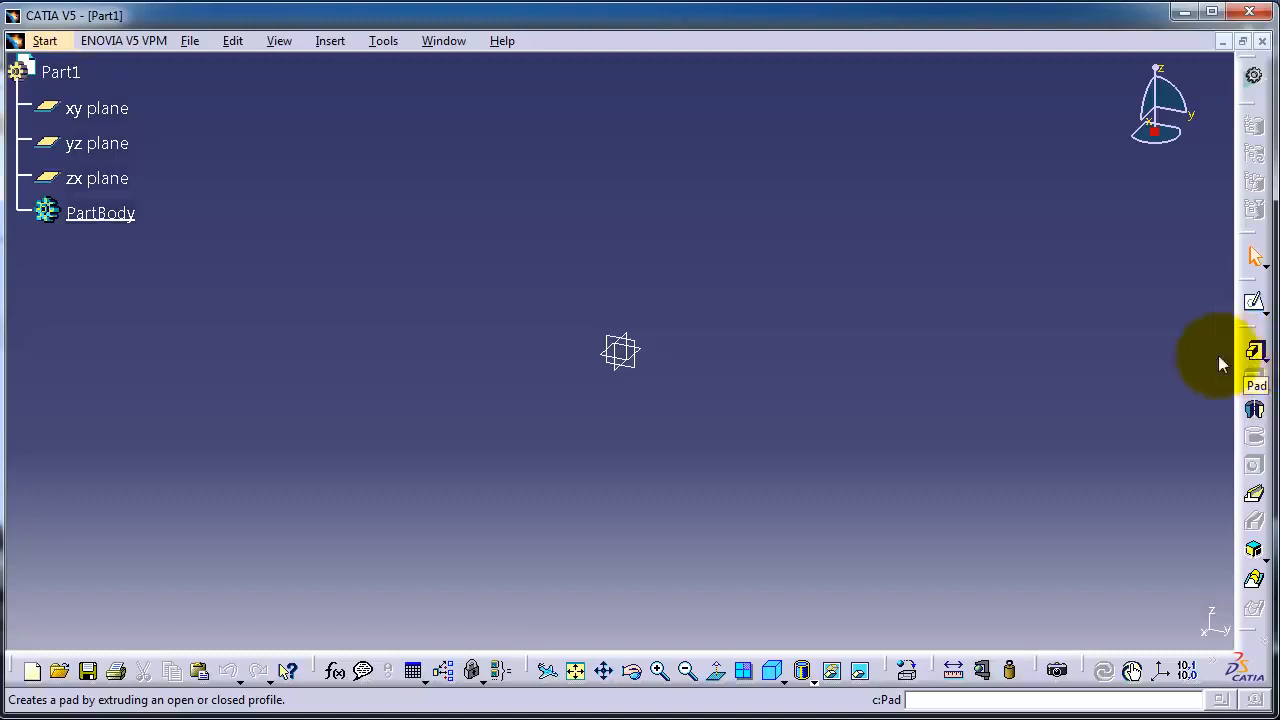
{"action": "mouse_move", "coordinate": [1025, 385]}
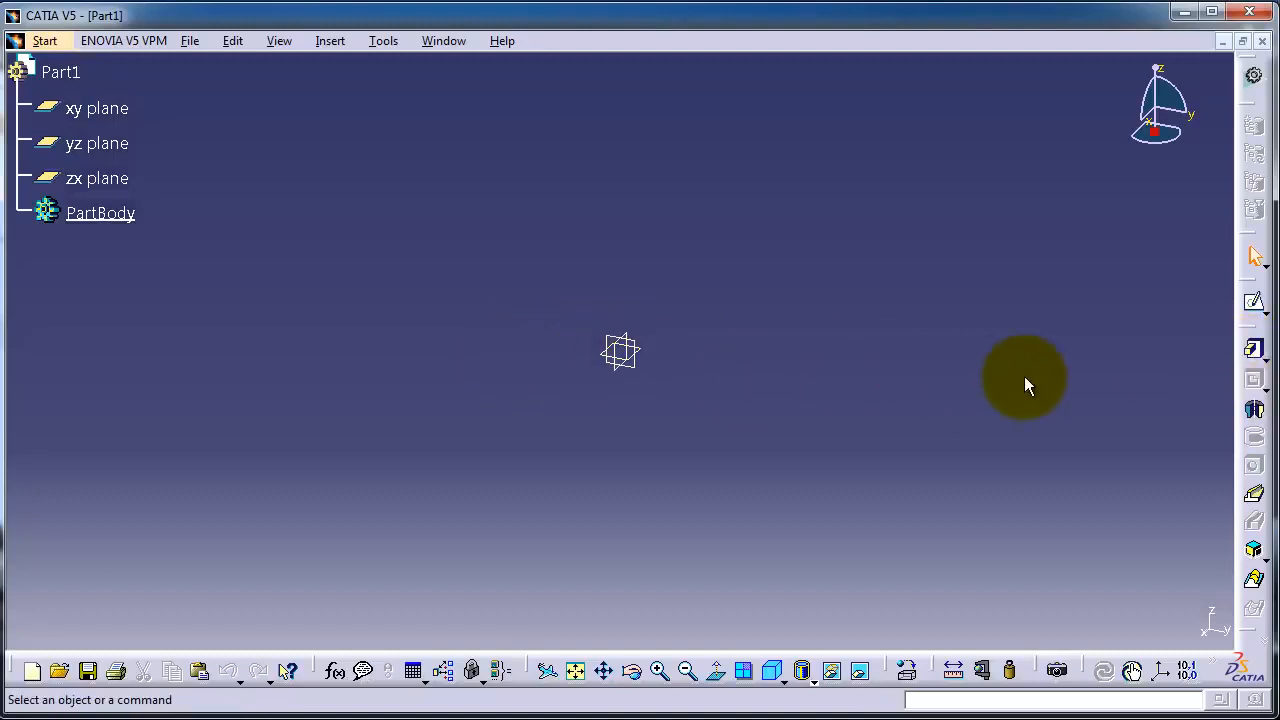
{"action": "mouse_move", "coordinate": [1025, 352]}
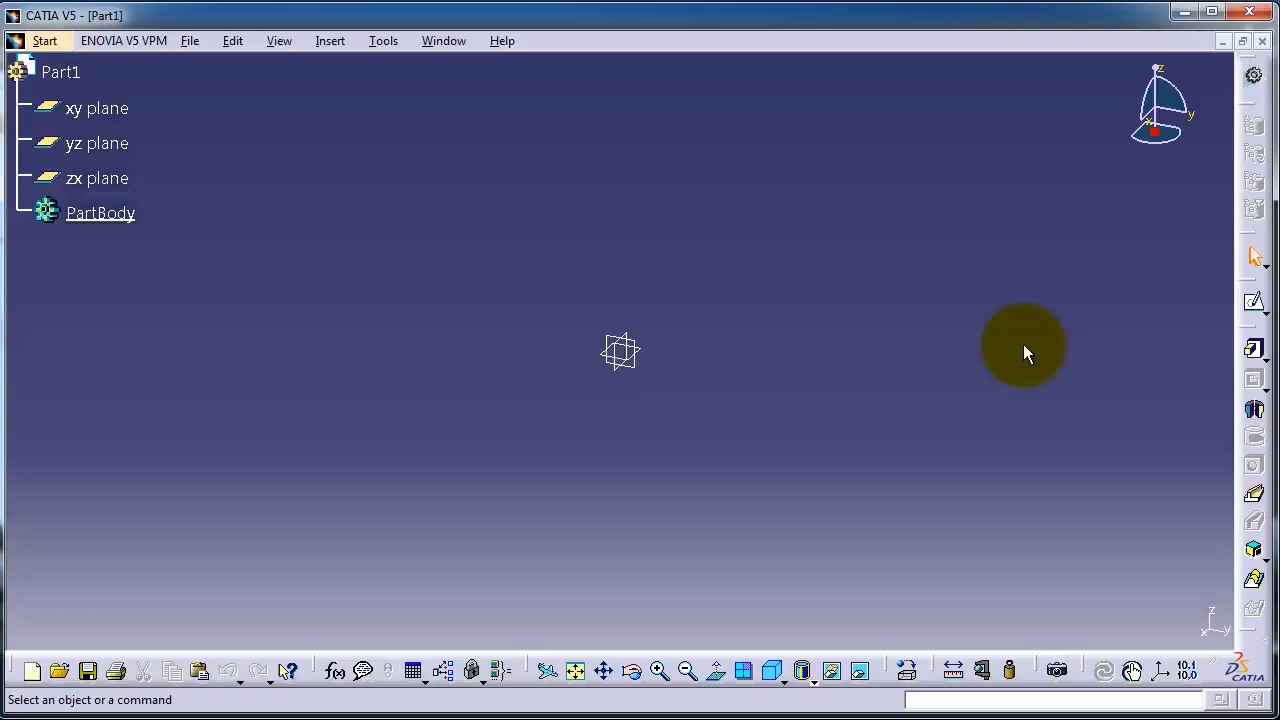
{"action": "mouse_move", "coordinate": [995, 352]}
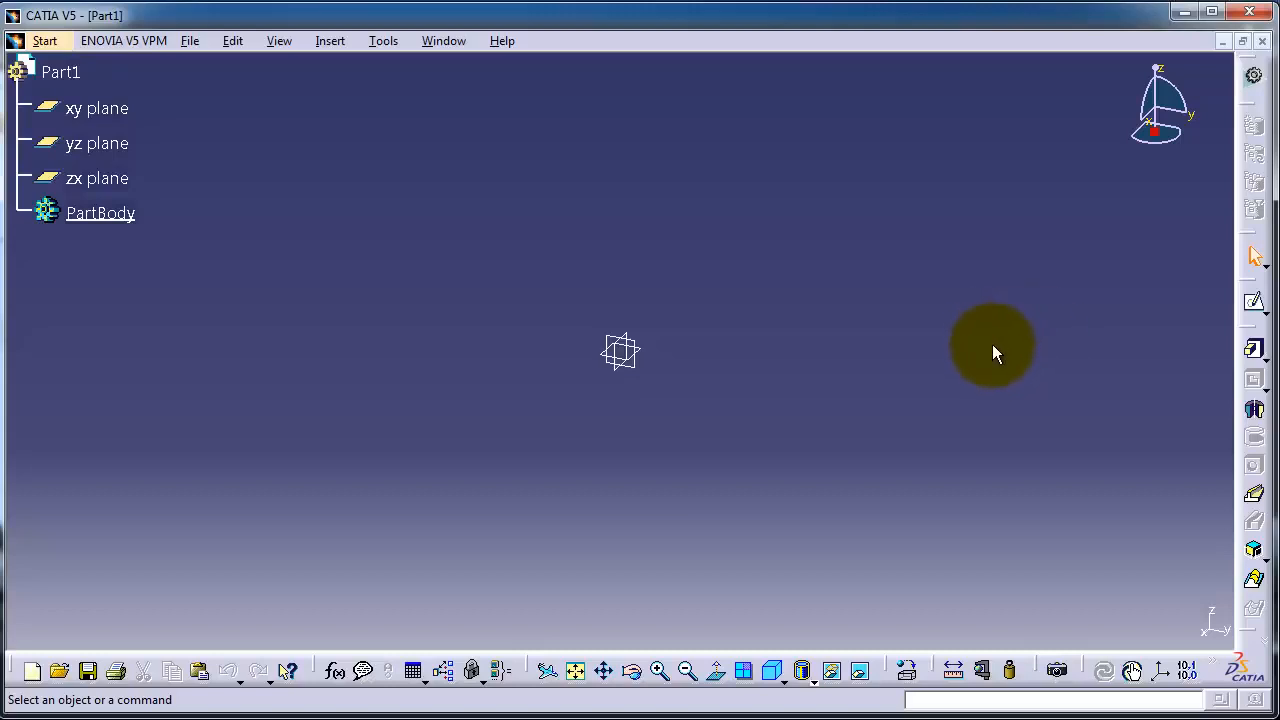
{"action": "left_click", "coordinate": [1254, 303]}
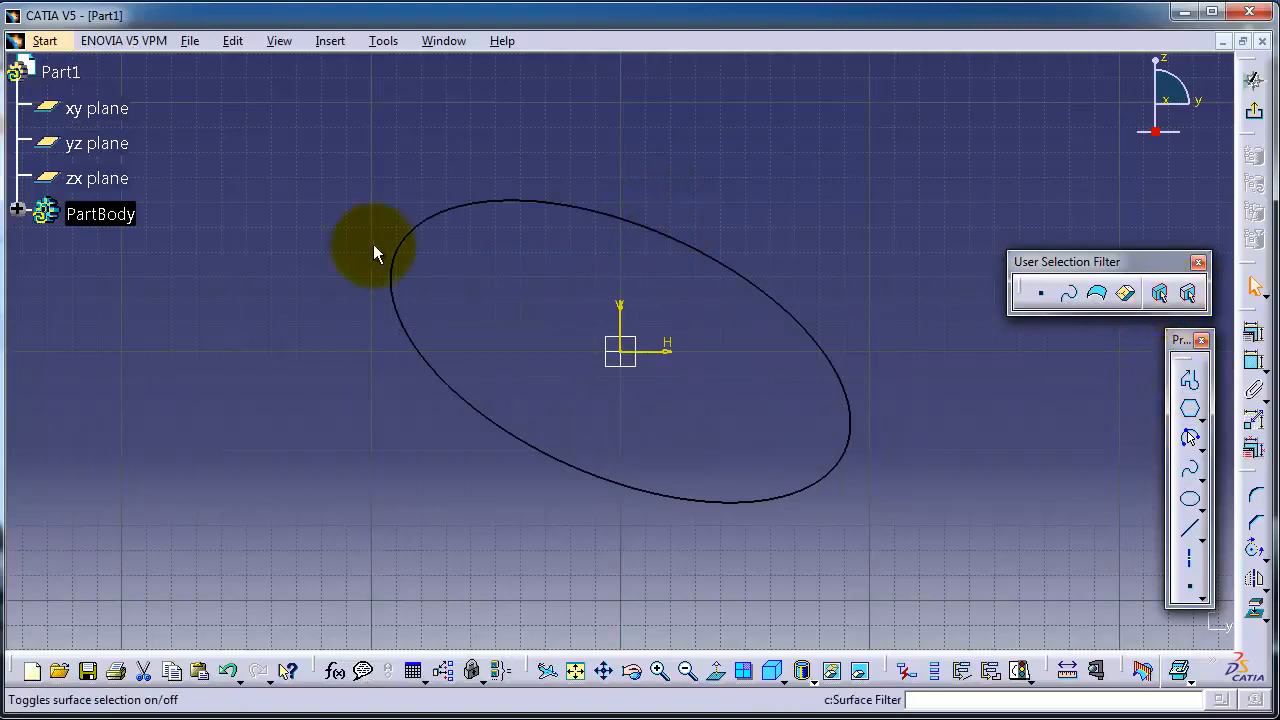
Step: Select the tilted ellipse centred on the origin in the open sketch
{"action": "left_click", "coordinate": [765, 402]}
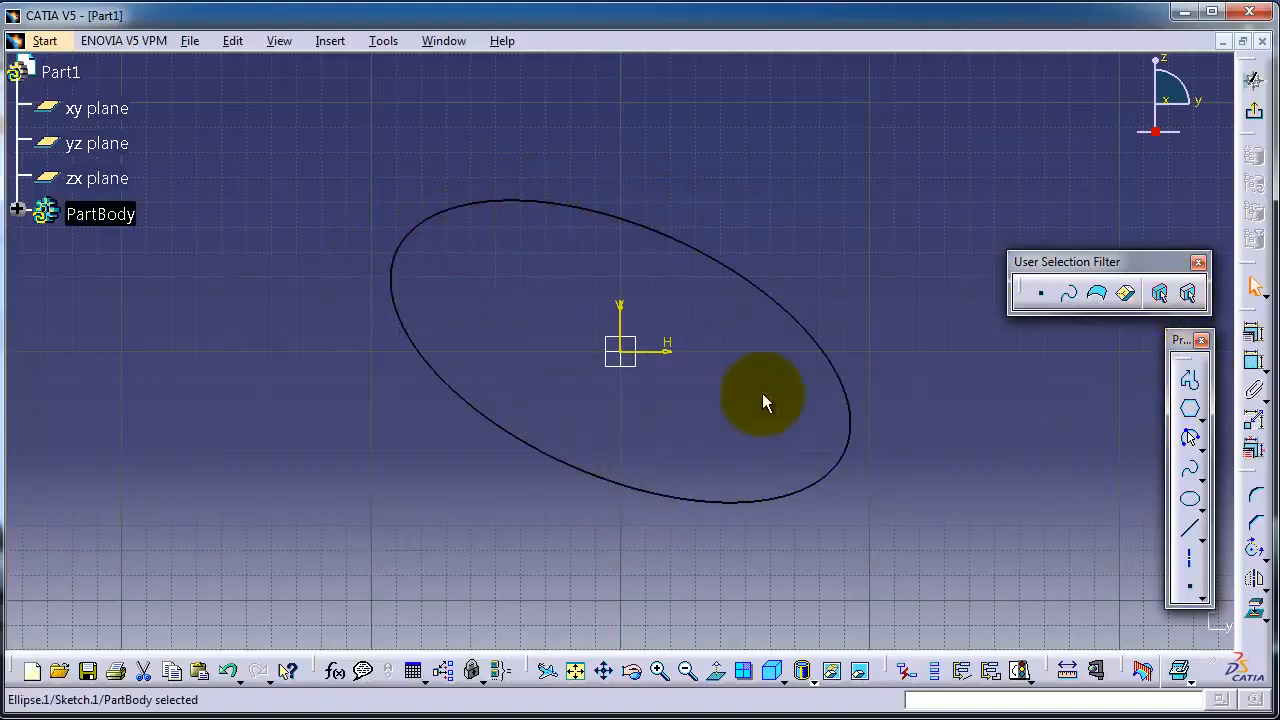
{"action": "mouse_move", "coordinate": [1258, 400]}
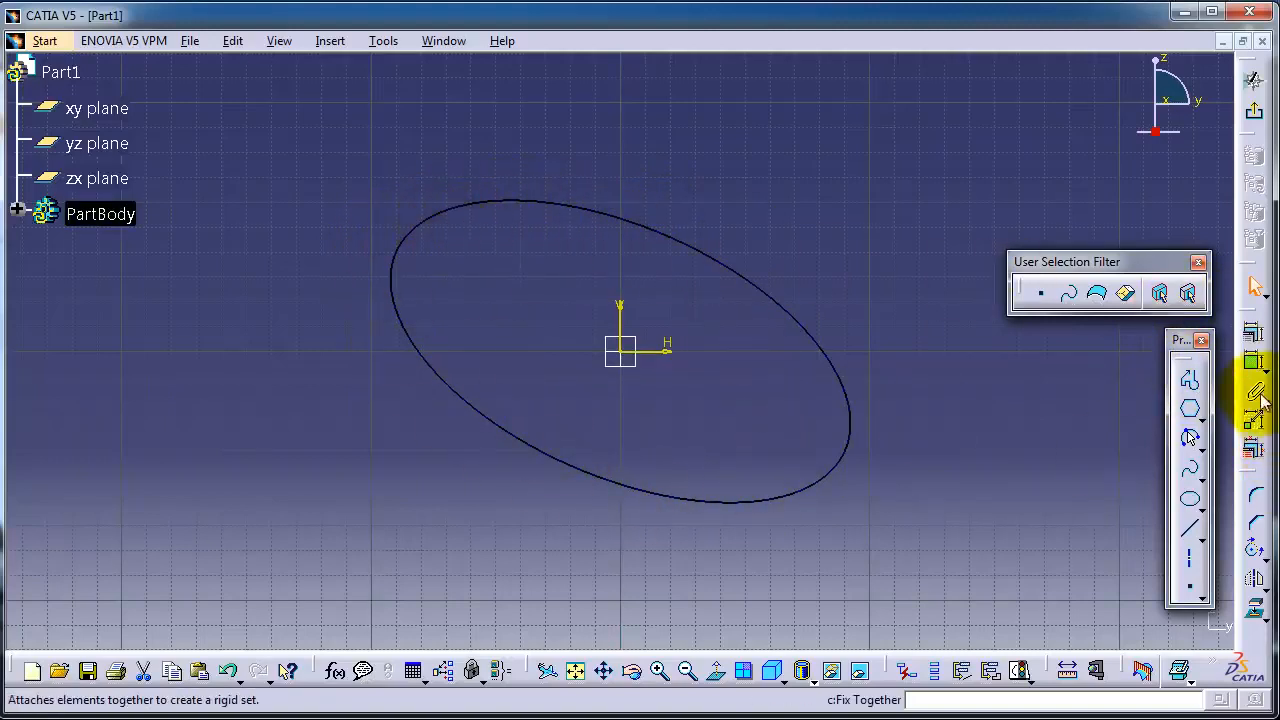
{"action": "mouse_move", "coordinate": [1253, 145]}
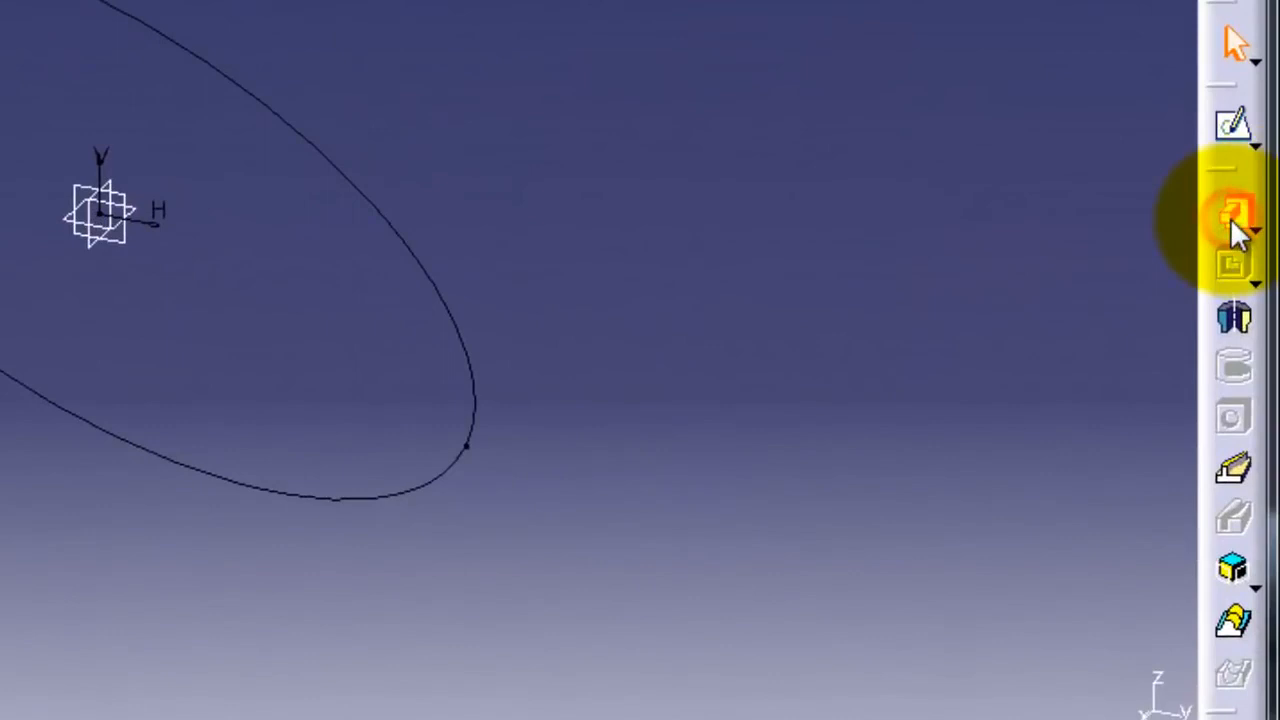
Step: Extrude the ellipse sketch into Pad.1 with a length of 50 mm
{"action": "left_click", "coordinate": [1232, 213]}
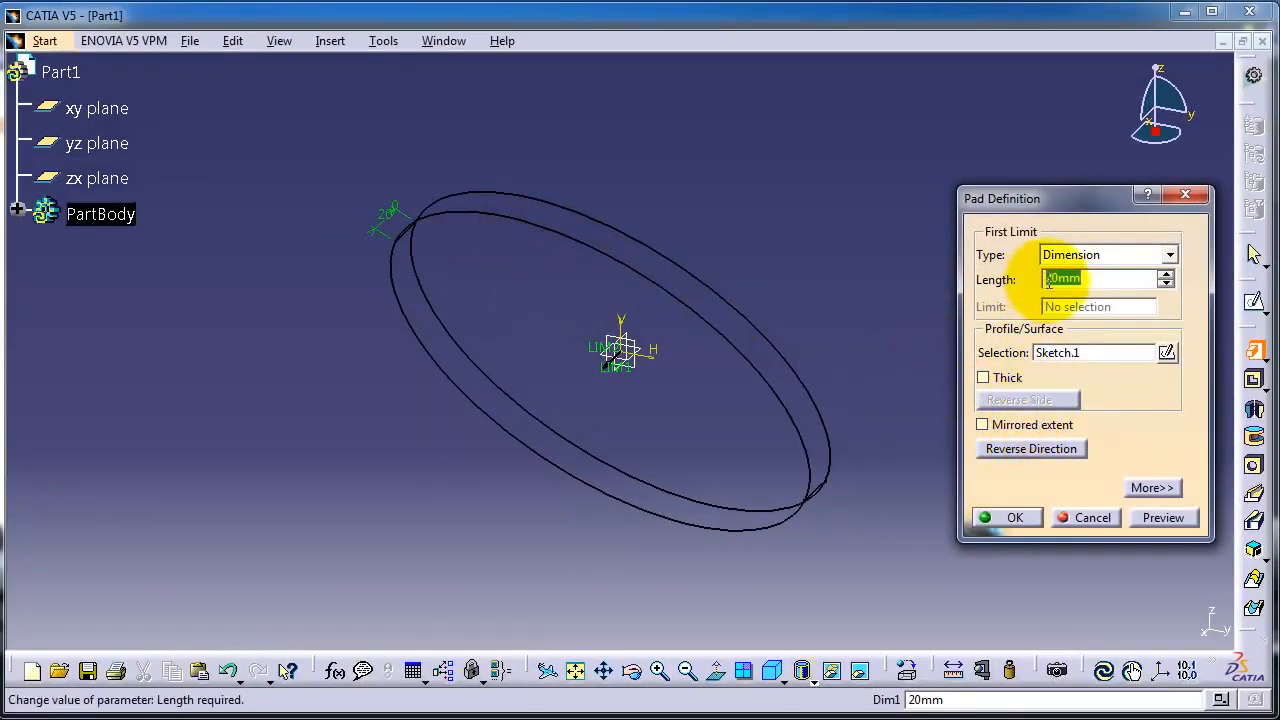
{"action": "left_click", "coordinate": [1166, 274]}
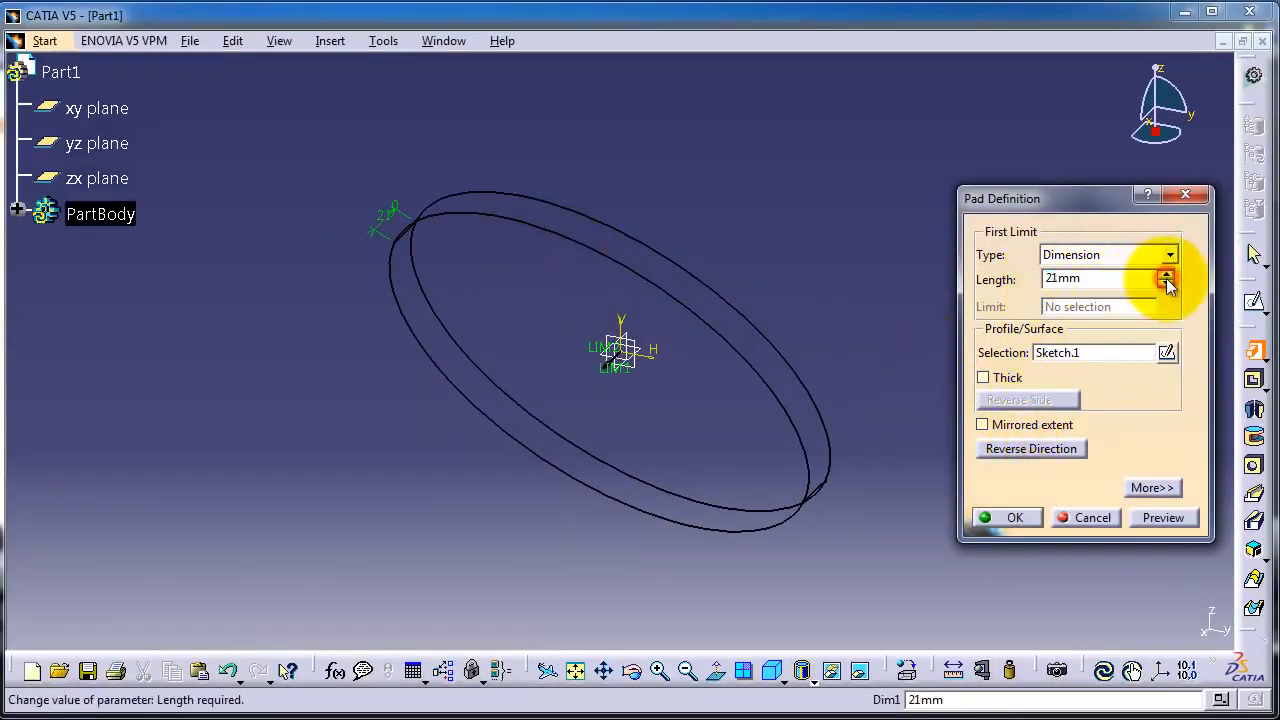
{"action": "left_click", "coordinate": [1165, 273]}
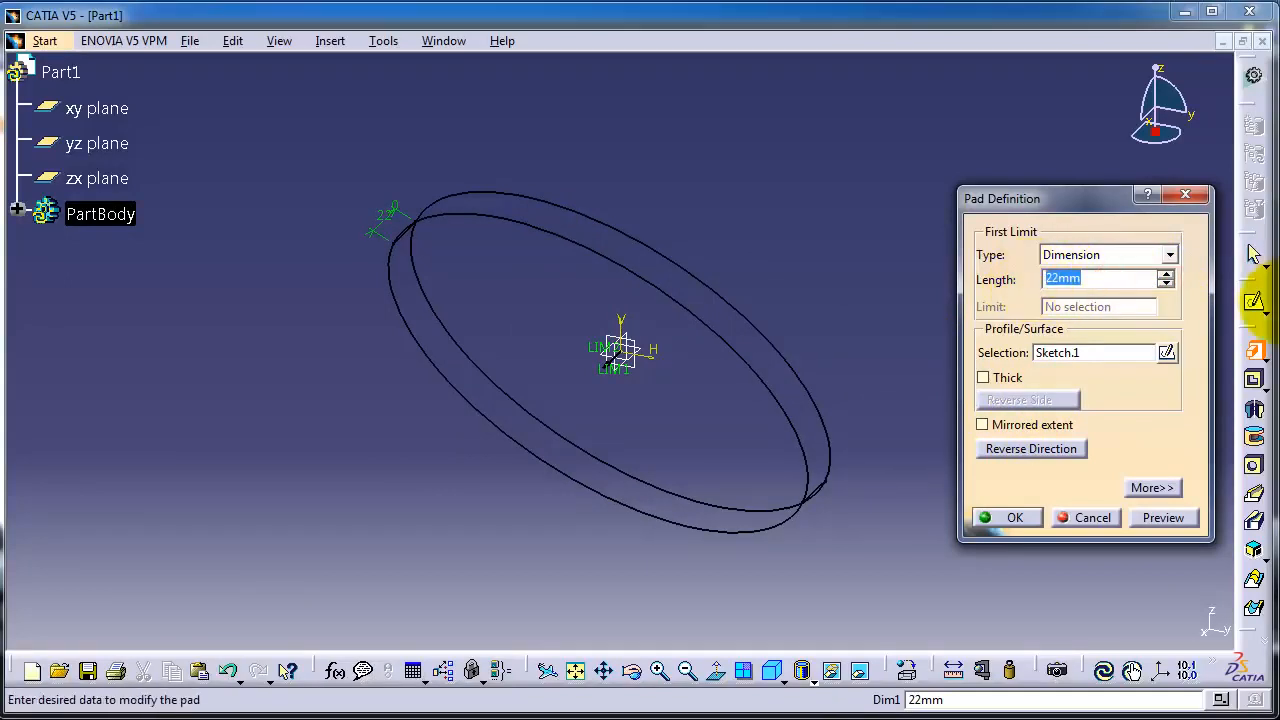
{"action": "type", "text": "50"}
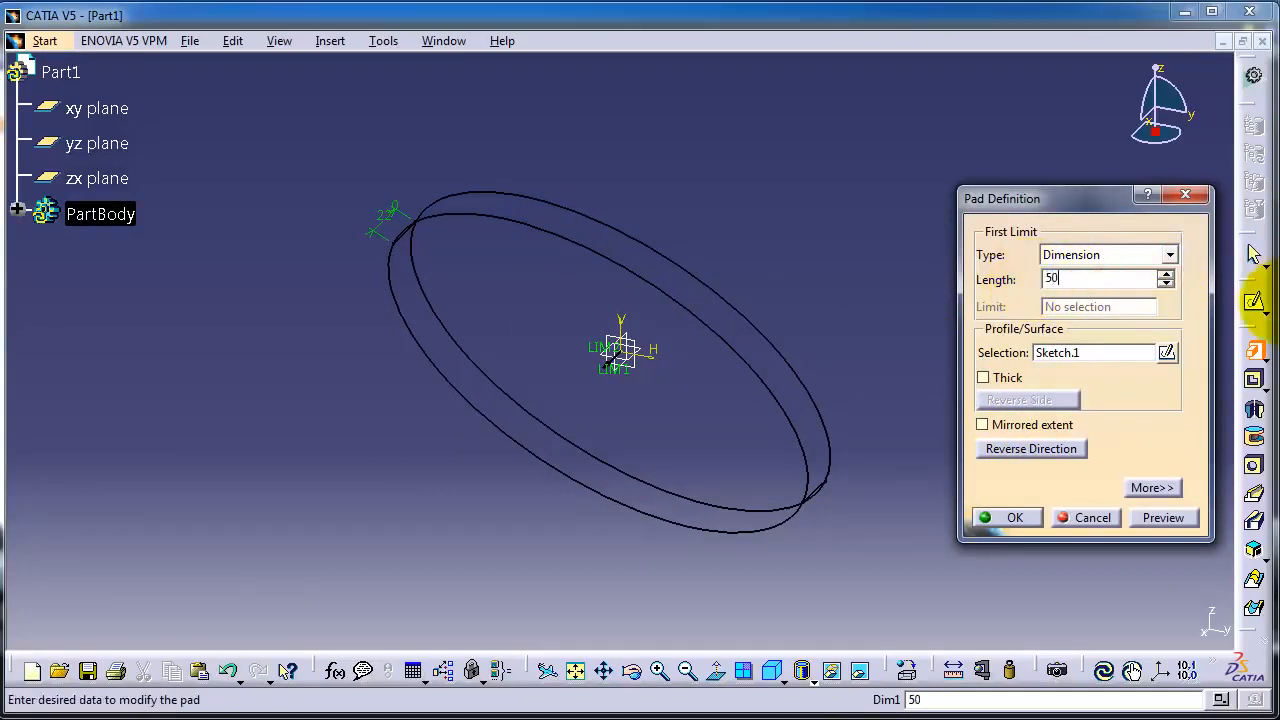
{"action": "left_click", "coordinate": [1014, 517]}
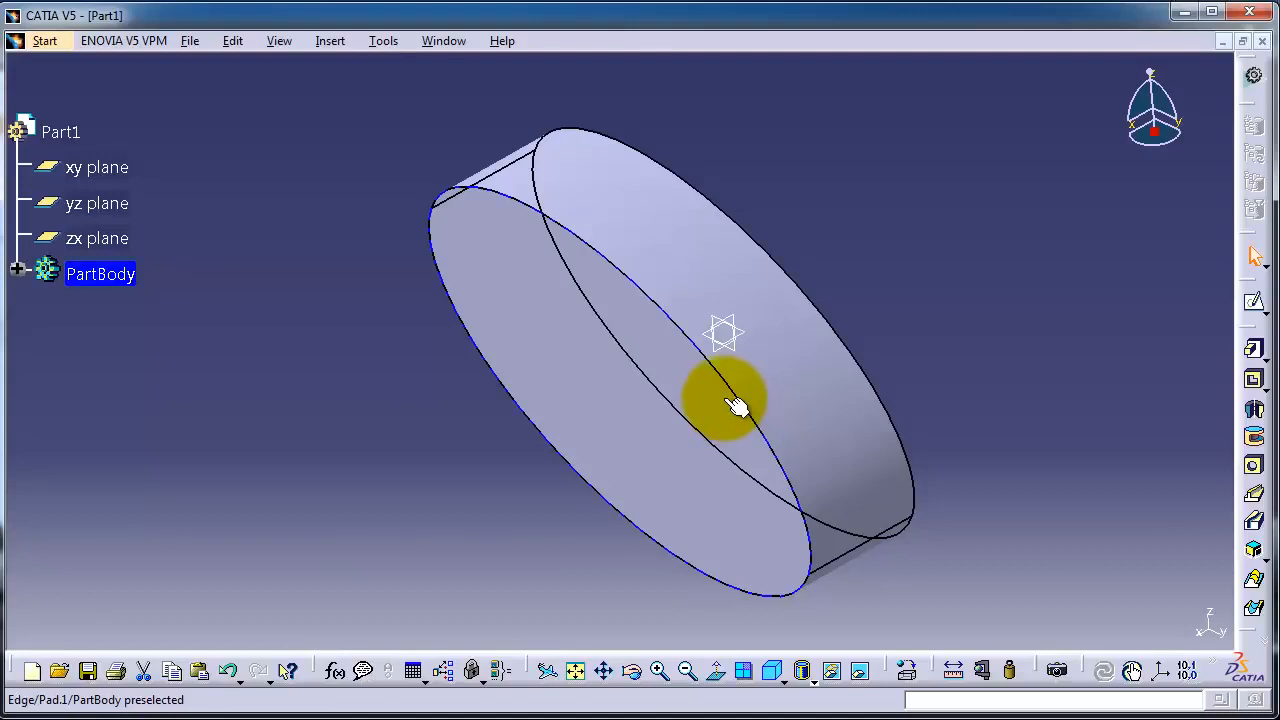
Step: Expand PartBody in the tree and reopen Pad.1's definition showing its 50 mm length
{"action": "left_click", "coordinate": [735, 405]}
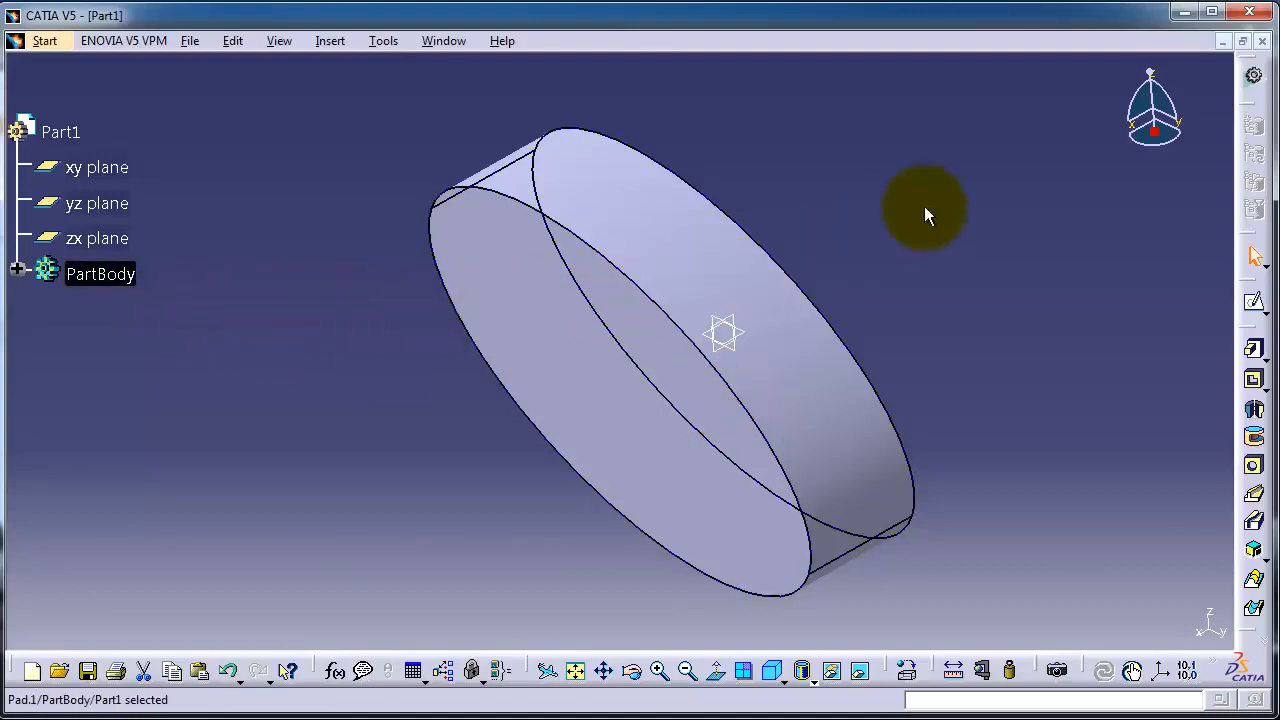
{"action": "mouse_move", "coordinate": [100, 290]}
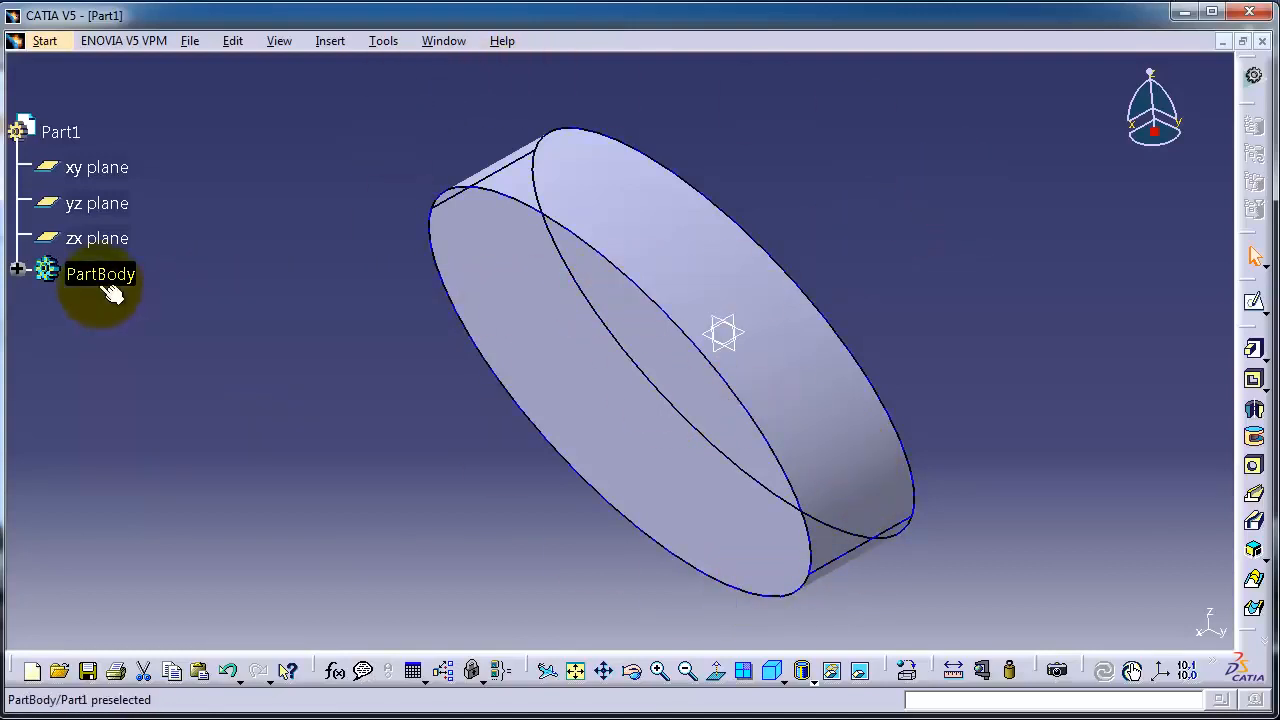
{"action": "left_click", "coordinate": [17, 273]}
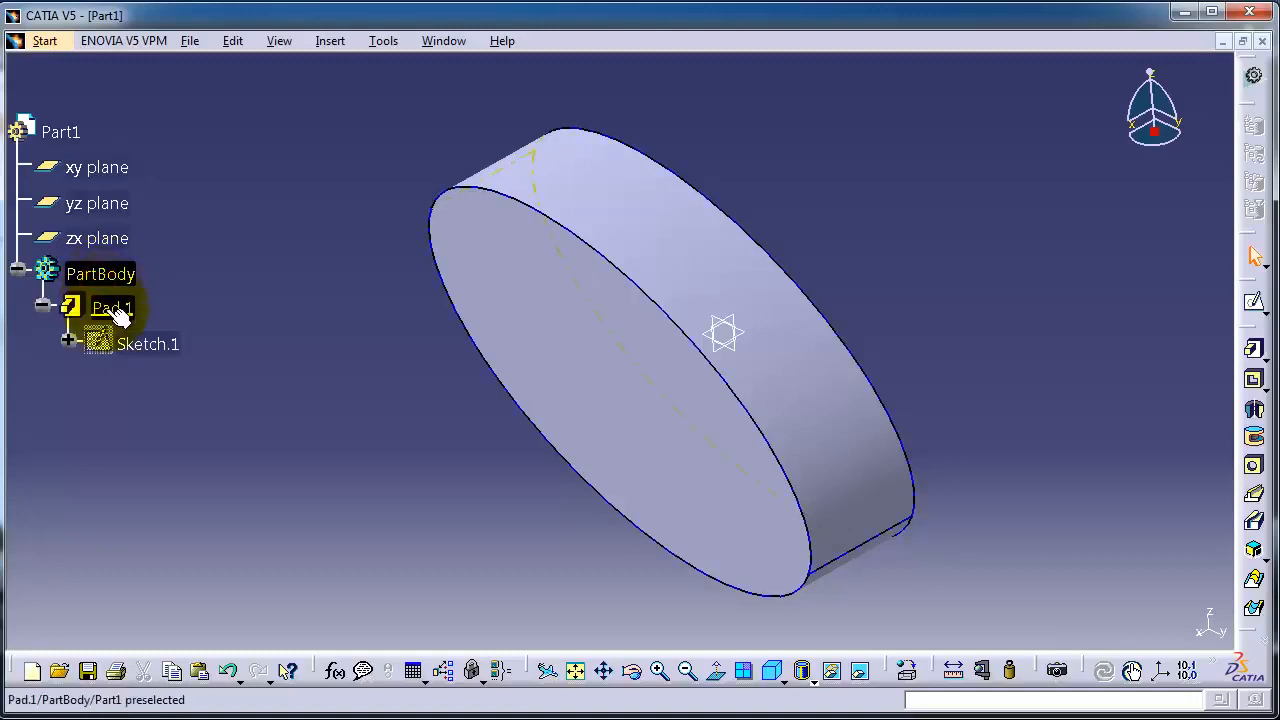
{"action": "double_click", "coordinate": [112, 307]}
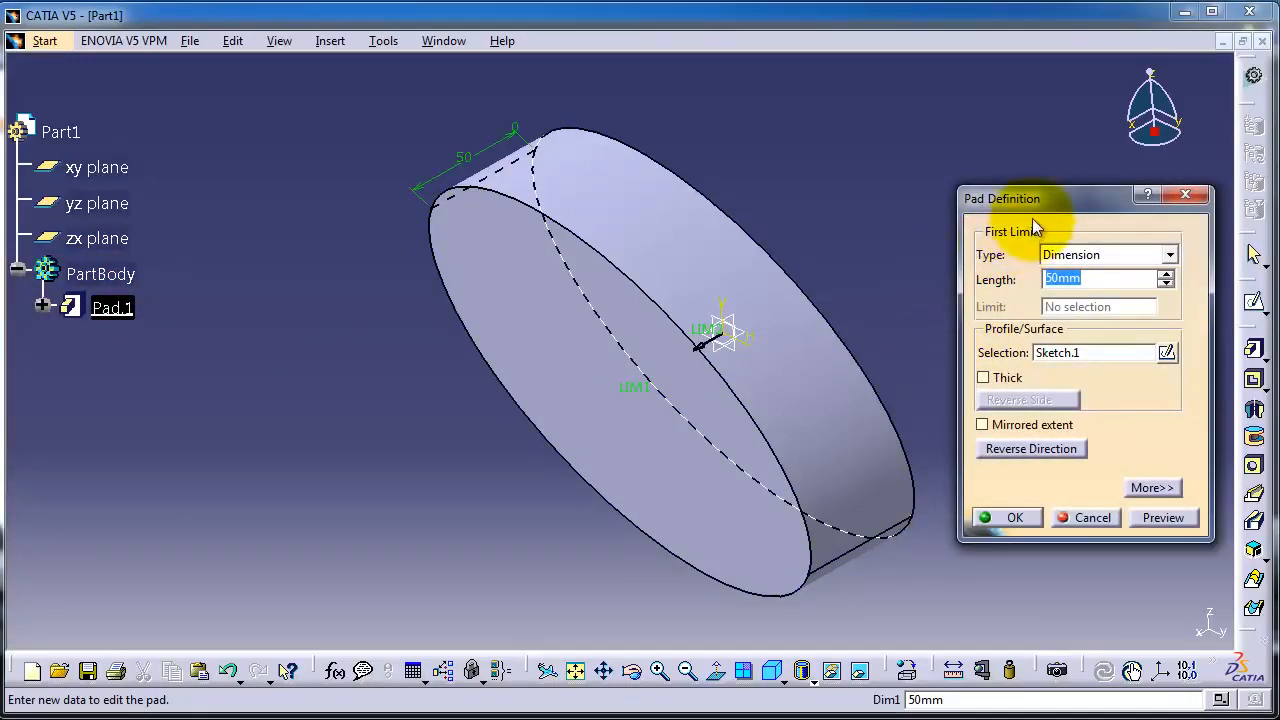
{"action": "mouse_move", "coordinate": [1031, 448]}
{"action": "type", "text": "60"}
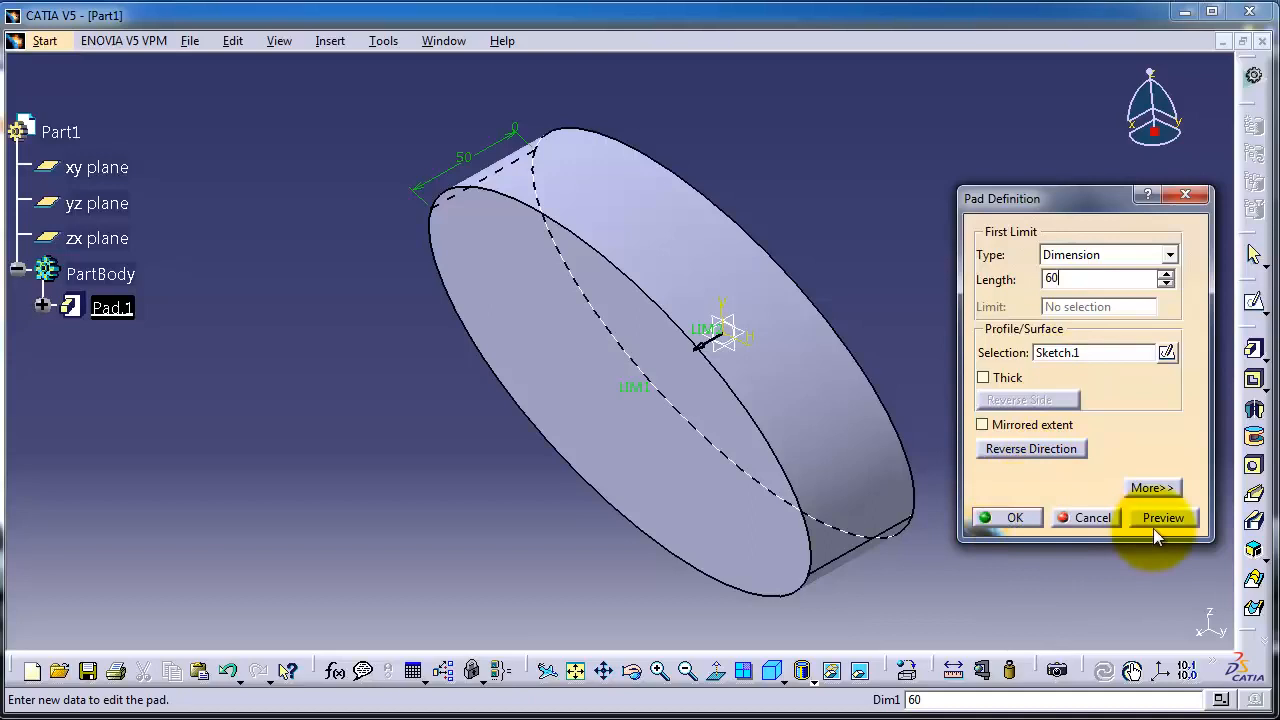
Step: Preview Pad.1 at 60 mm and confirm the thicker elliptical solid
{"action": "left_click", "coordinate": [1162, 517]}
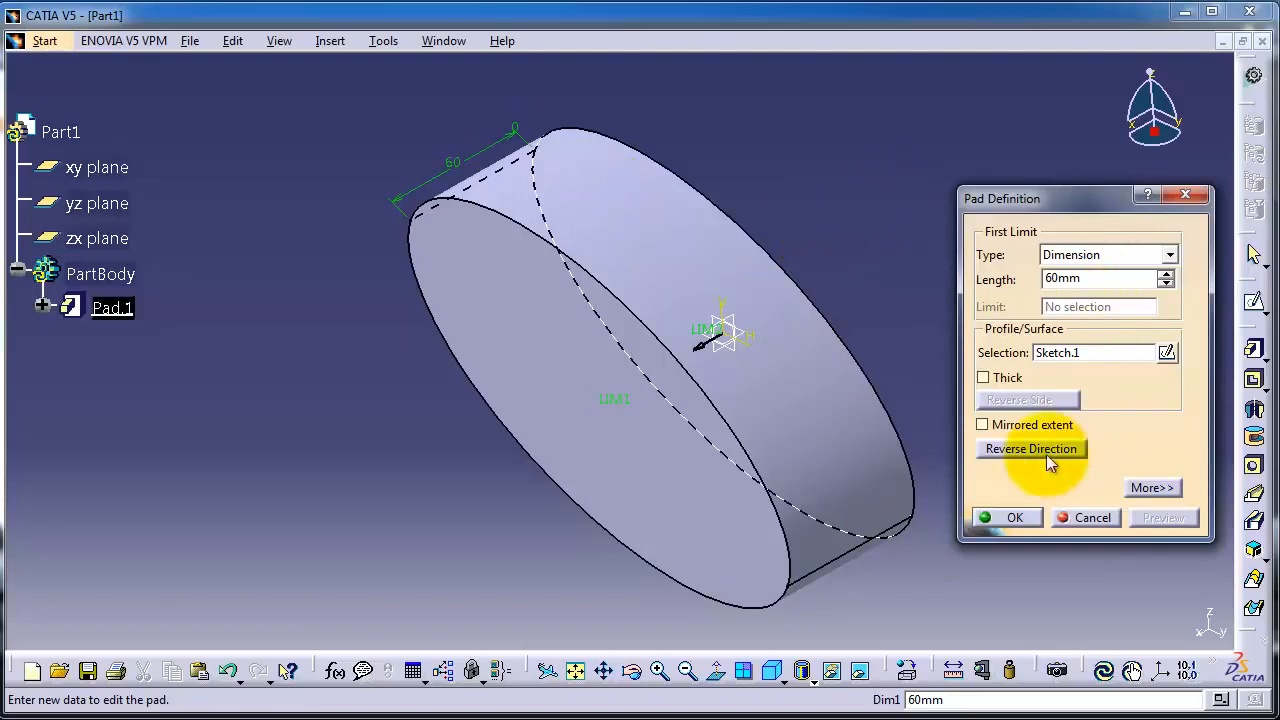
{"action": "mouse_move", "coordinate": [920, 538]}
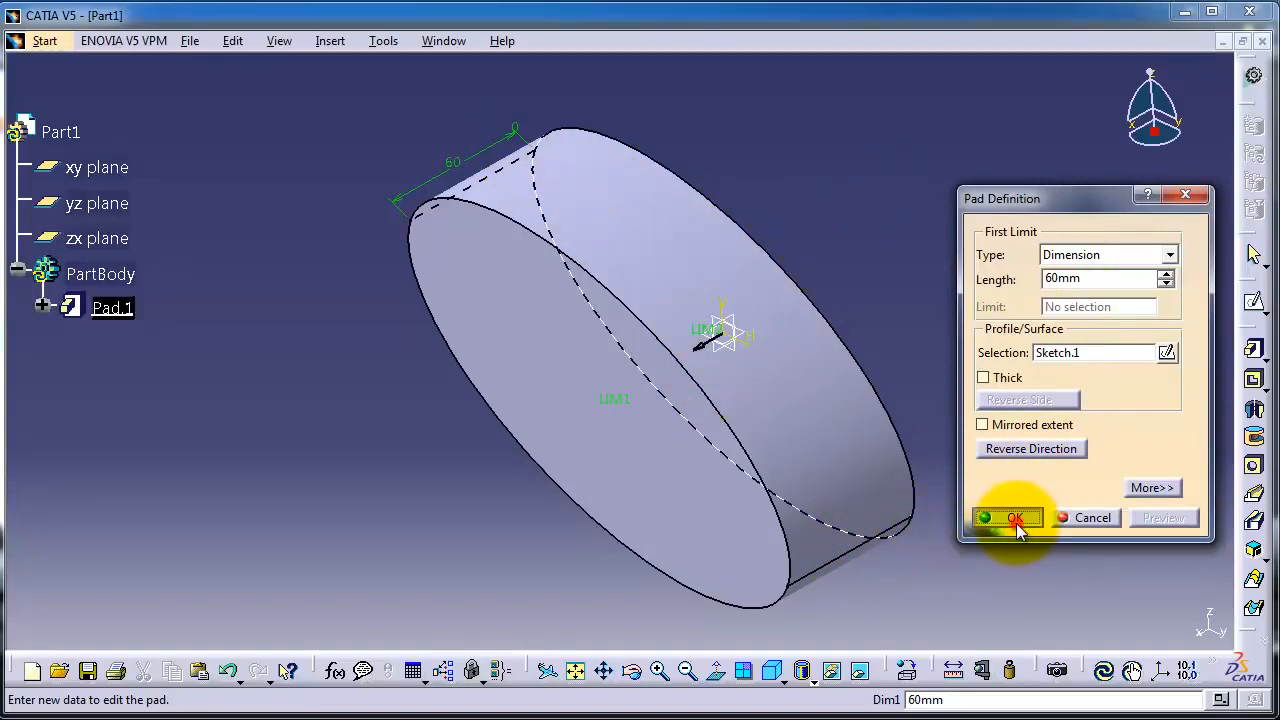
{"action": "left_click", "coordinate": [1014, 517]}
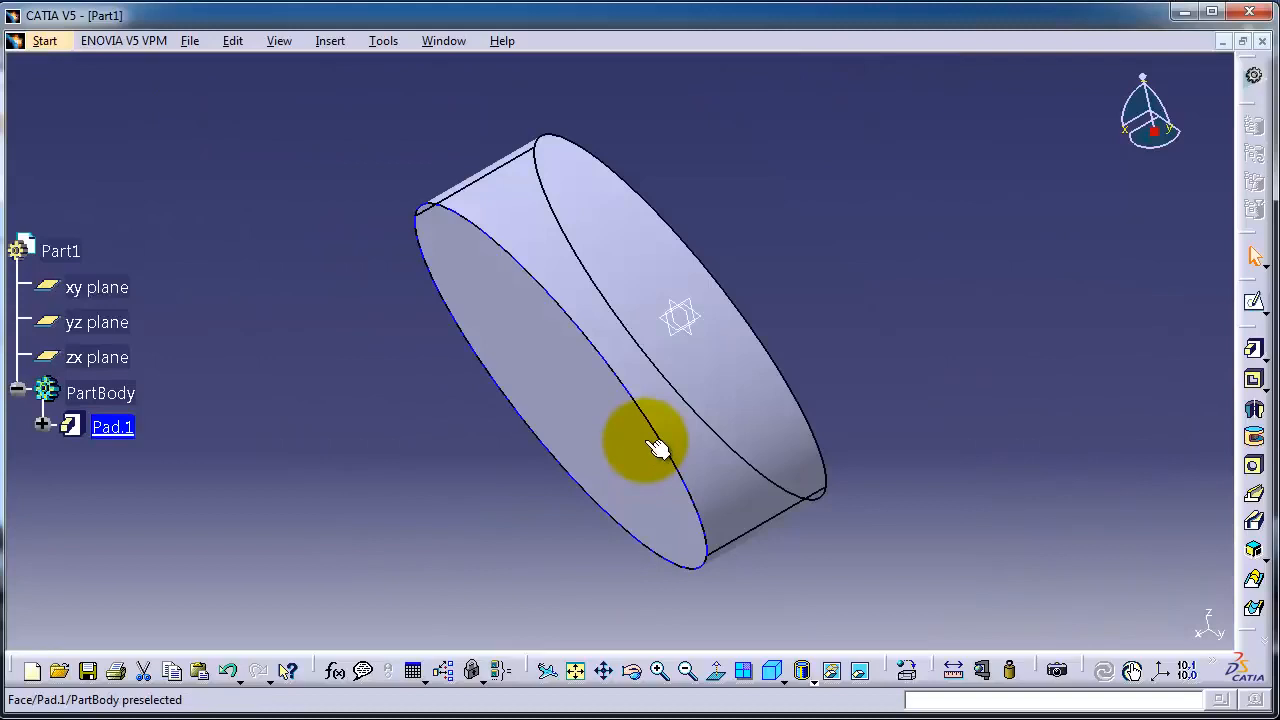
{"action": "mouse_move", "coordinate": [540, 275]}
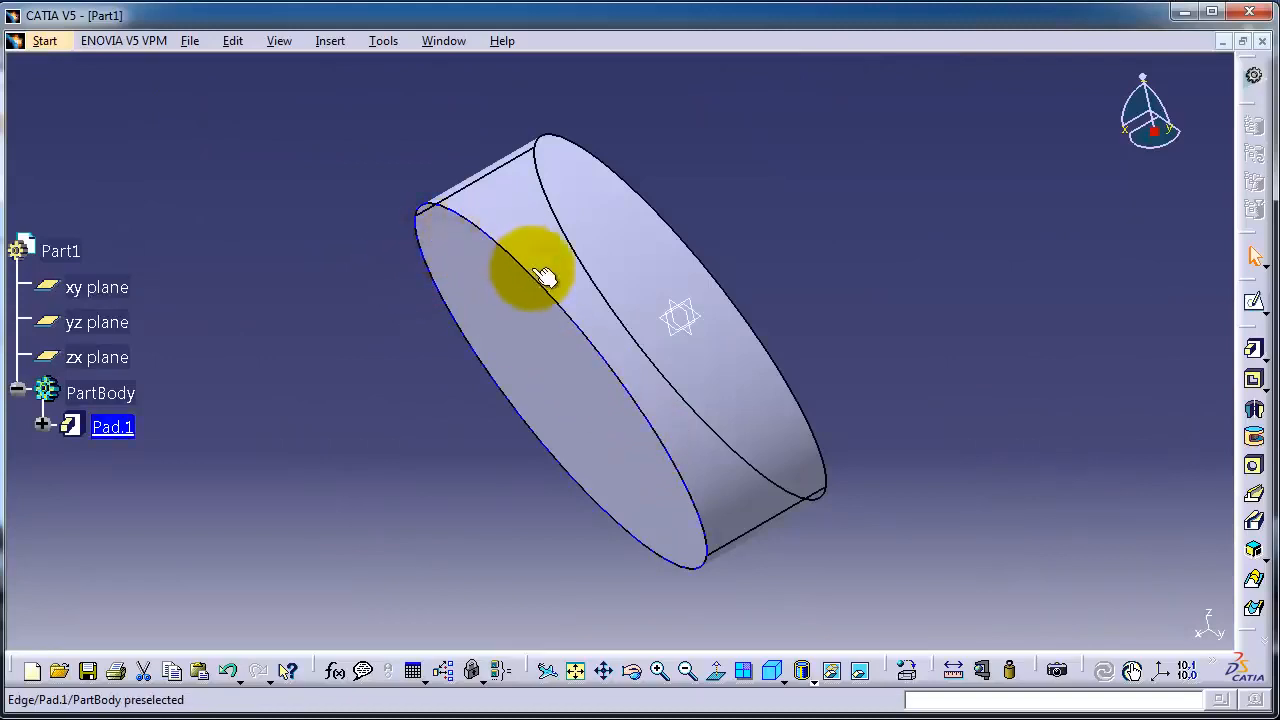
{"action": "mouse_move", "coordinate": [480, 308]}
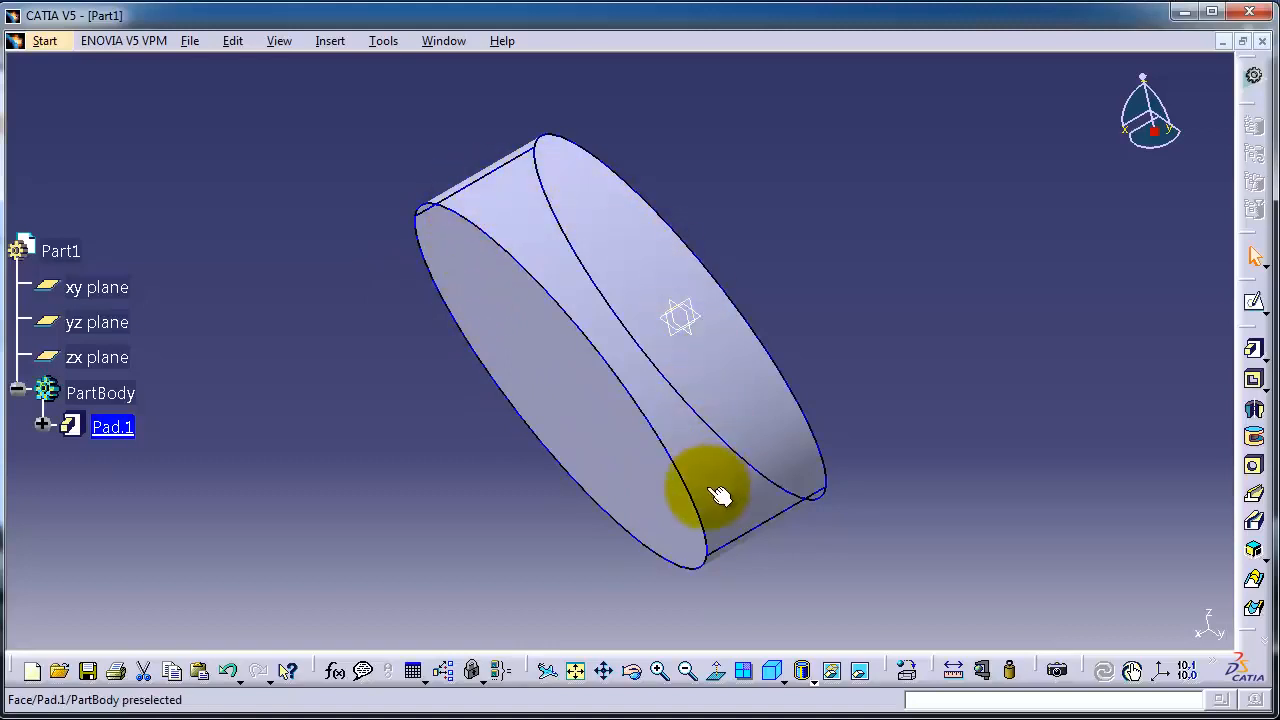
{"action": "mouse_move", "coordinate": [515, 245]}
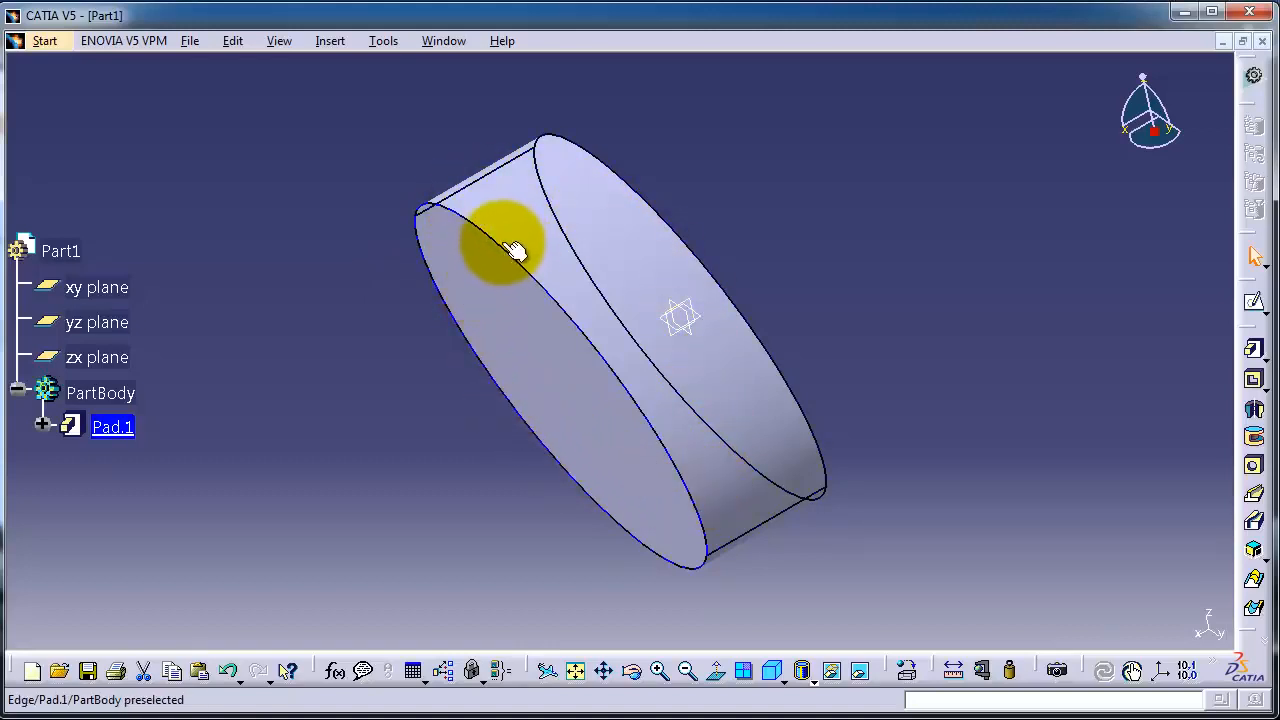
{"action": "mouse_move", "coordinate": [615, 390]}
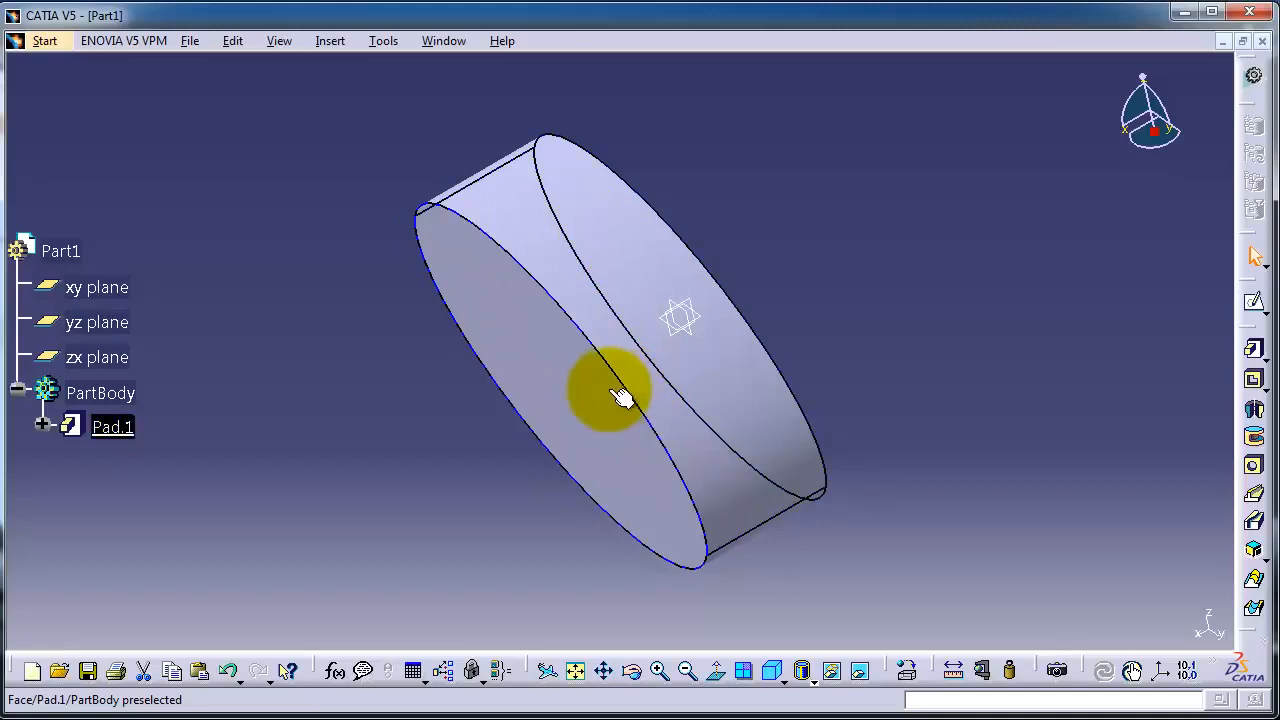
{"action": "mouse_move", "coordinate": [560, 310]}
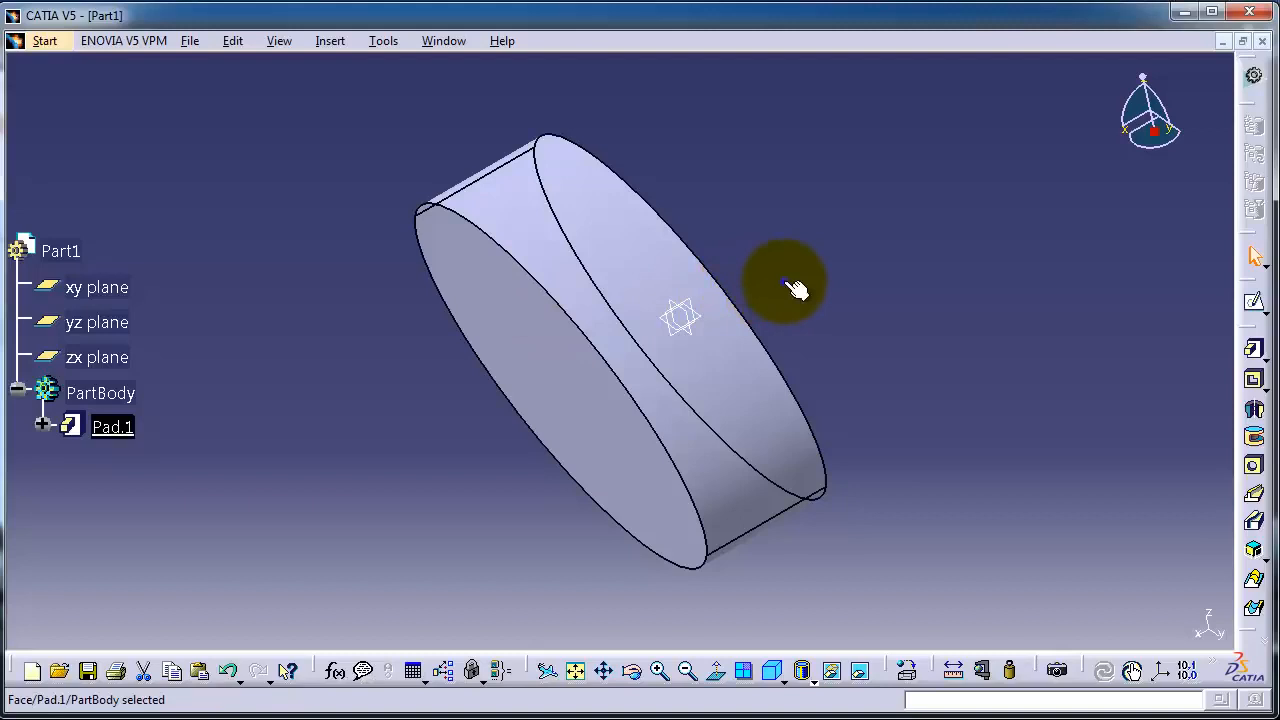
{"action": "mouse_move", "coordinate": [935, 307]}
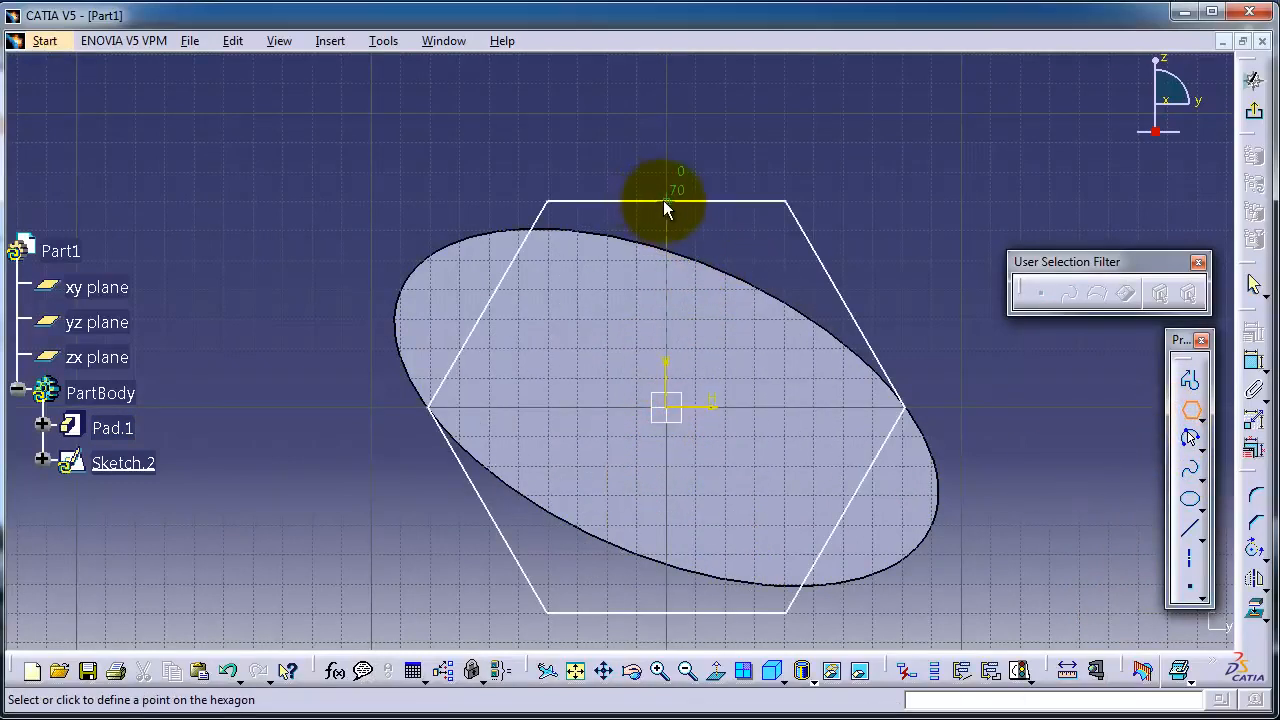
Step: Finish sizing the hexagon so it sits largely within the elliptical face's outline
{"action": "left_click", "coordinate": [665, 208]}
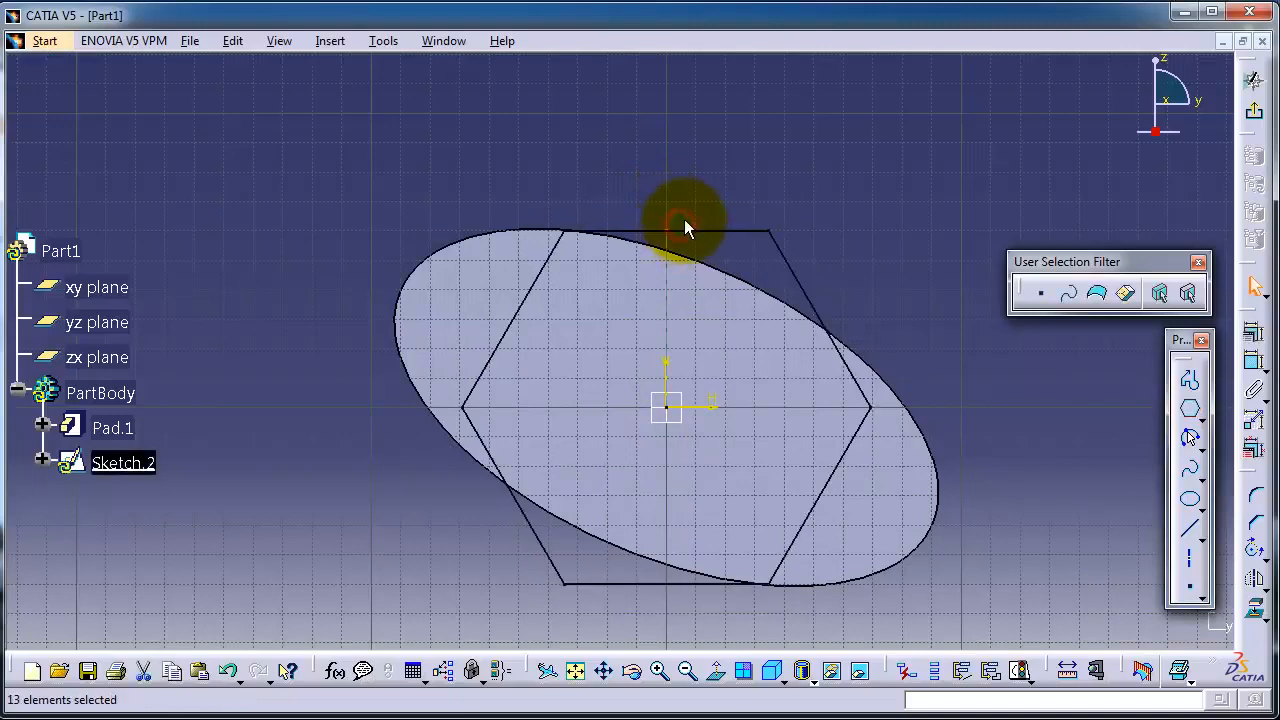
{"action": "mouse_move", "coordinate": [1190, 380]}
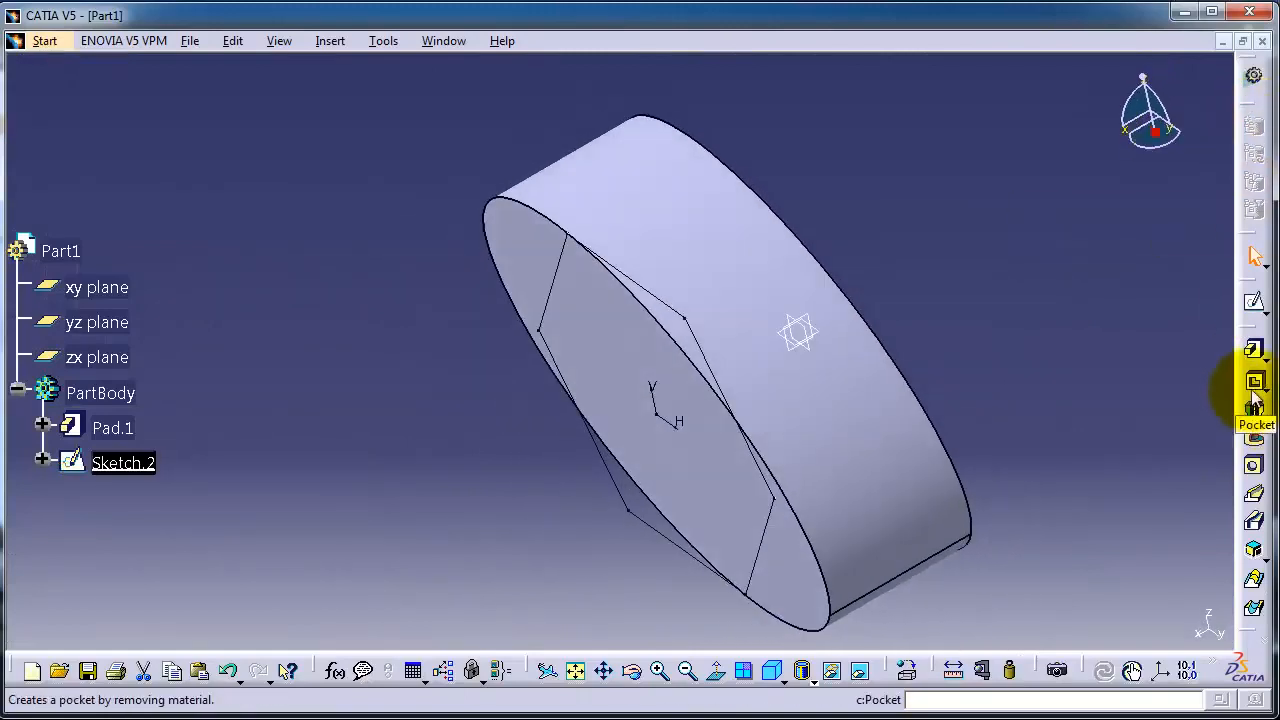
{"action": "mouse_move", "coordinate": [1220, 375]}
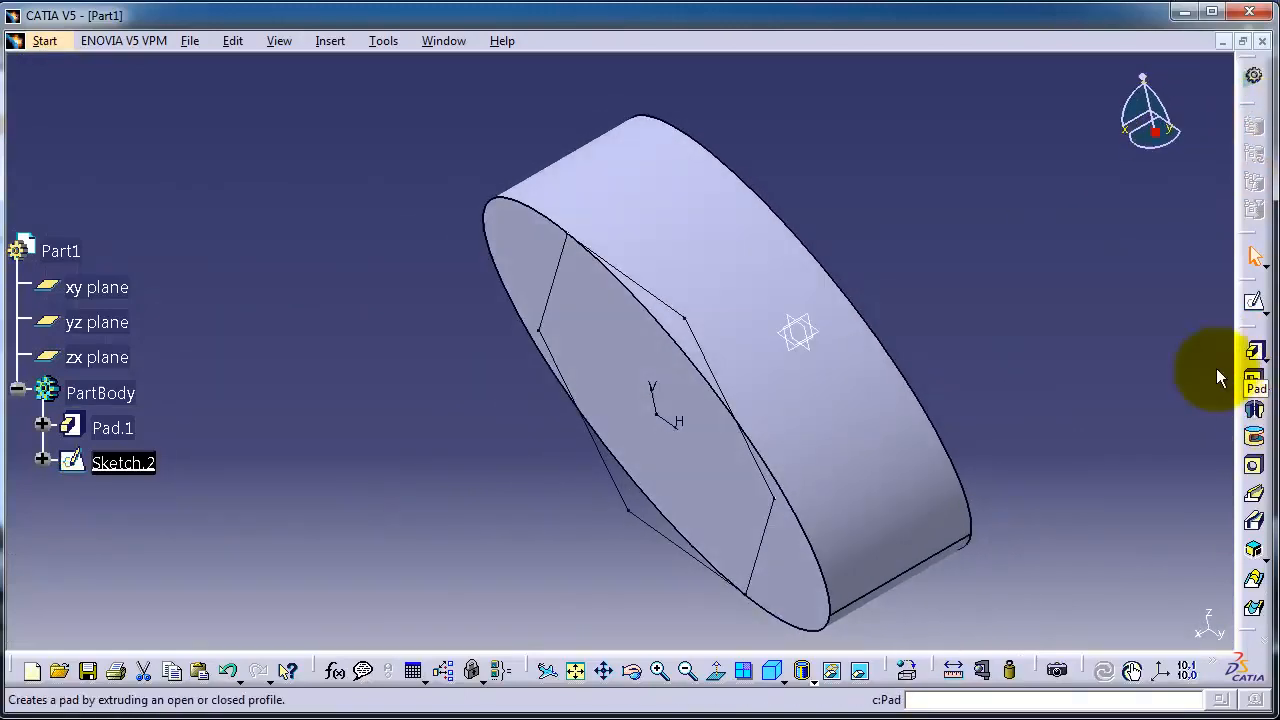
Step: Begin Pad.2 from the hexagon sketch and review the First Limit Type options
{"action": "left_click", "coordinate": [1253, 350]}
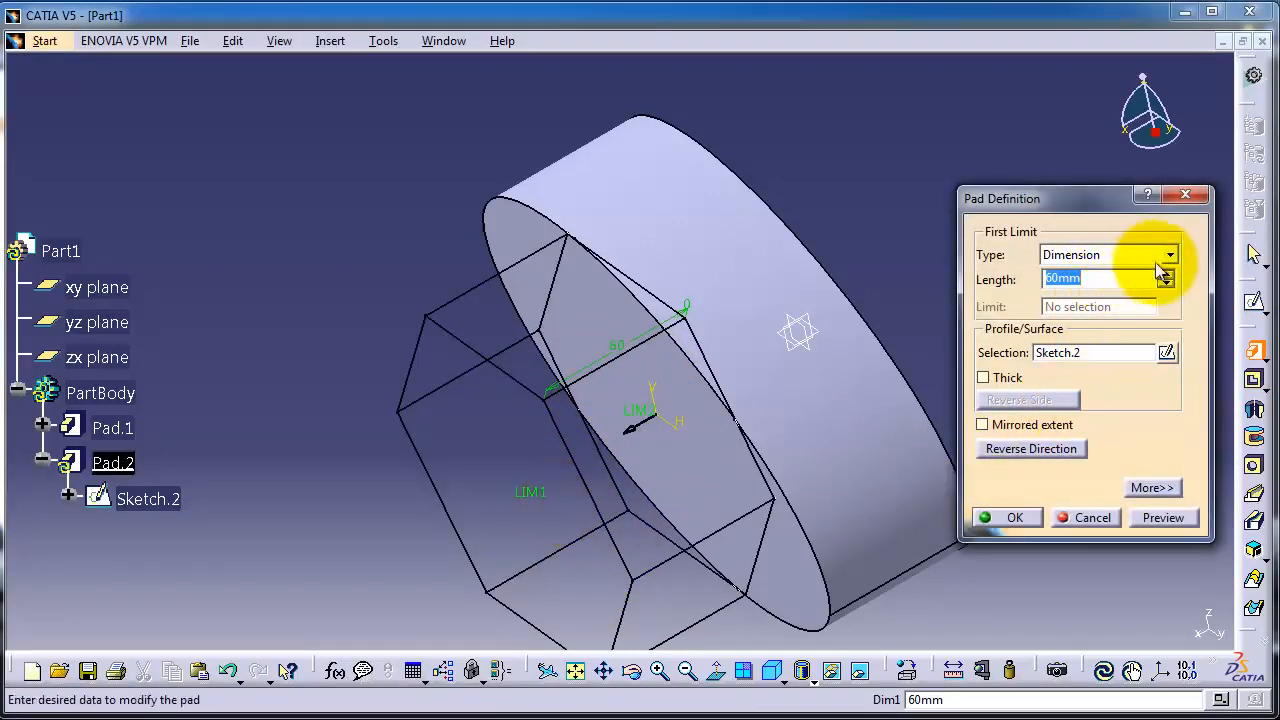
{"action": "left_click", "coordinate": [1168, 254]}
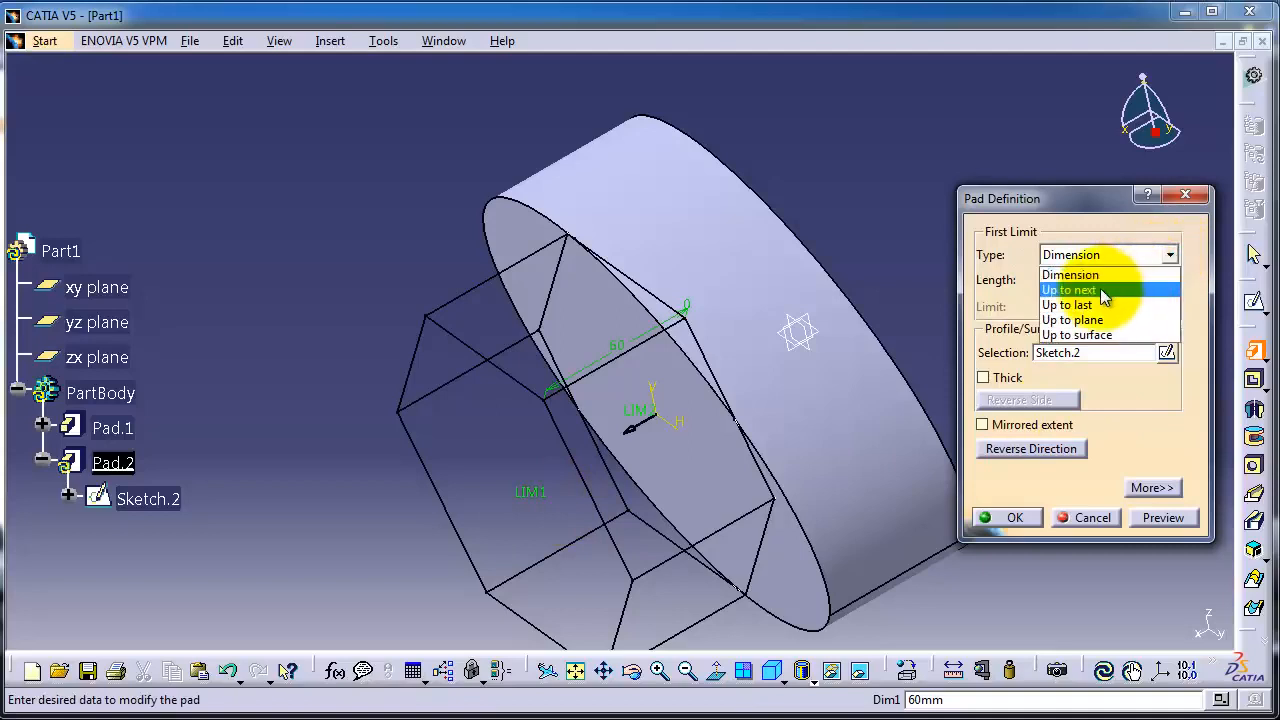
{"action": "mouse_move", "coordinate": [1070, 275]}
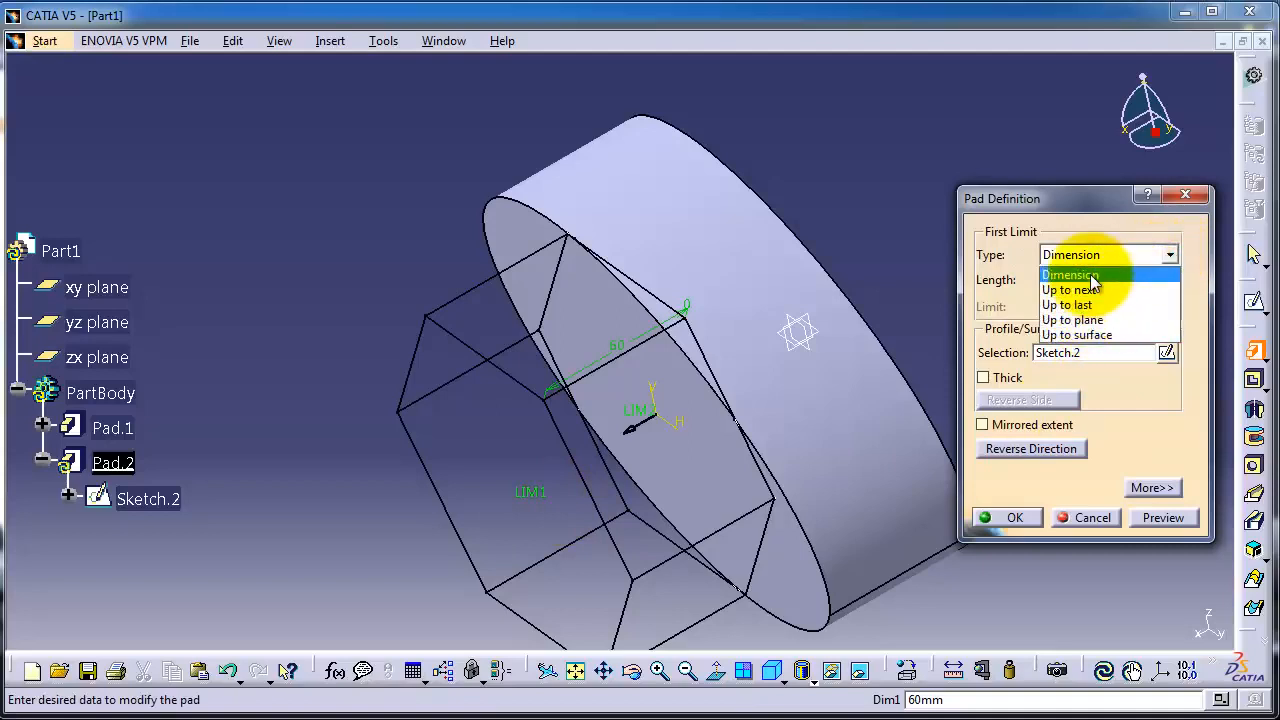
{"action": "mouse_move", "coordinate": [1098, 320]}
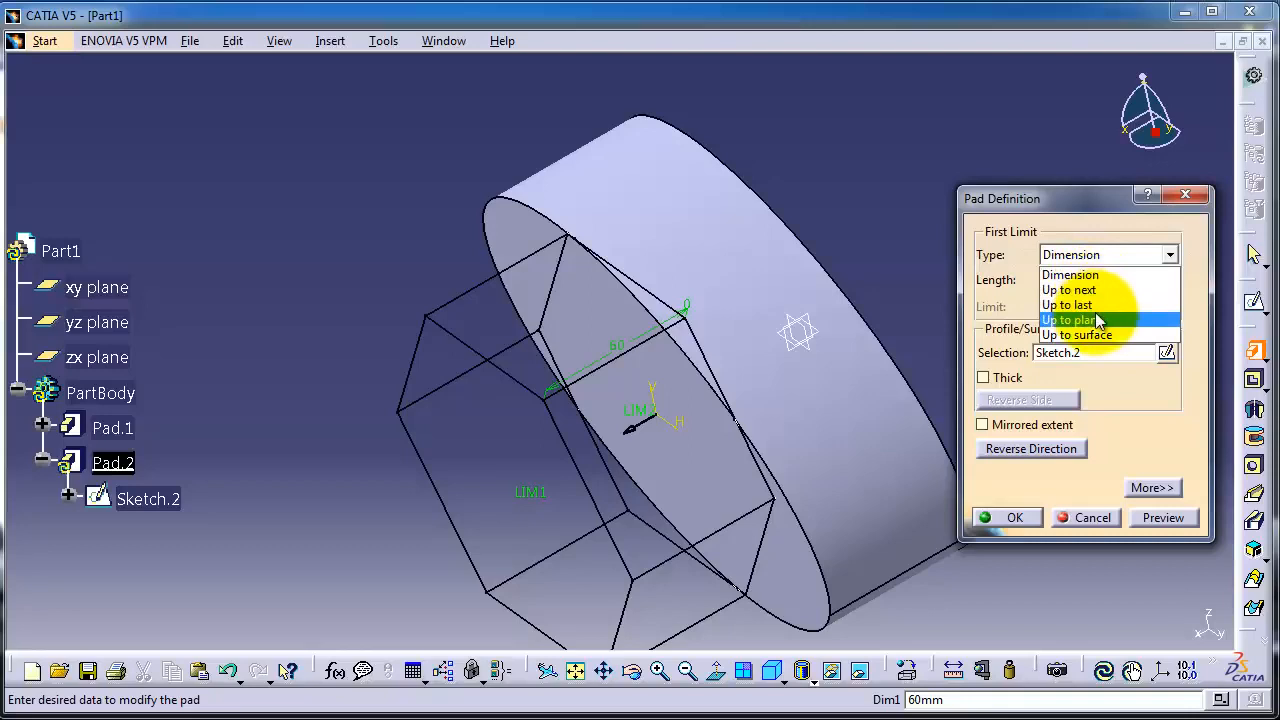
{"action": "mouse_move", "coordinate": [1067, 305]}
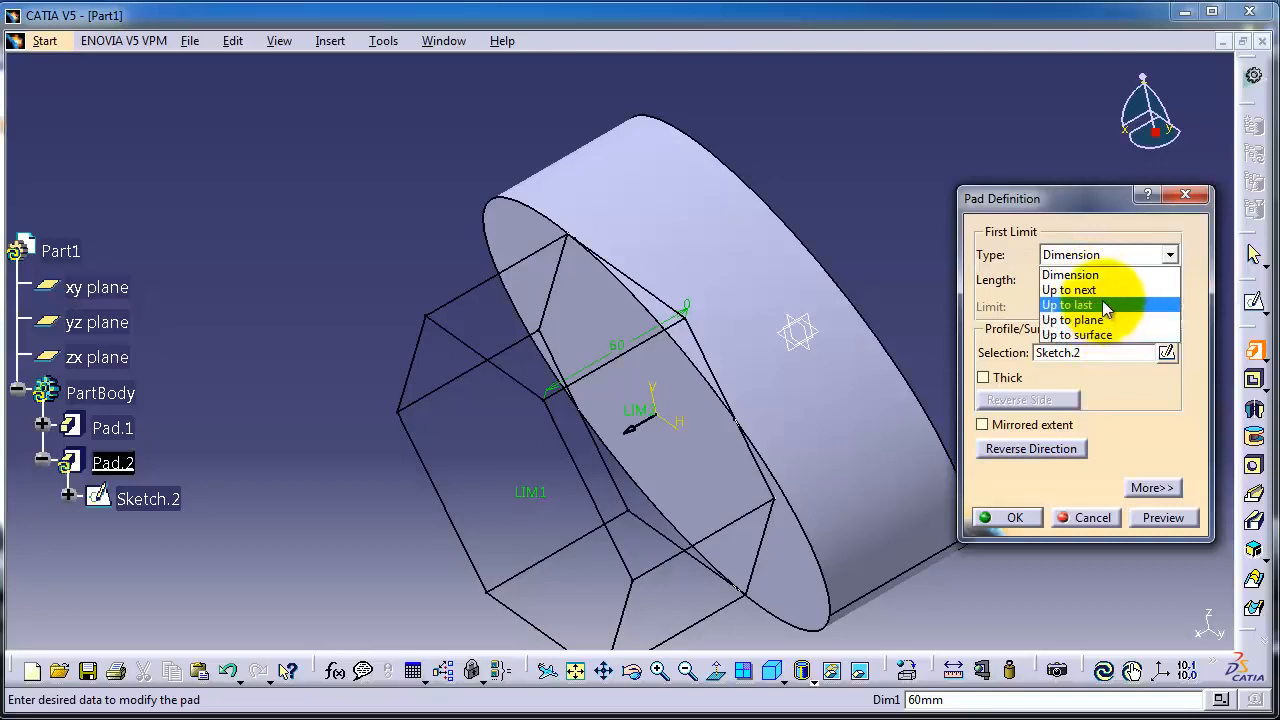
{"action": "mouse_move", "coordinate": [1070, 275]}
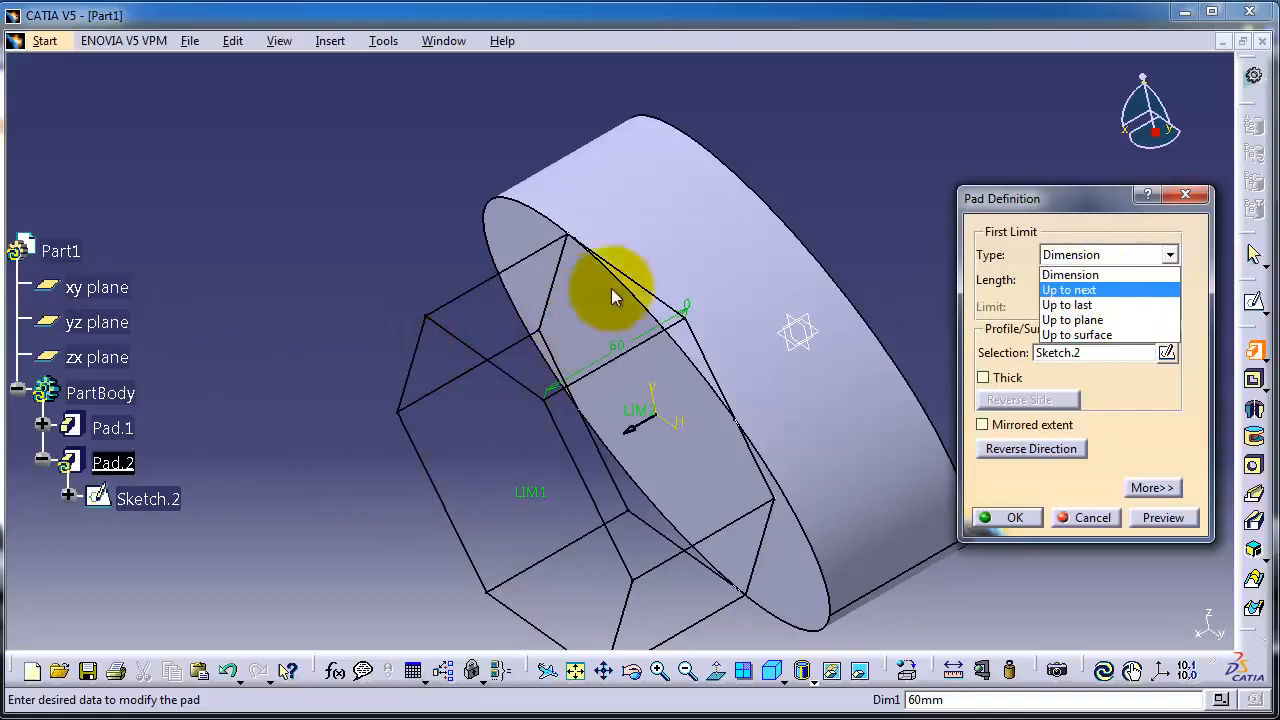
{"action": "mouse_move", "coordinate": [1077, 335]}
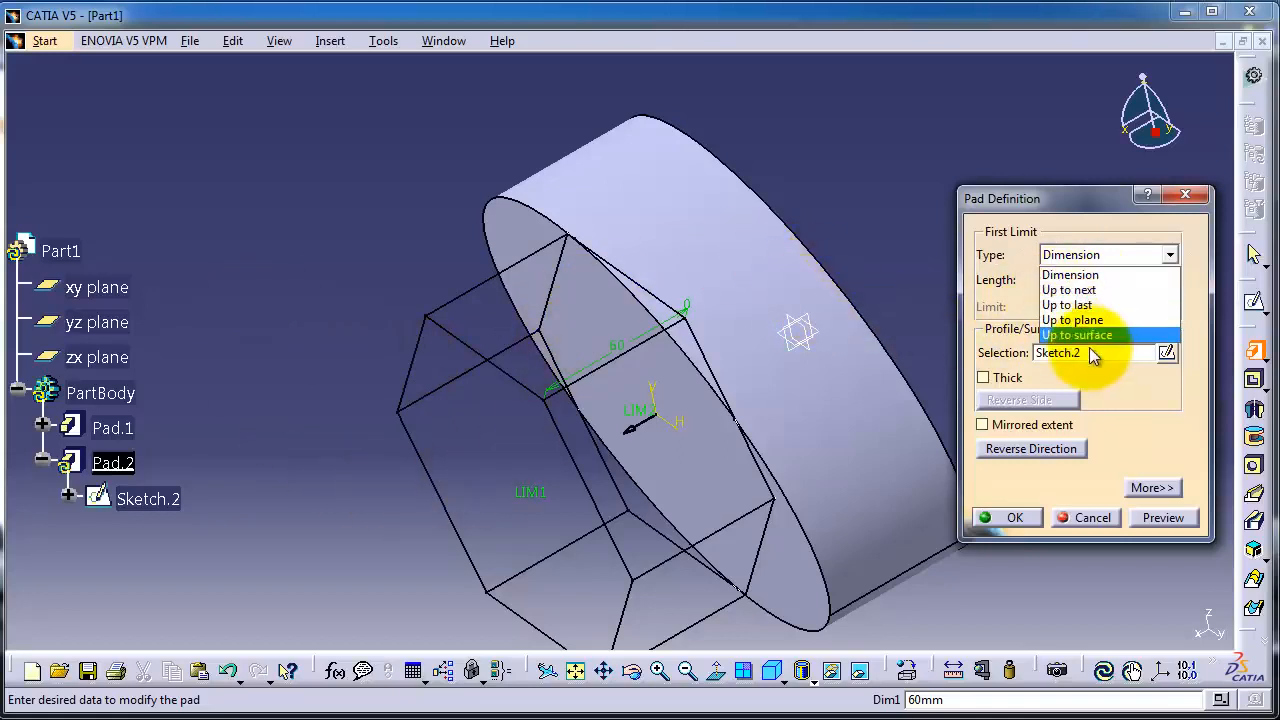
{"action": "mouse_move", "coordinate": [1068, 305]}
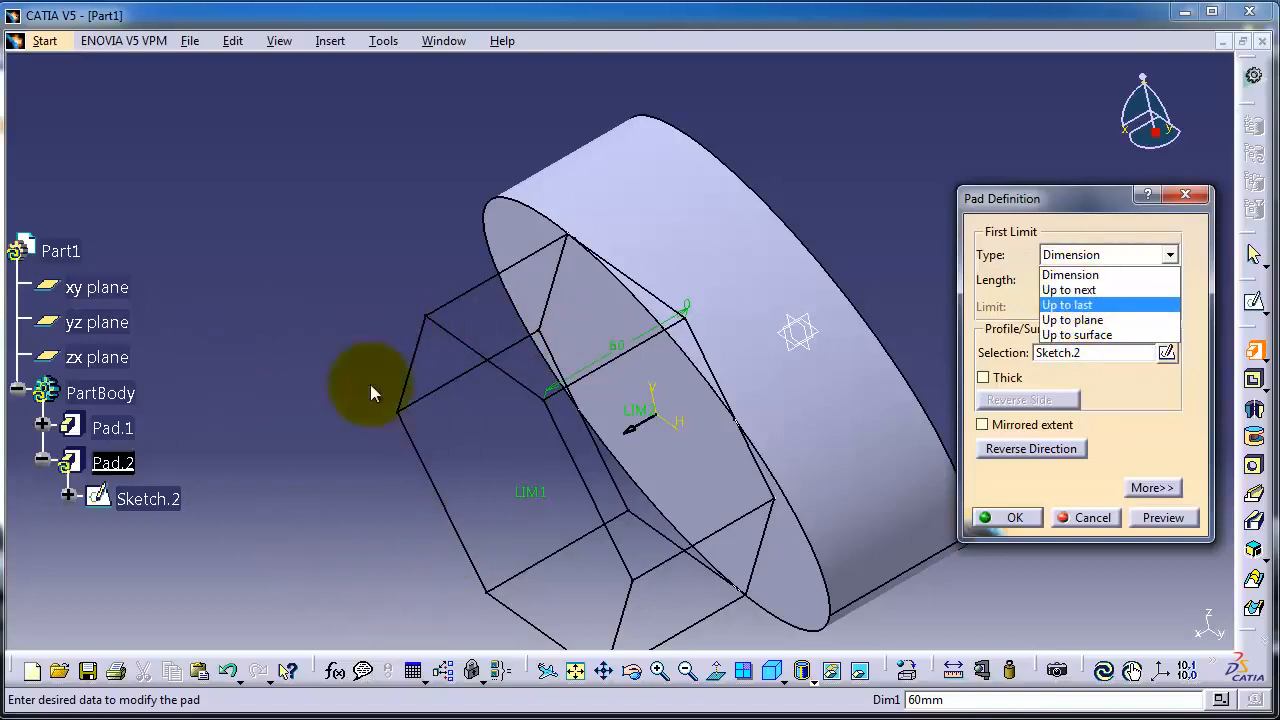
{"action": "mouse_move", "coordinate": [715, 375]}
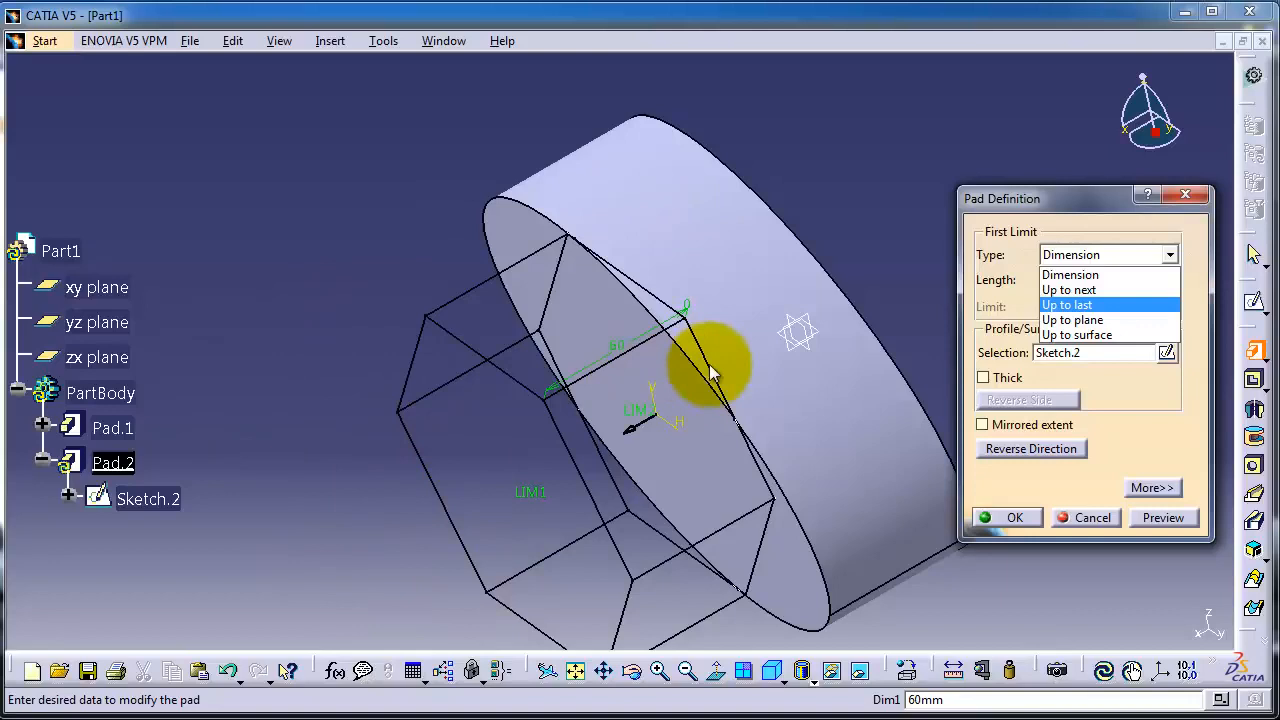
{"action": "mouse_move", "coordinate": [248, 452]}
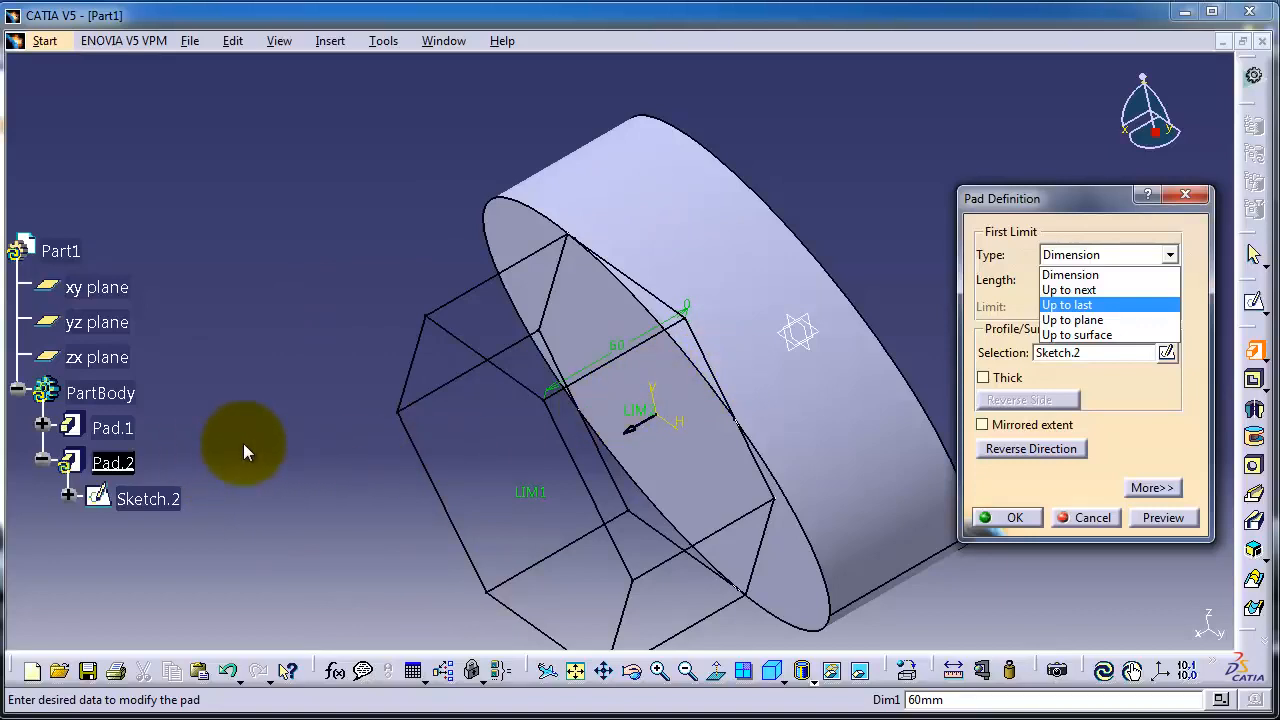
{"action": "mouse_move", "coordinate": [368, 570]}
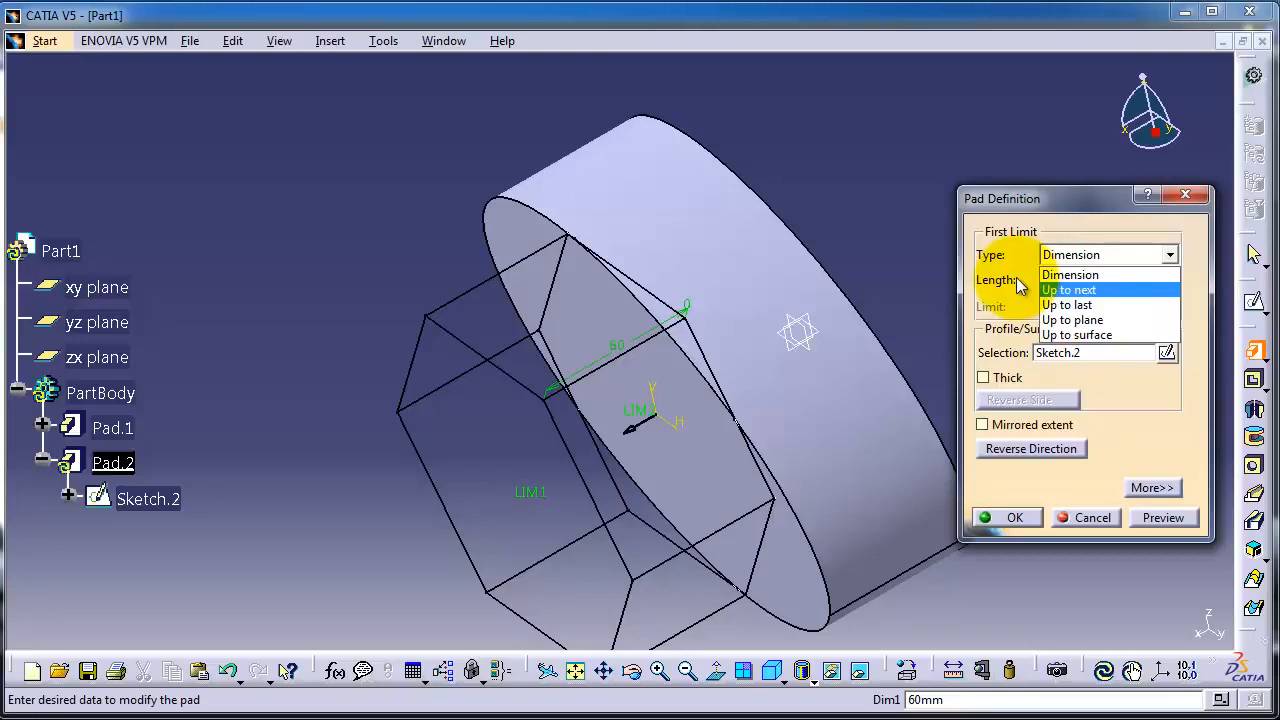
{"action": "mouse_move", "coordinate": [1033, 281]}
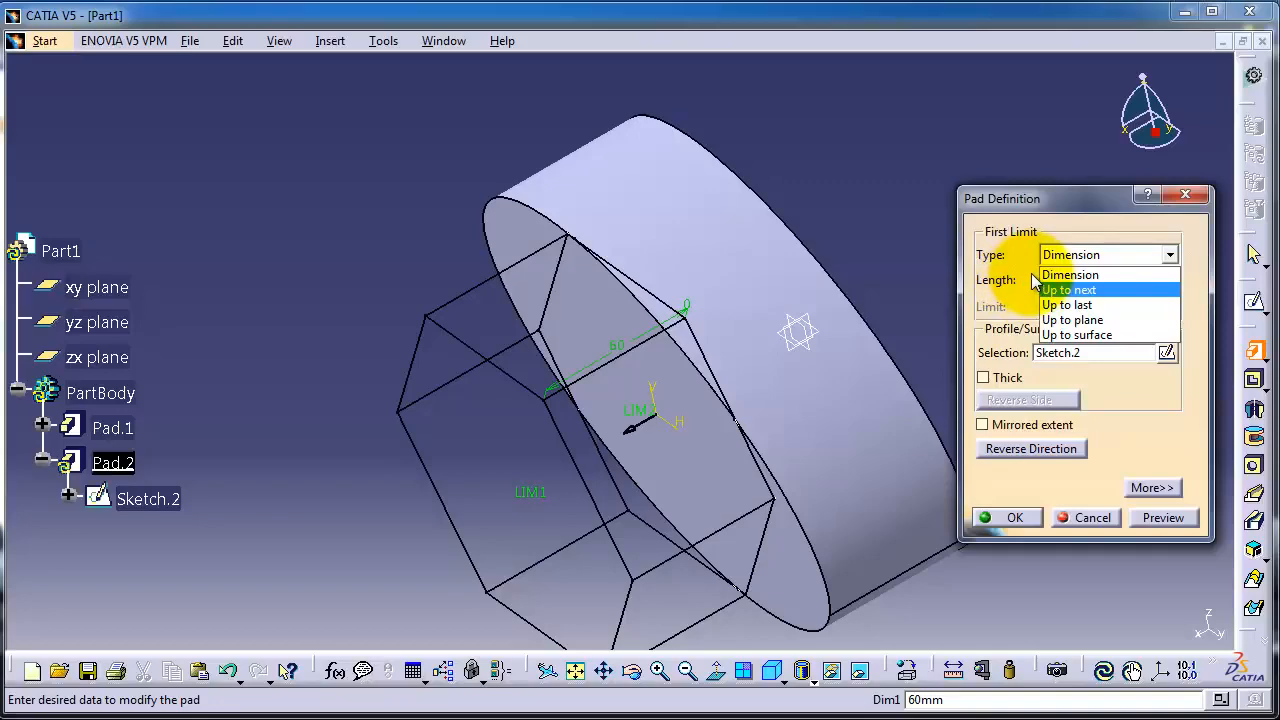
Step: Keep the Dimension limit type, re-enter Sketch.2 and pick Pad.1's ellipse outline edge
{"action": "left_click", "coordinate": [1070, 275]}
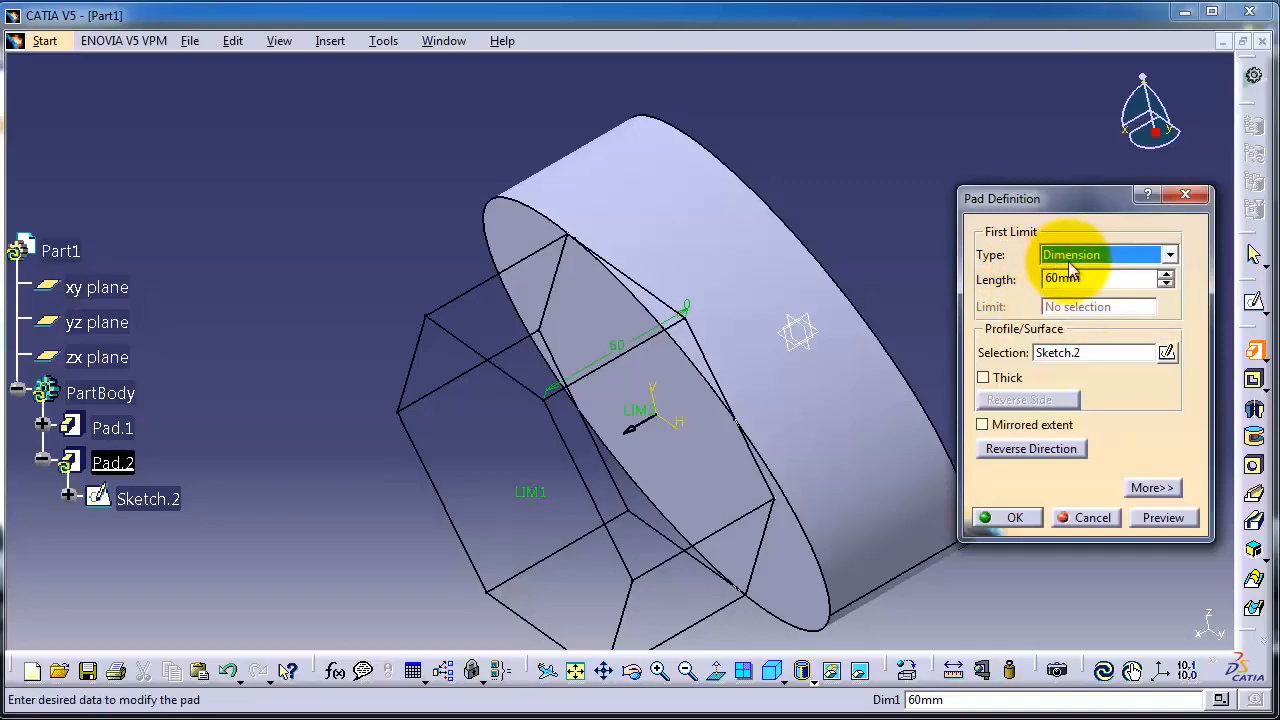
{"action": "mouse_move", "coordinate": [1040, 365]}
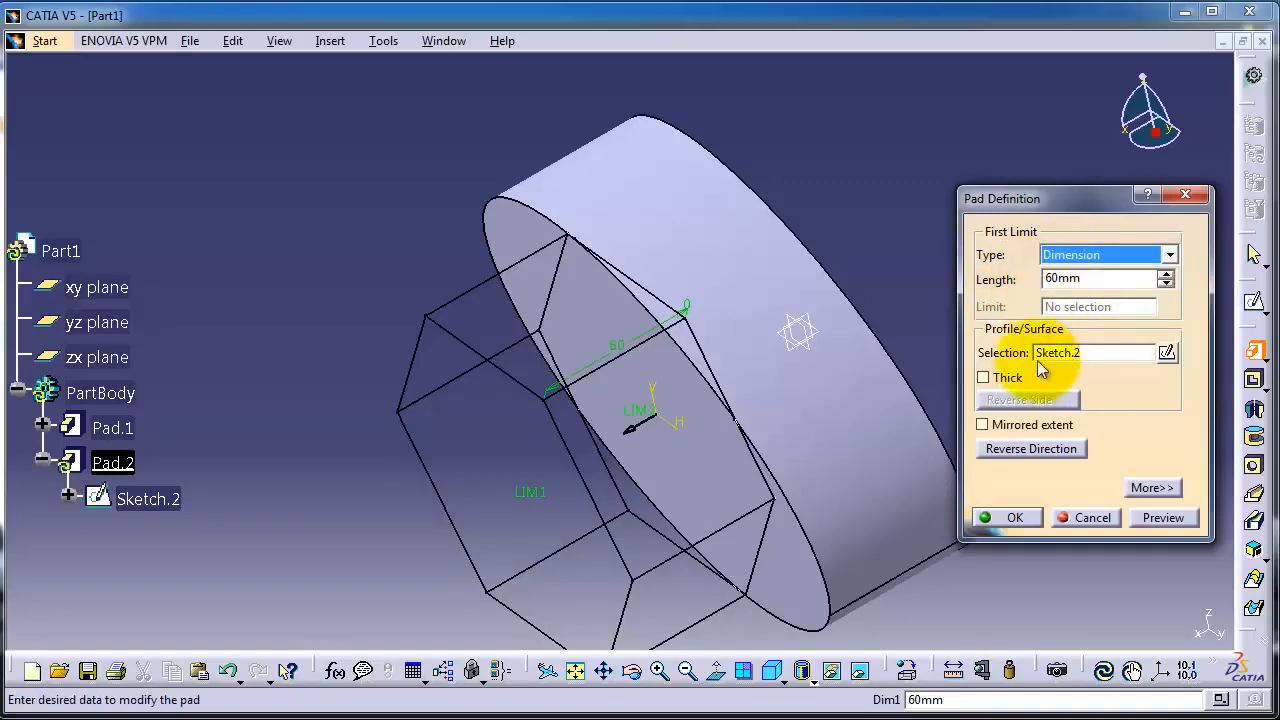
{"action": "left_click", "coordinate": [1014, 517]}
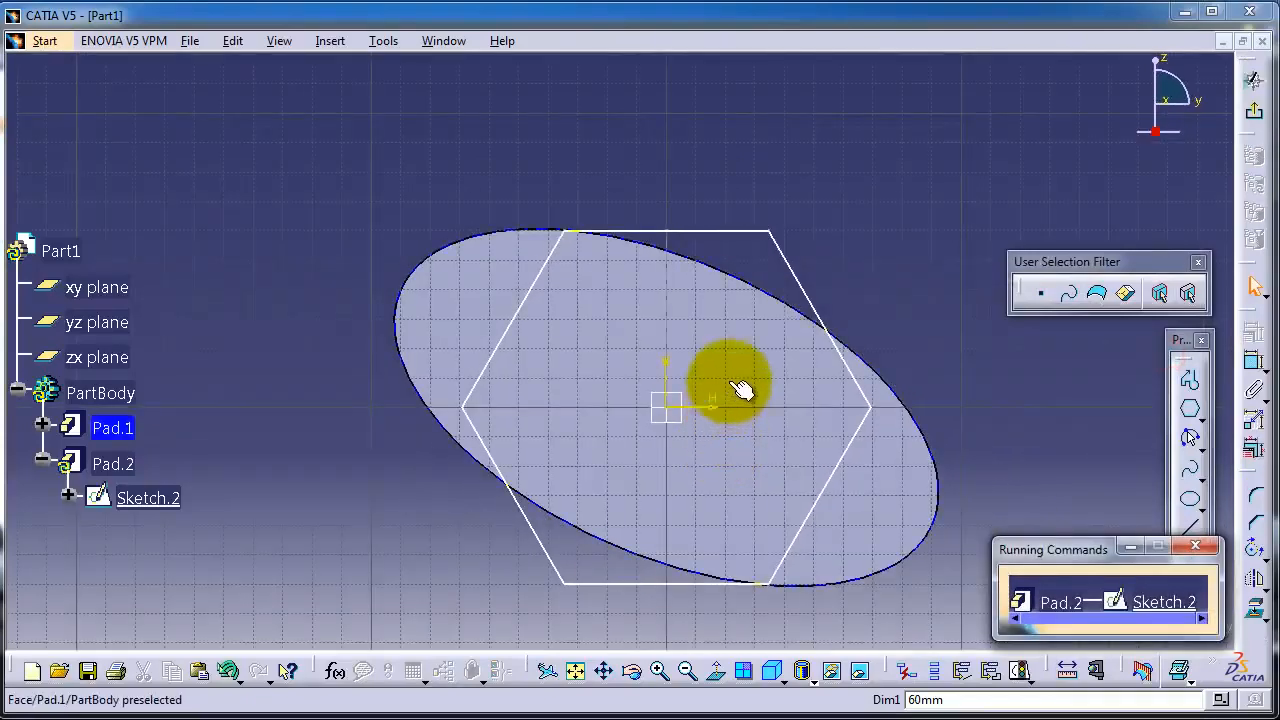
{"action": "left_click", "coordinate": [900, 410]}
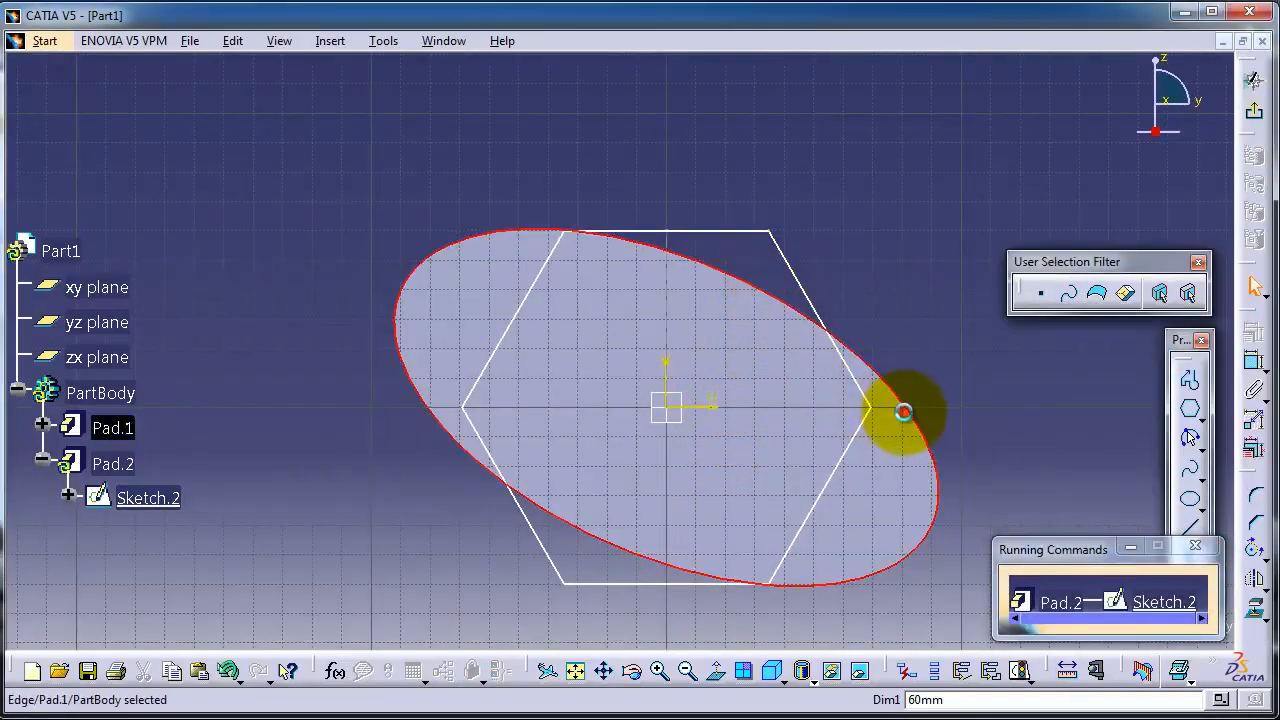
{"action": "mouse_move", "coordinate": [1070, 360]}
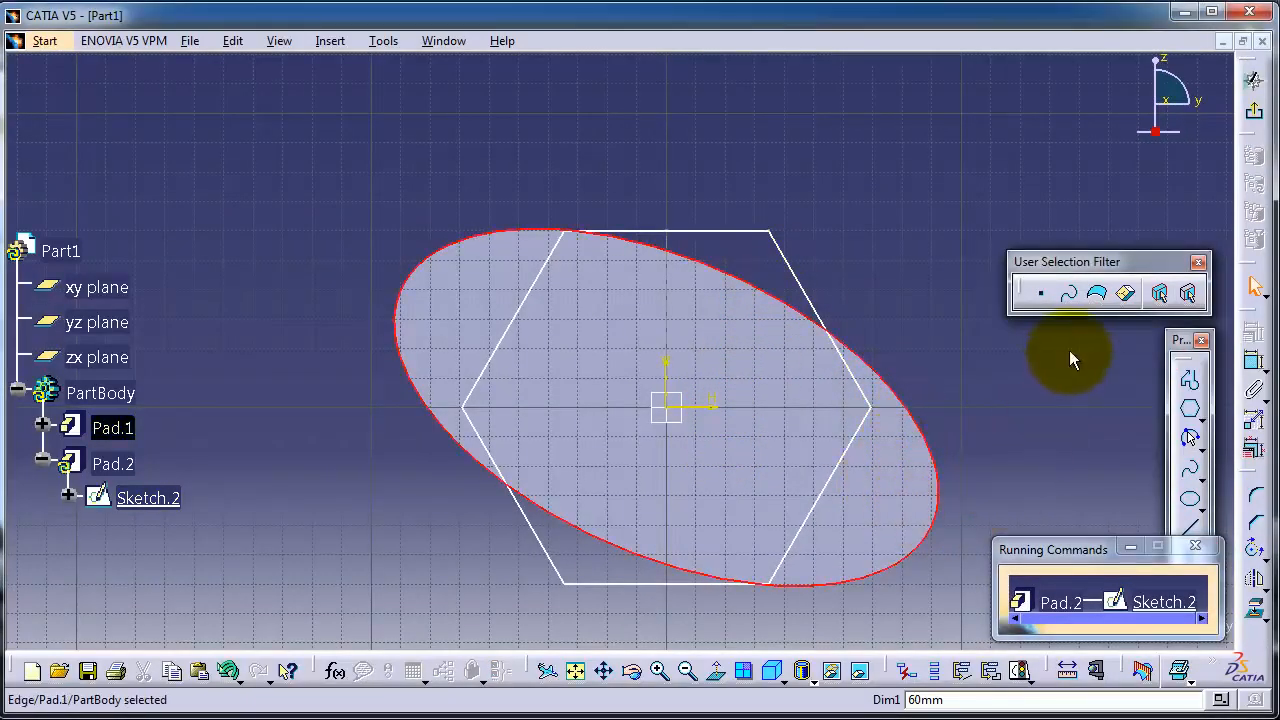
{"action": "mouse_move", "coordinate": [1070, 610]}
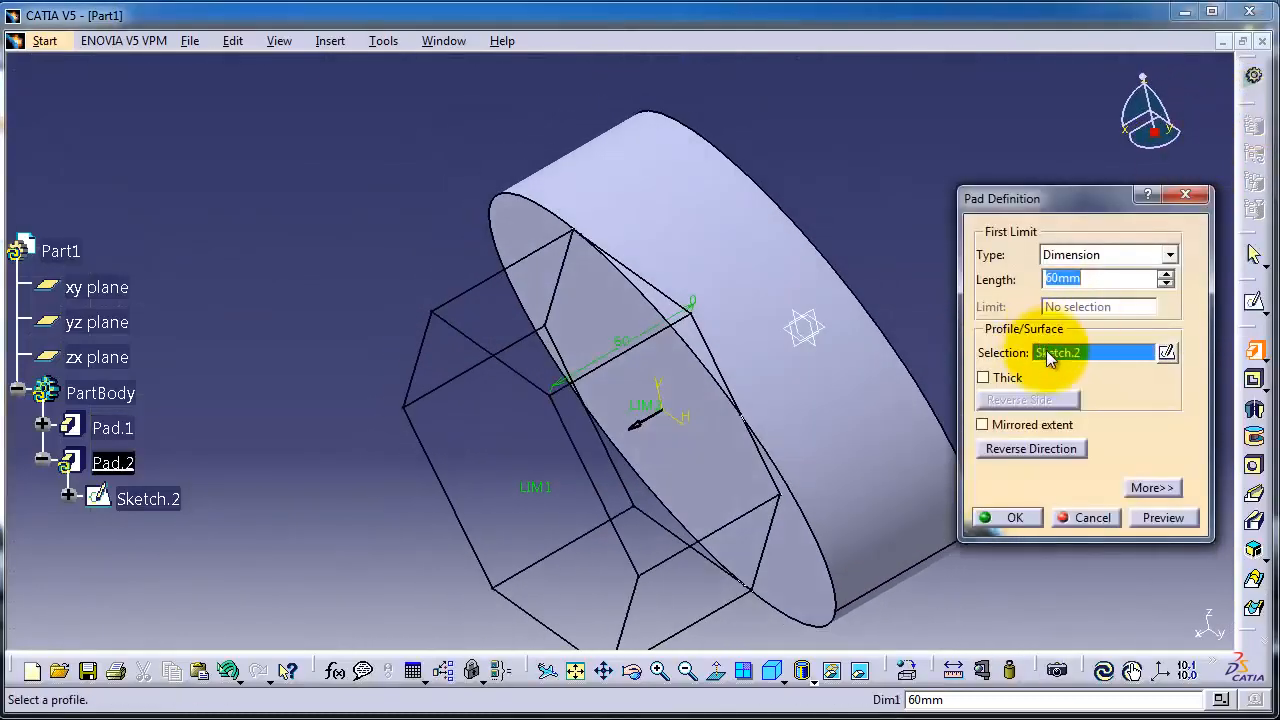
{"action": "mouse_move", "coordinate": [547, 437]}
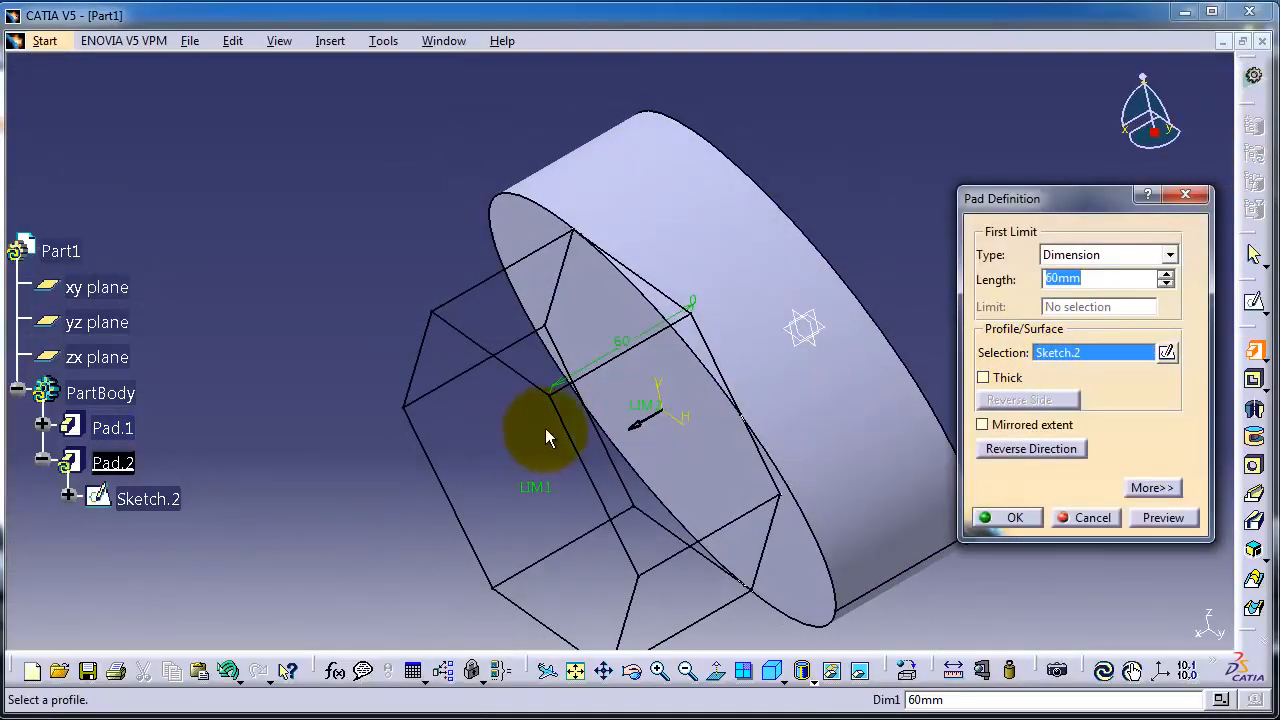
{"action": "mouse_move", "coordinate": [825, 610]}
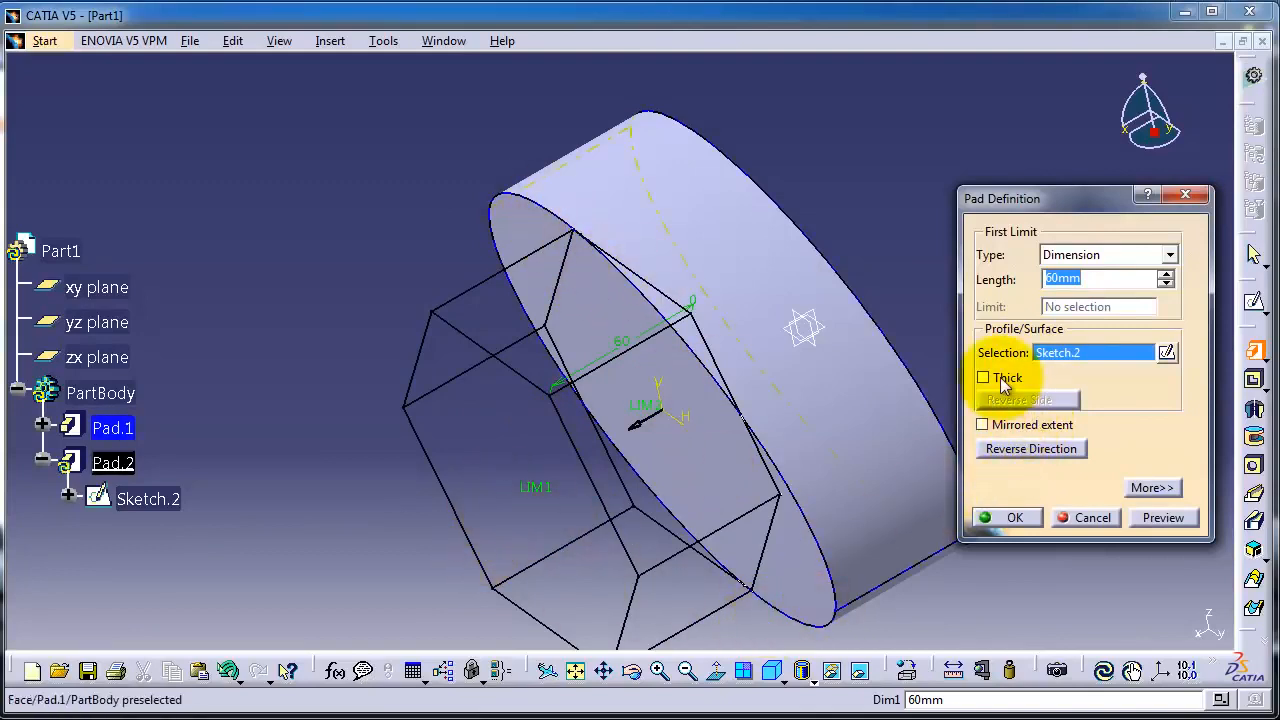
Step: Enable Thick for Pad.2 and raise the second limit length to 6 mm
{"action": "left_click", "coordinate": [1152, 488]}
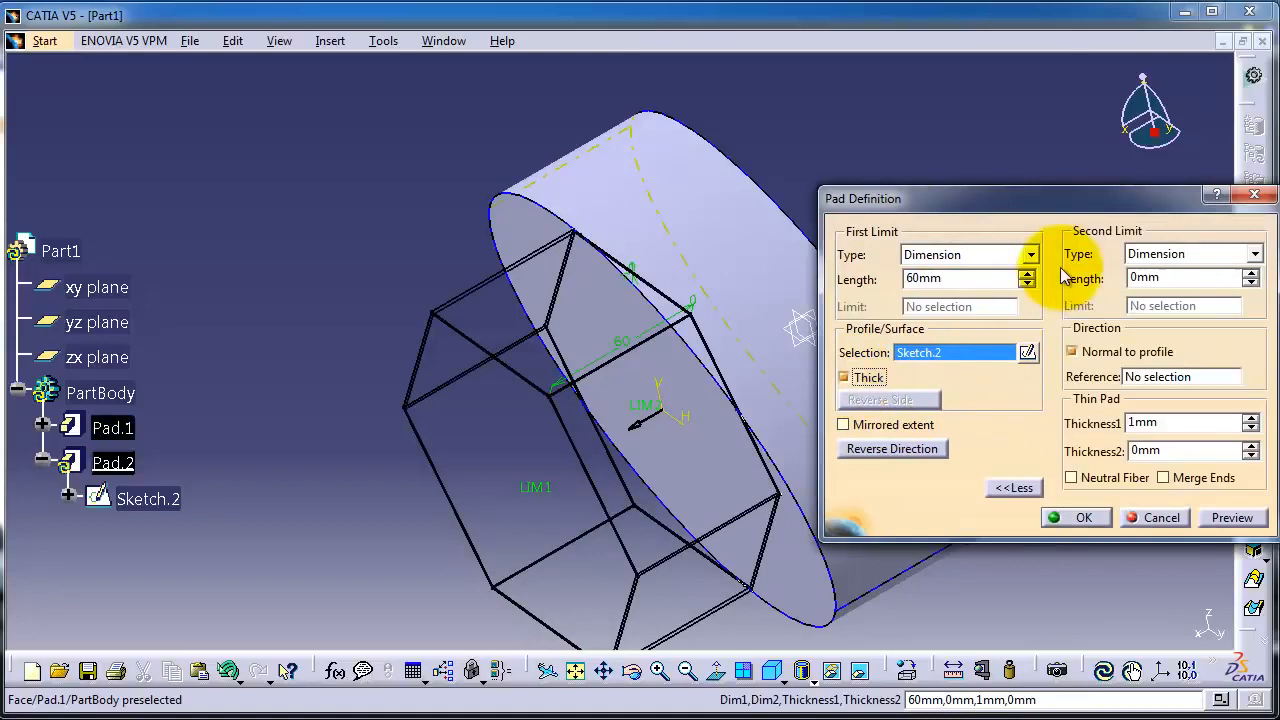
{"action": "left_click_drag", "start_coordinate": [1043, 198], "coordinate": [917, 72]}
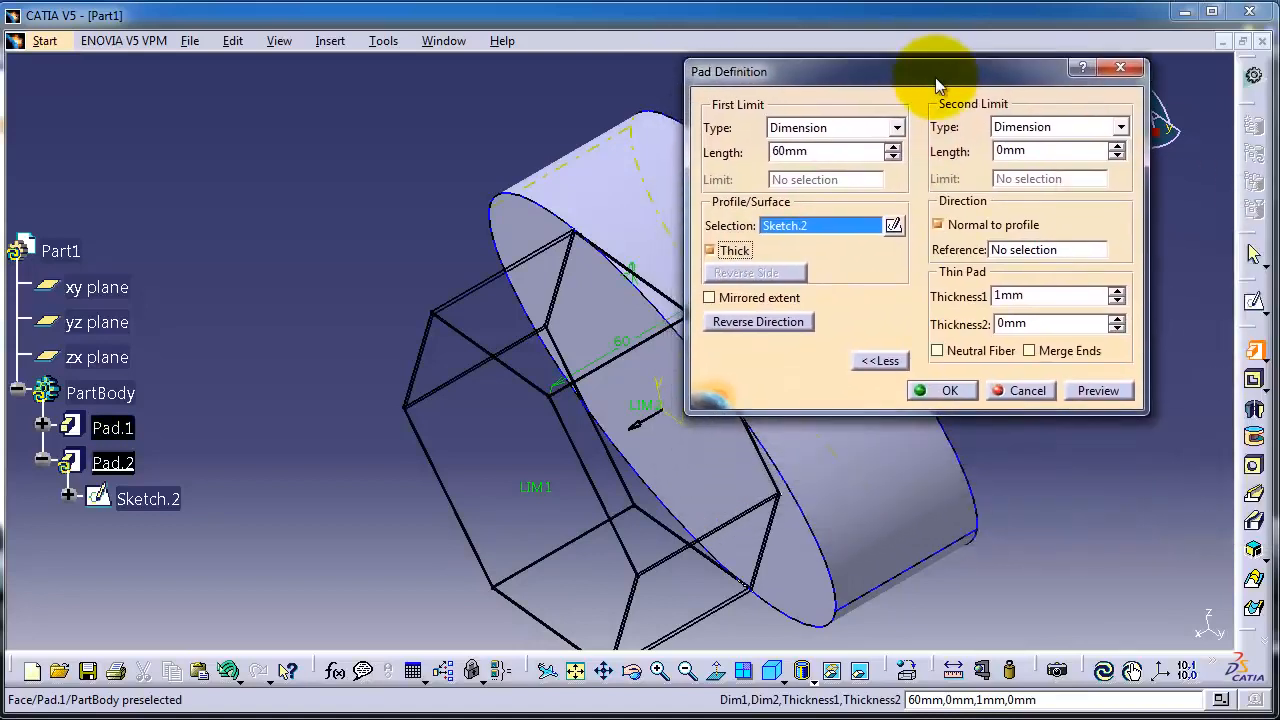
{"action": "mouse_move", "coordinate": [985, 185]}
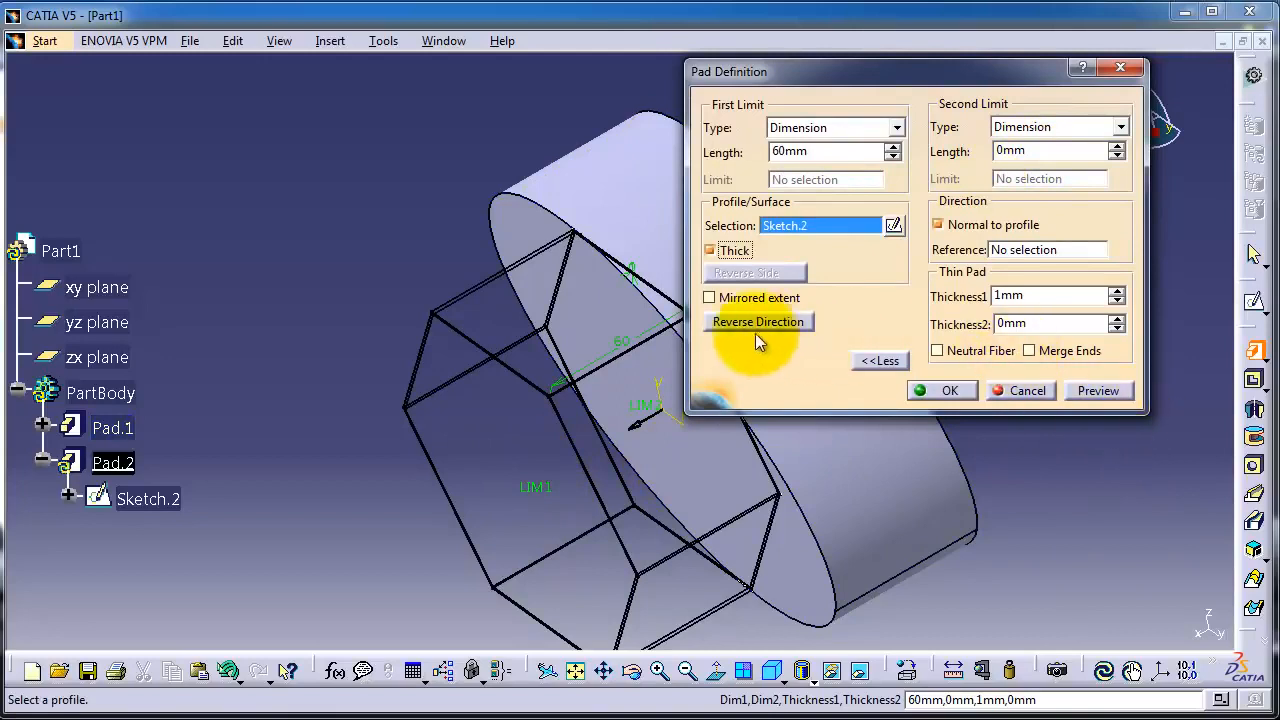
{"action": "left_click", "coordinate": [1050, 151]}
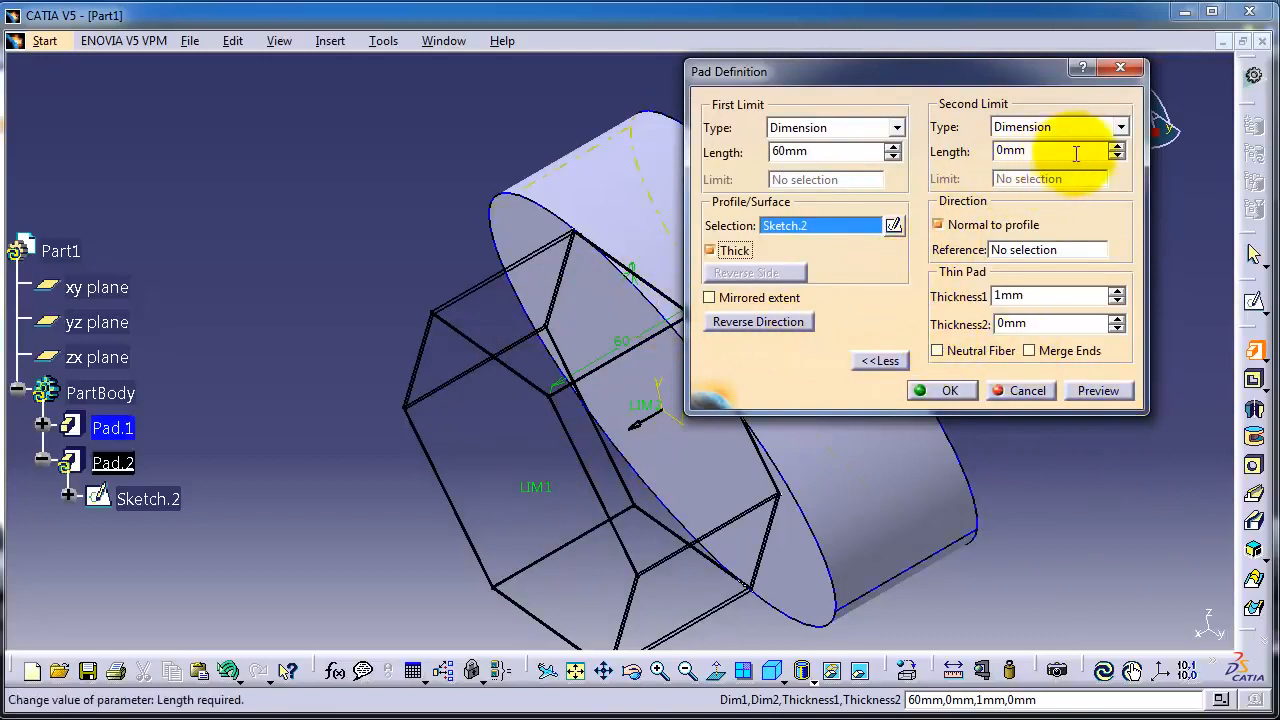
{"action": "triple_click", "coordinate": [1050, 151]}
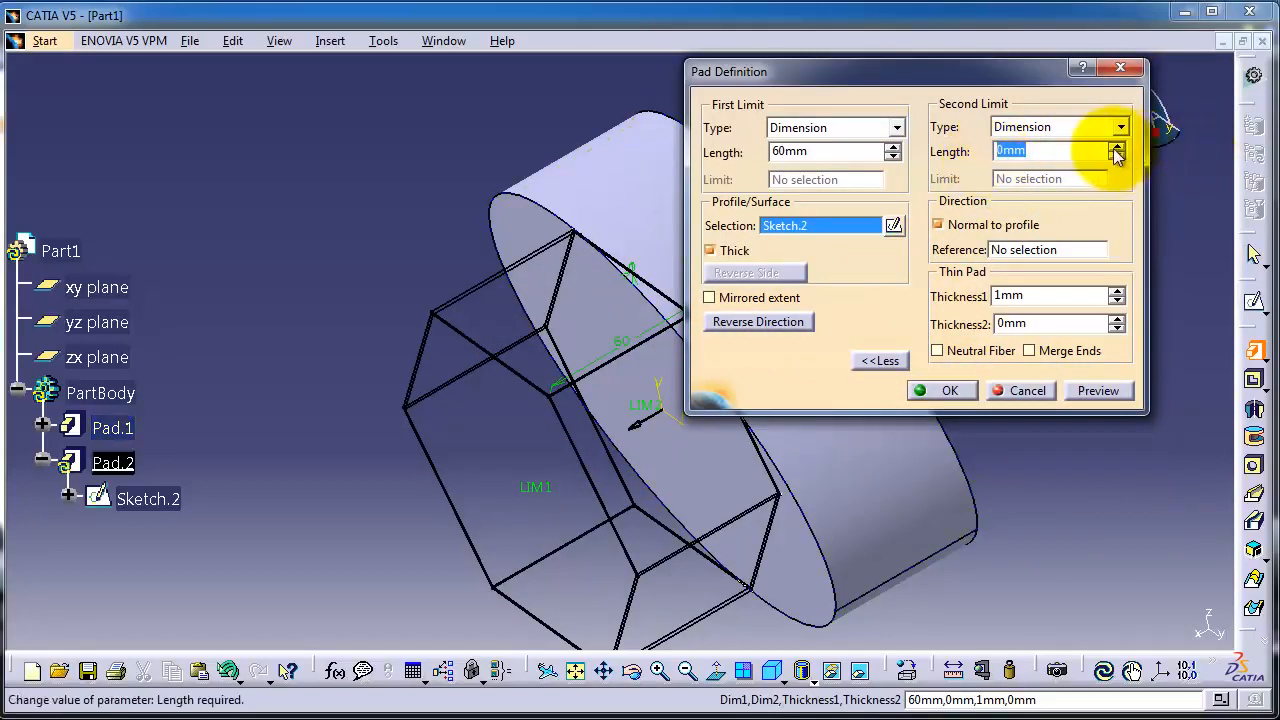
{"action": "left_click", "coordinate": [1117, 146]}
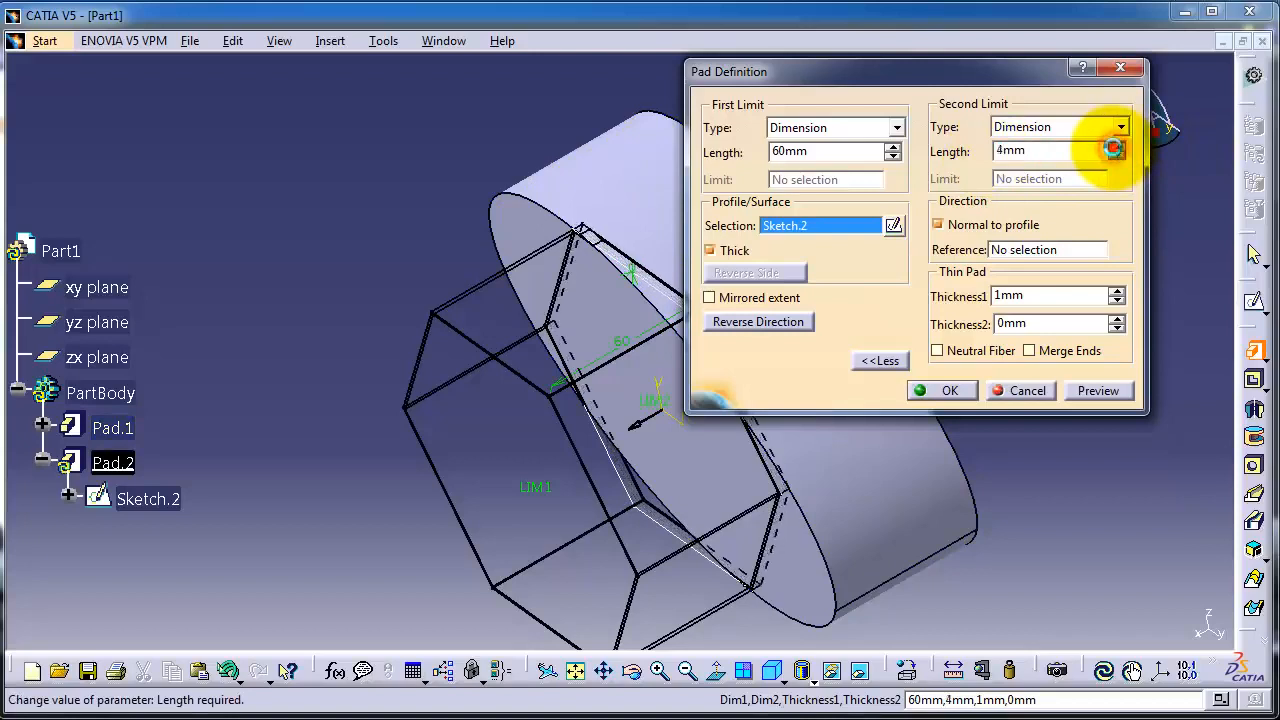
{"action": "left_click", "coordinate": [1117, 145]}
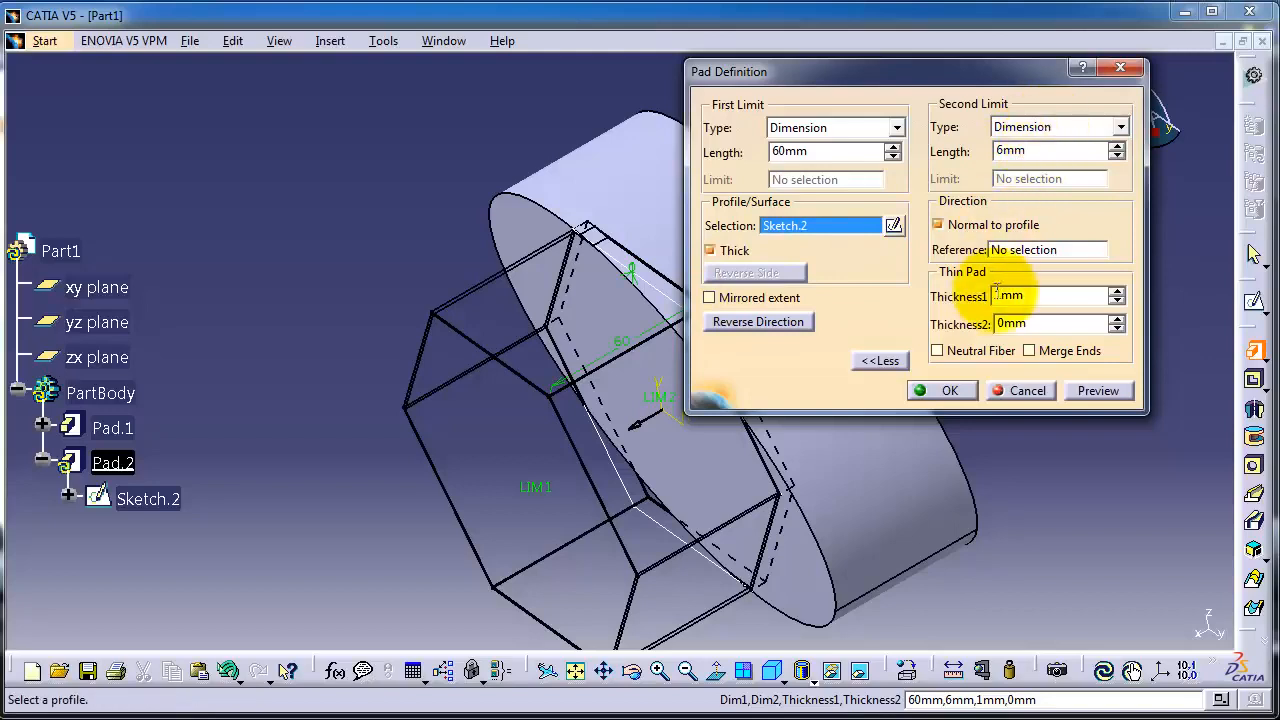
Step: Set the wall thicknesses to Thickness1 4 mm and Thickness2 2 mm
{"action": "left_click", "coordinate": [1117, 291]}
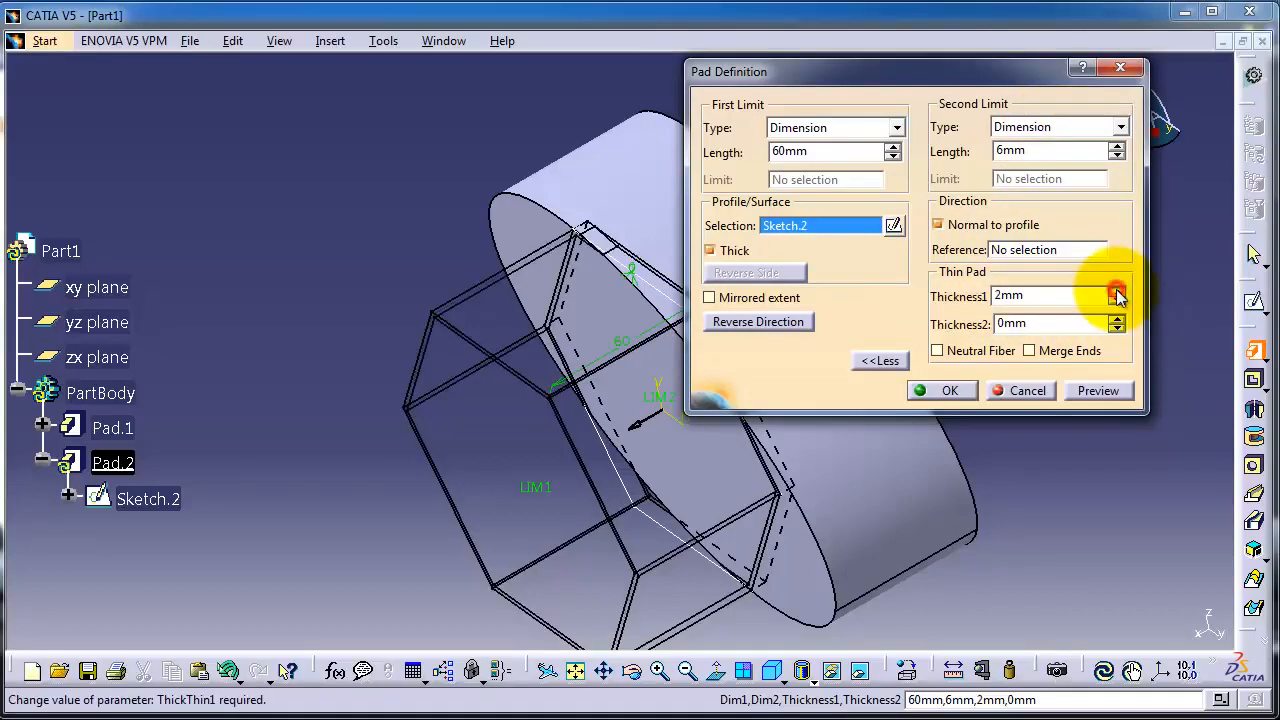
{"action": "left_click", "coordinate": [1118, 291]}
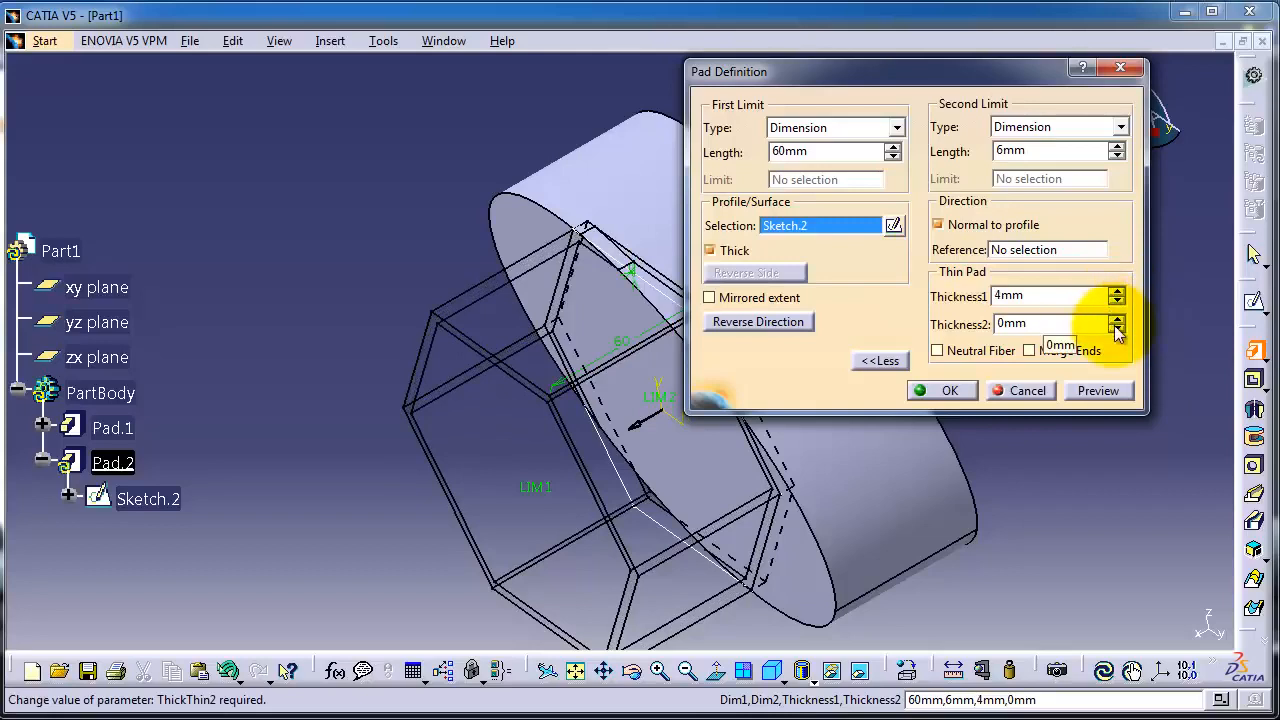
{"action": "left_click", "coordinate": [1118, 318]}
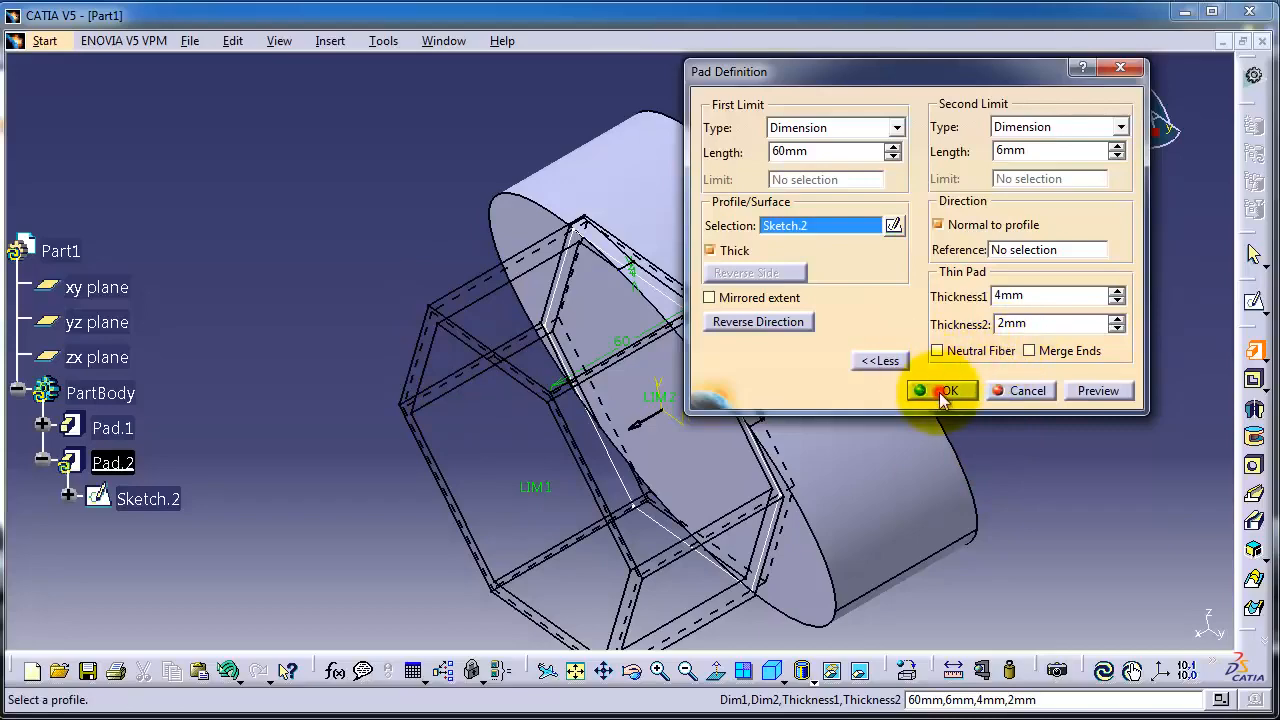
Step: Confirm Pad.2 as a hollow hexagonal shell and inspect its walls from below and the side
{"action": "left_click", "coordinate": [946, 390]}
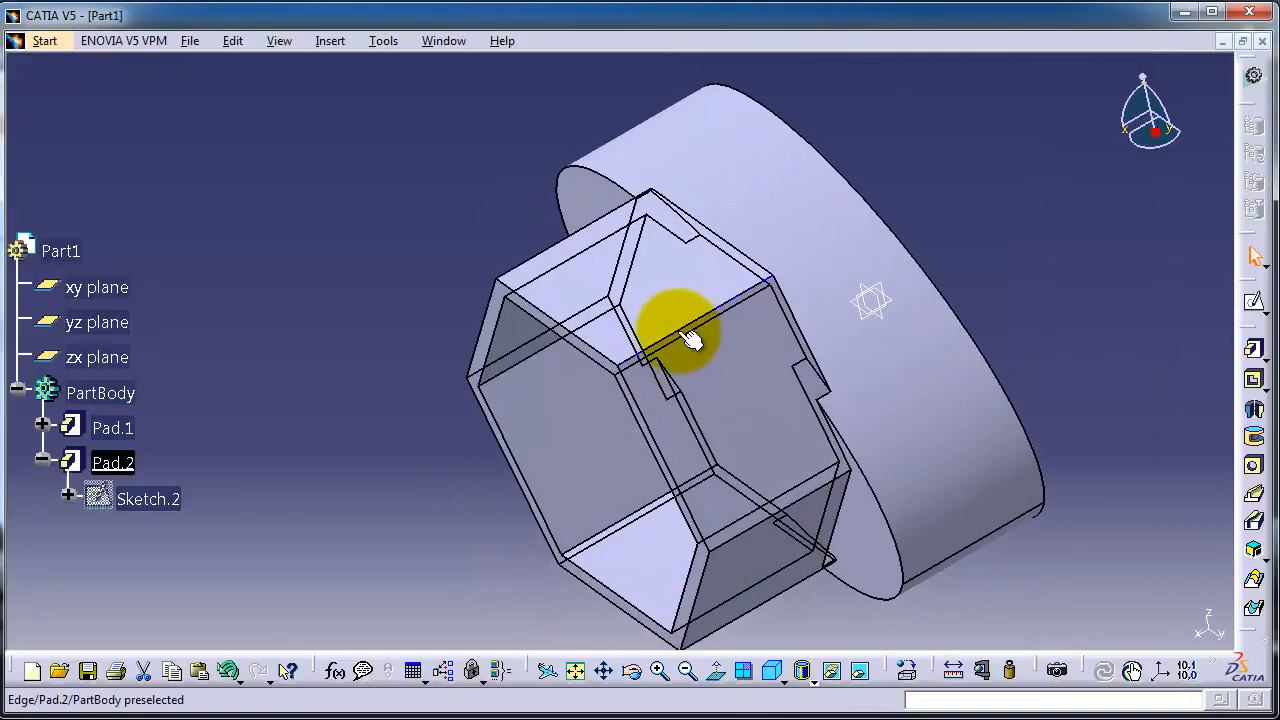
{"action": "left_click_drag", "start_coordinate": [690, 340], "coordinate": [825, 290]}
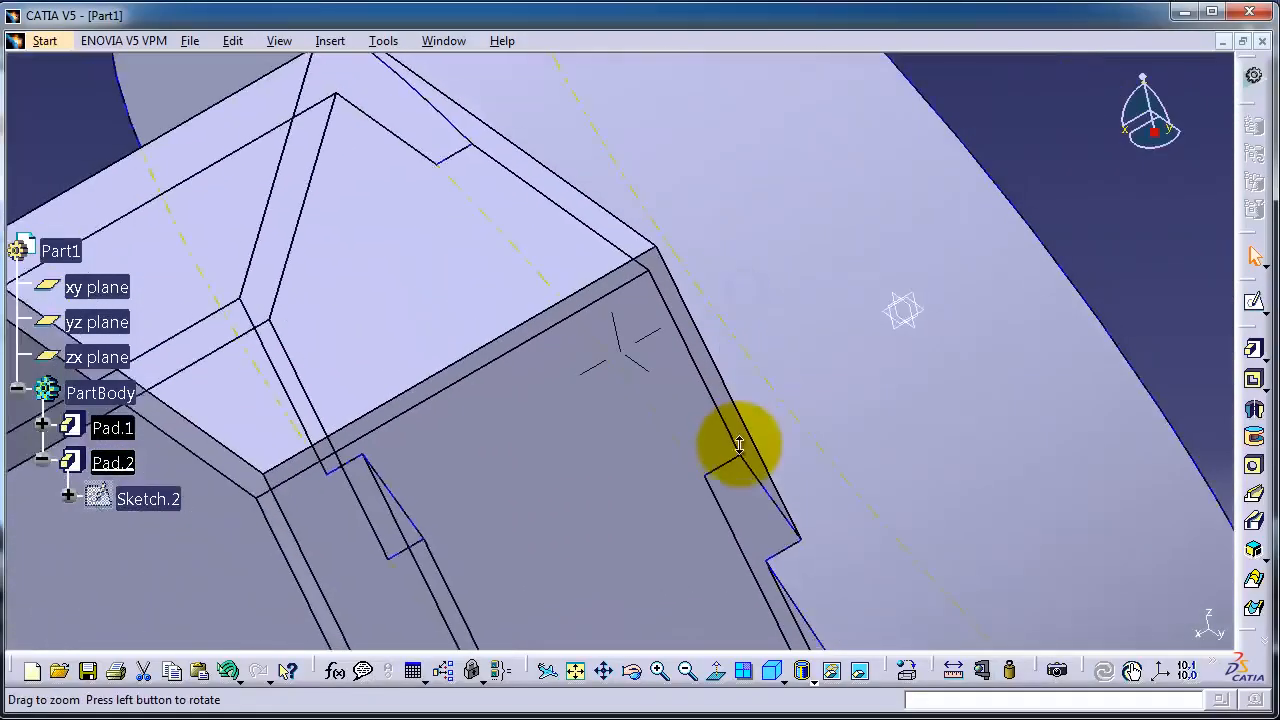
{"action": "left_click_drag", "start_coordinate": [738, 445], "coordinate": [850, 370]}
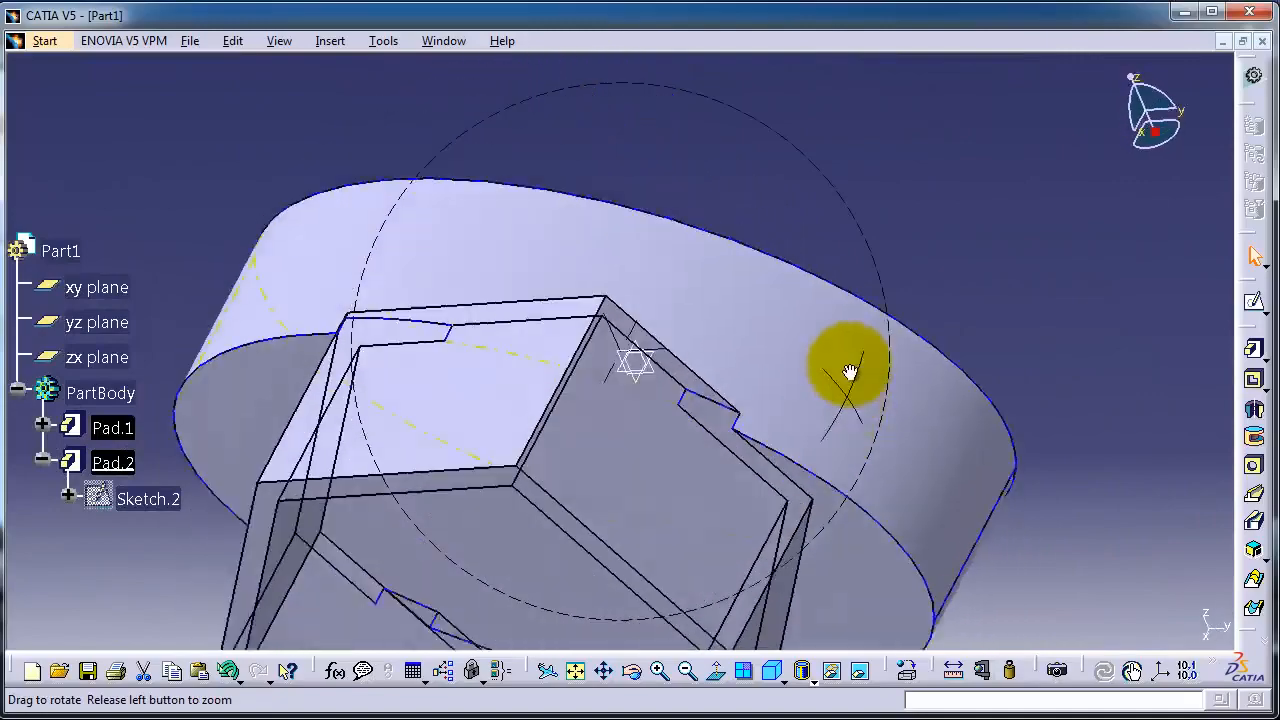
{"action": "left_click_drag", "start_coordinate": [850, 372], "coordinate": [818, 170]}
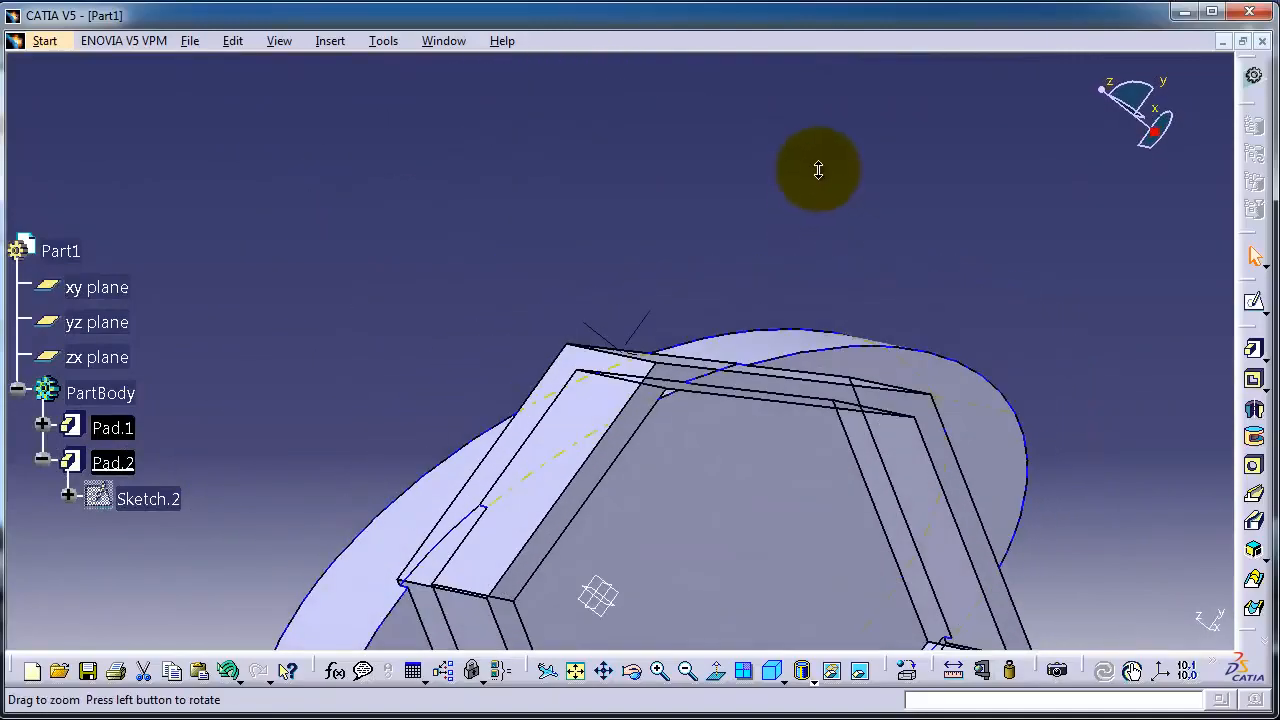
{"action": "left_click_drag", "start_coordinate": [818, 170], "coordinate": [620, 497]}
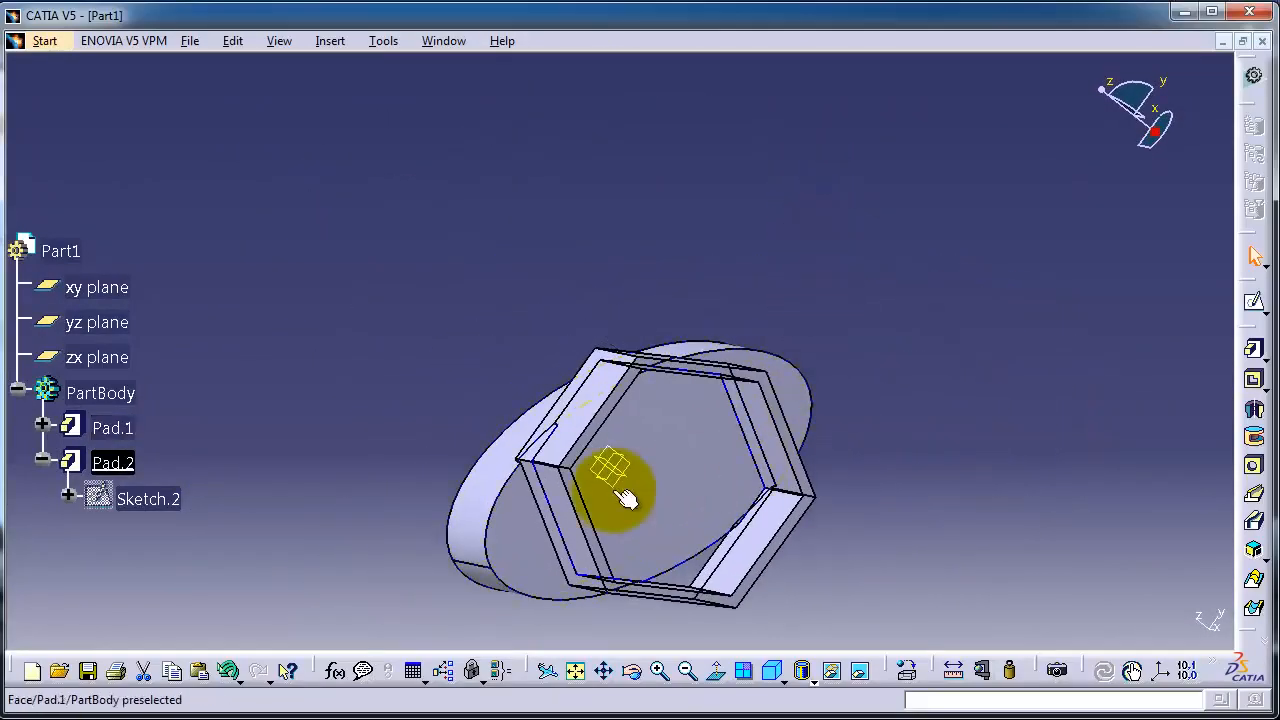
{"action": "left_click_drag", "start_coordinate": [625, 500], "coordinate": [600, 430]}
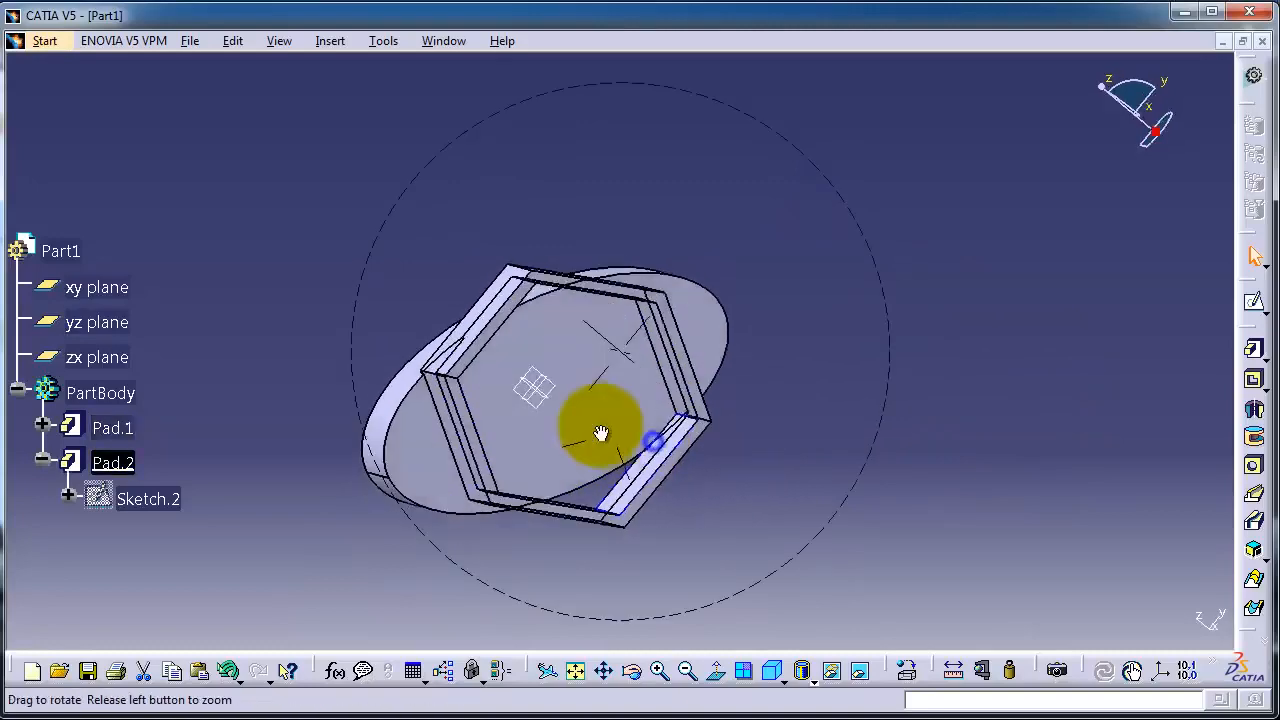
{"action": "left_click_drag", "start_coordinate": [600, 432], "coordinate": [508, 420]}
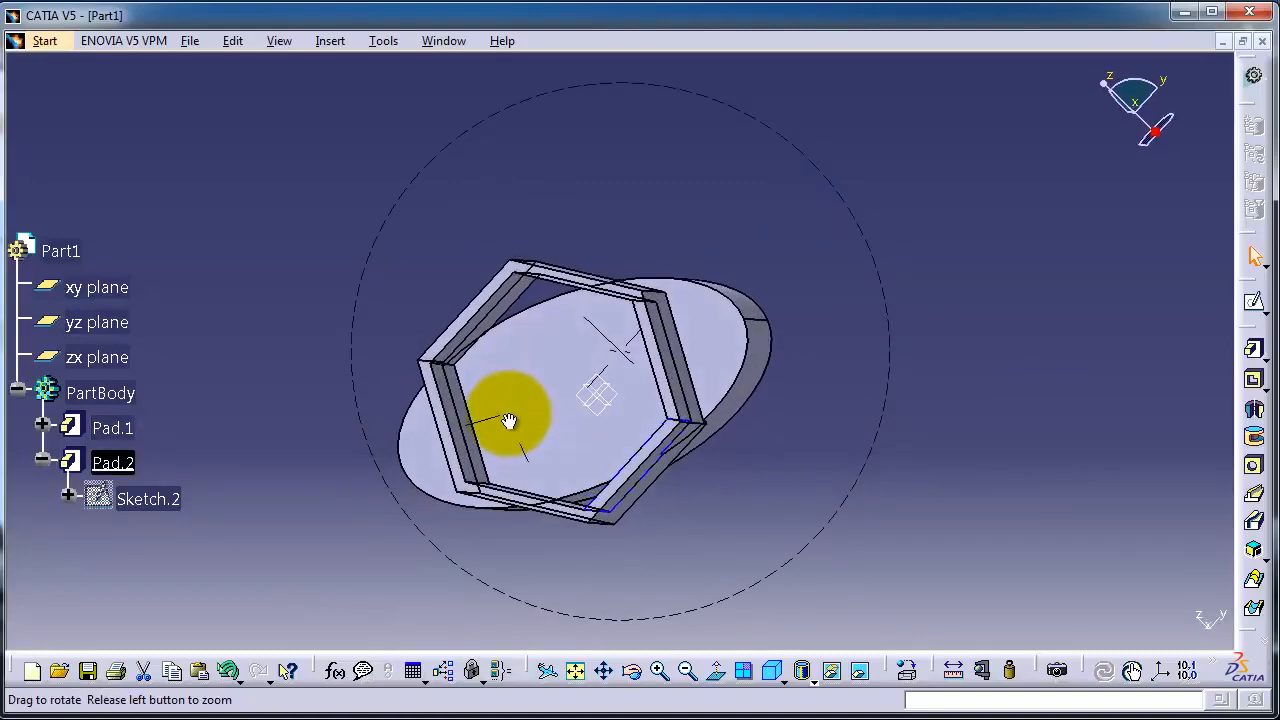
{"action": "left_click_drag", "start_coordinate": [508, 420], "coordinate": [845, 435]}
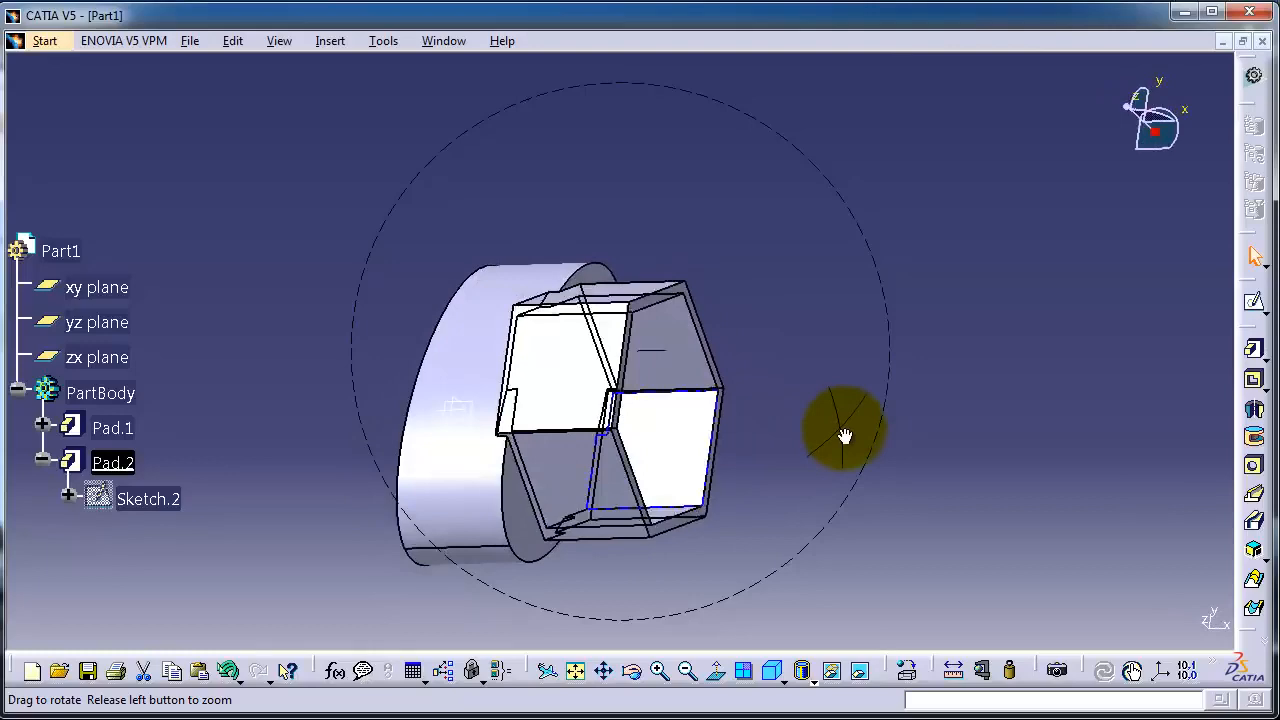
Step: Orbit the part back upright to show the hexagon's wall height on the elliptical pad
{"action": "left_click_drag", "start_coordinate": [845, 435], "coordinate": [540, 372]}
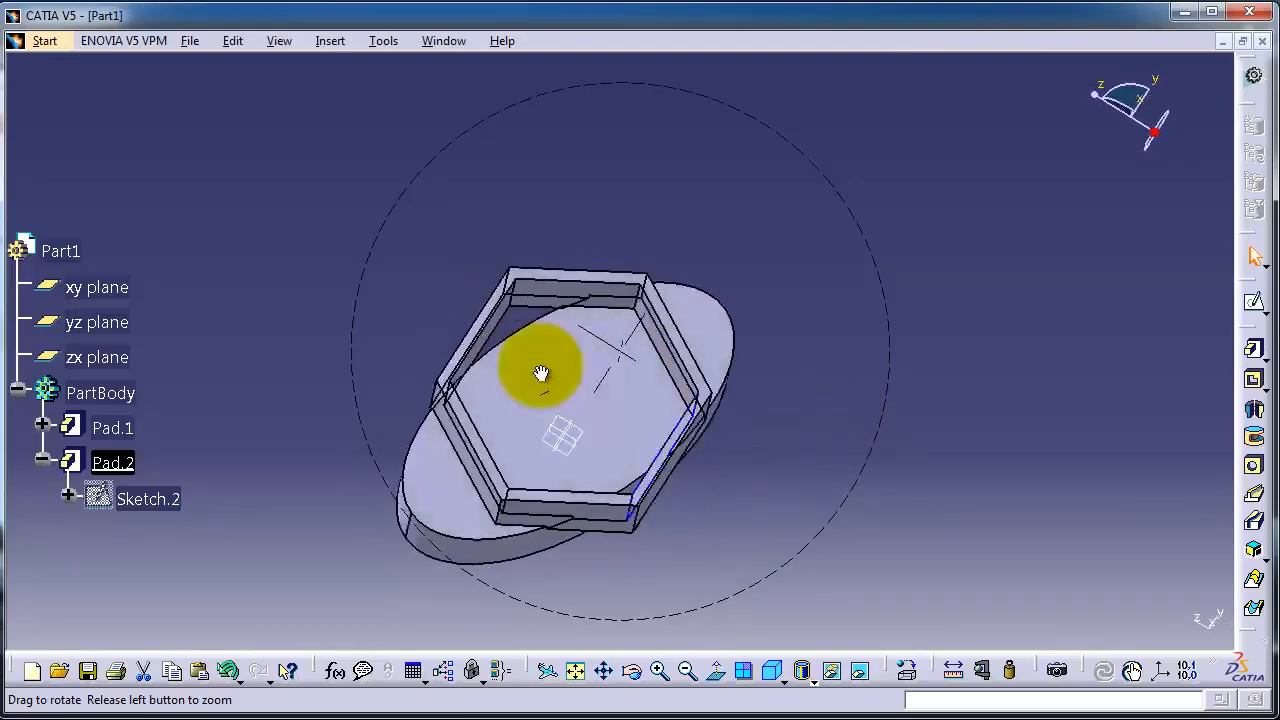
{"action": "left_click_drag", "start_coordinate": [540, 375], "coordinate": [520, 255]}
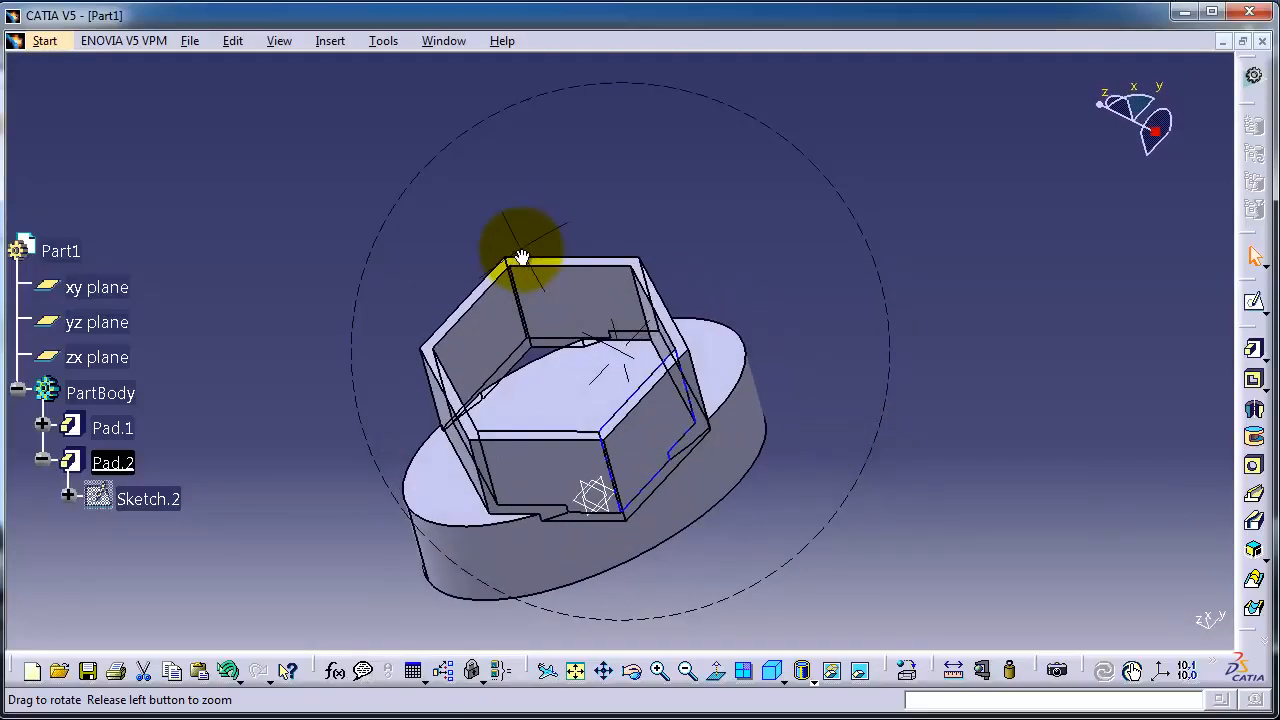
{"action": "left_click_drag", "start_coordinate": [520, 255], "coordinate": [593, 318]}
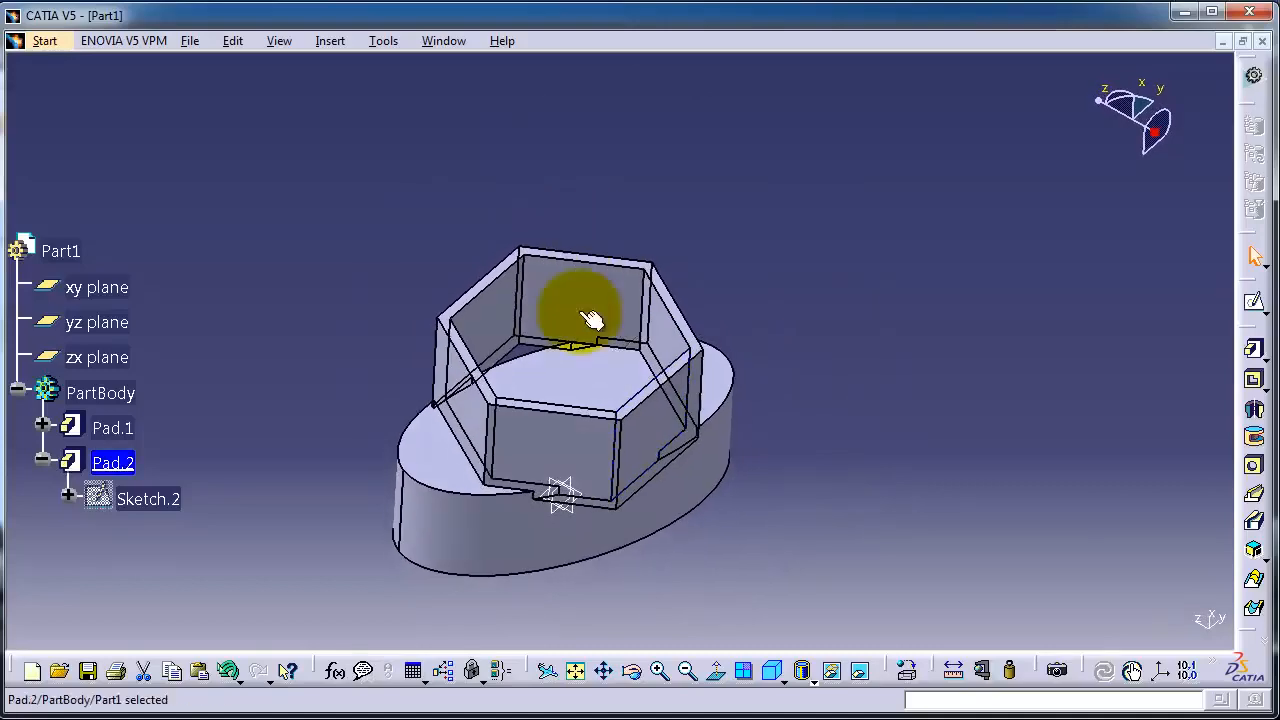
{"action": "left_click_drag", "start_coordinate": [590, 320], "coordinate": [645, 370]}
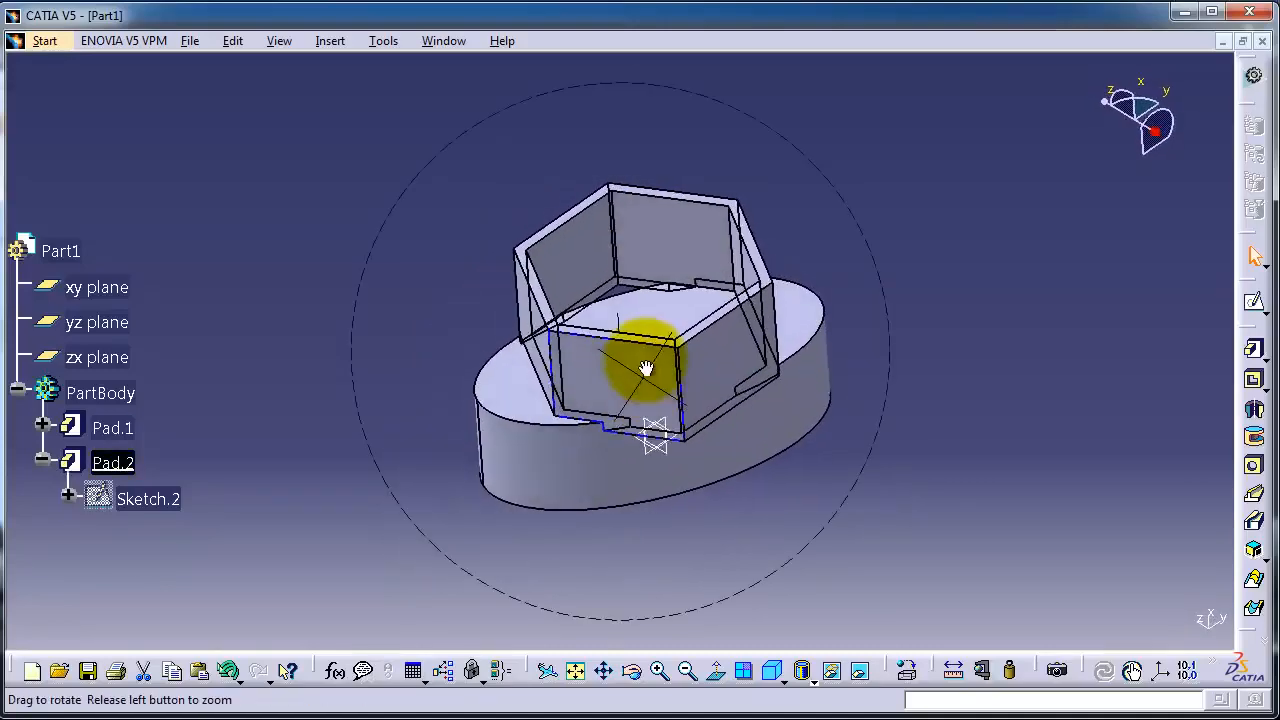
{"action": "left_click_drag", "start_coordinate": [645, 368], "coordinate": [632, 356]}
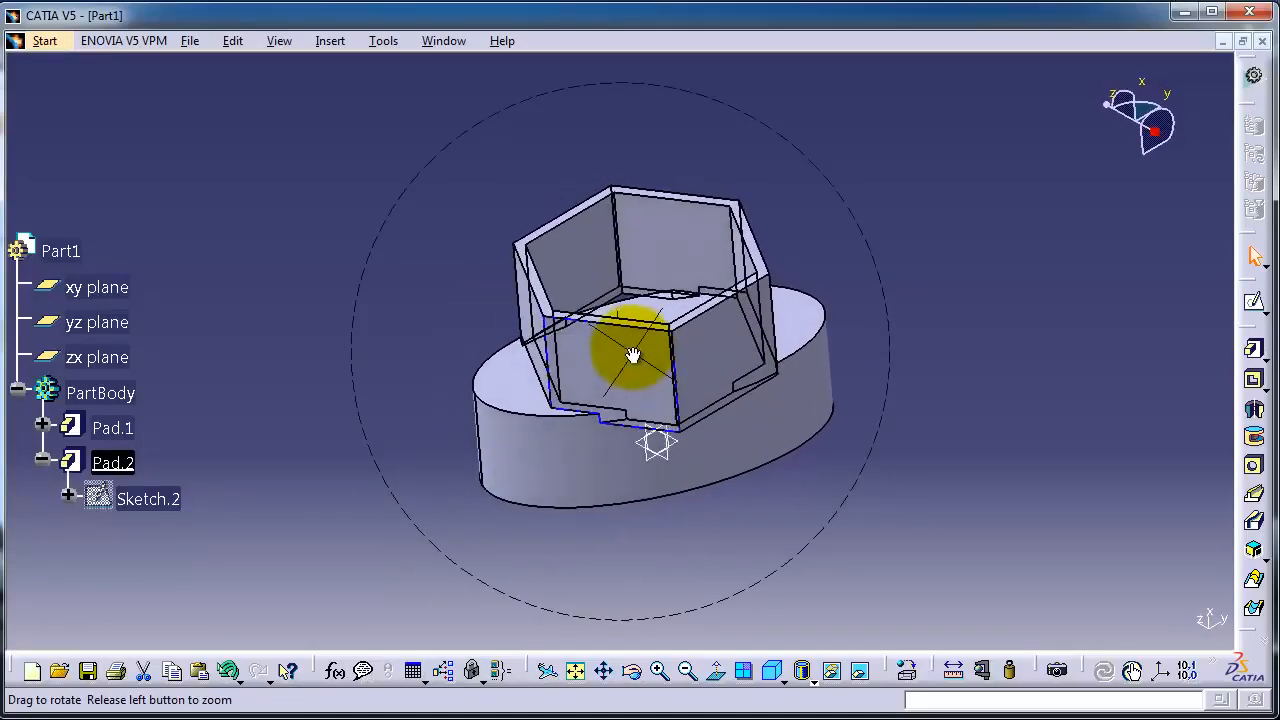
{"action": "left_click_drag", "start_coordinate": [633, 356], "coordinate": [722, 448]}
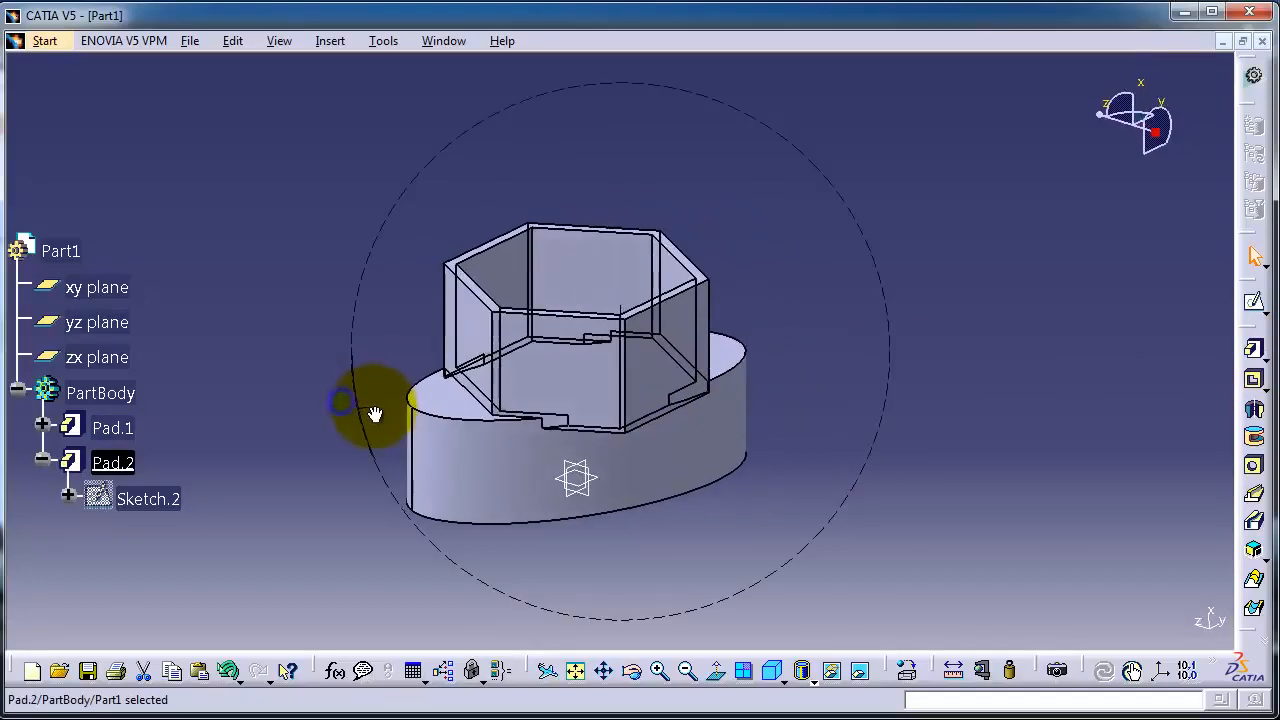
{"action": "left_click_drag", "start_coordinate": [375, 414], "coordinate": [338, 500]}
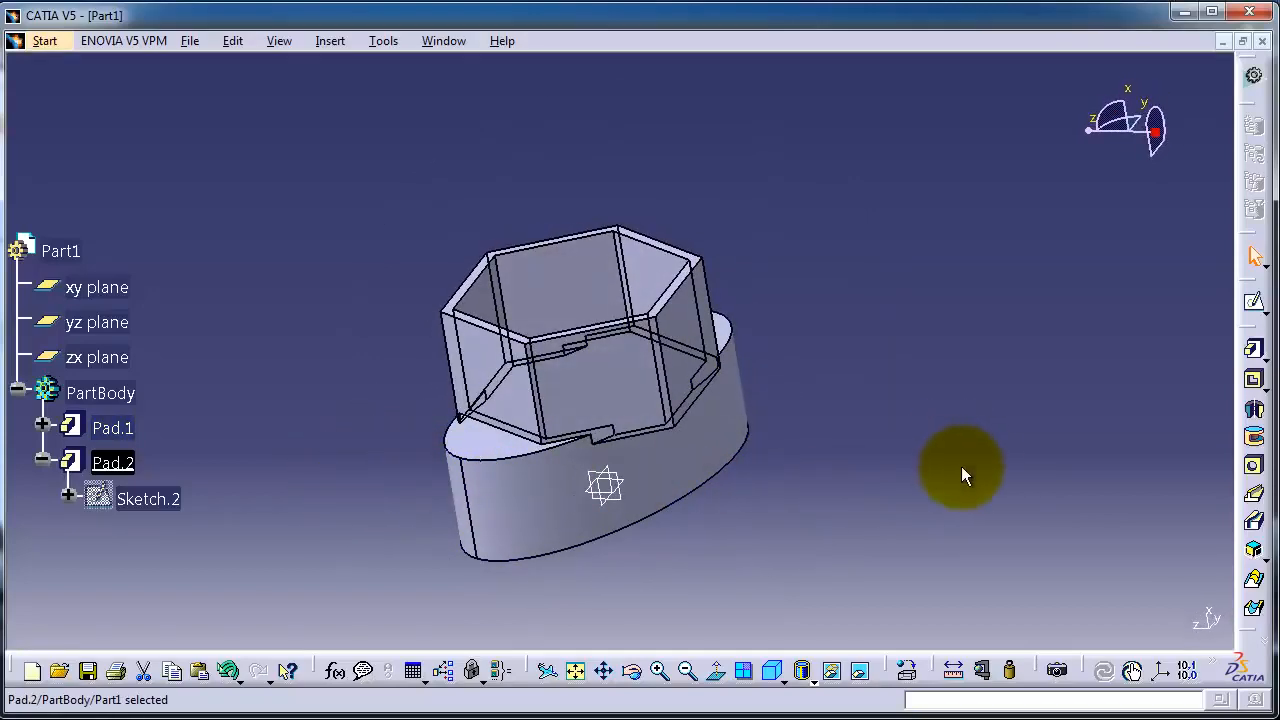
{"action": "mouse_move", "coordinate": [1110, 437]}
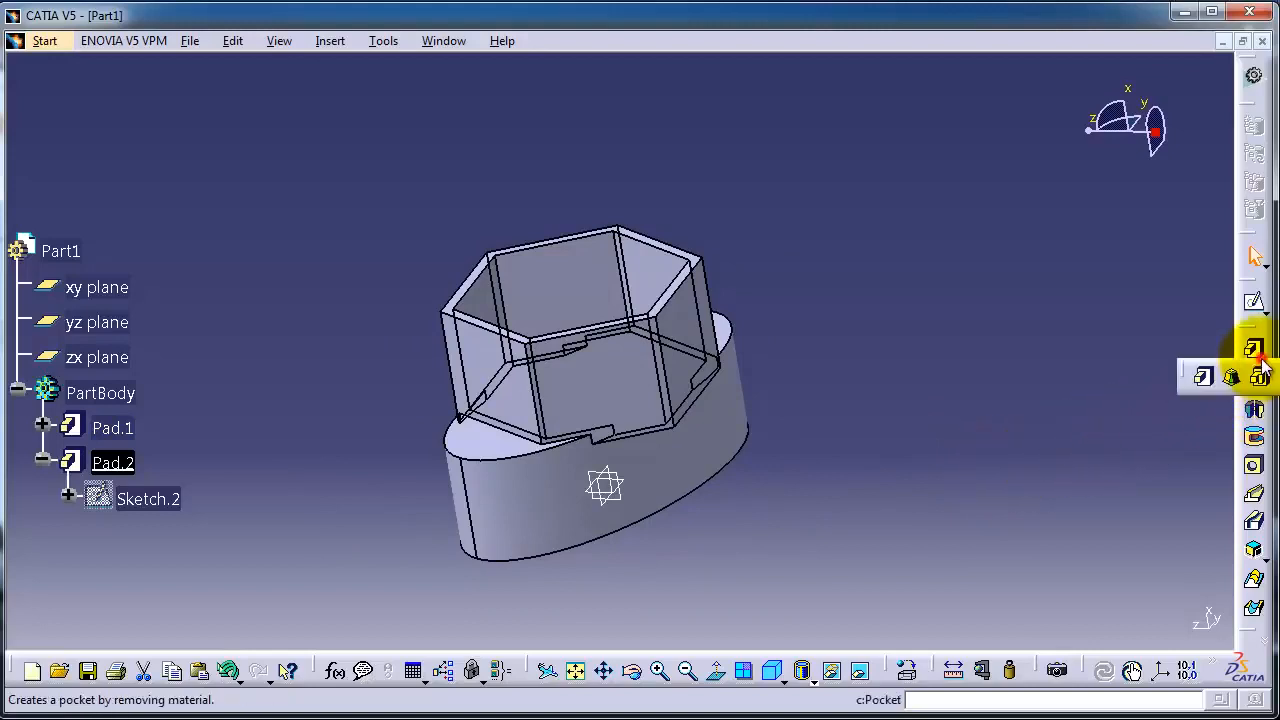
{"action": "mouse_move", "coordinate": [1203, 377]}
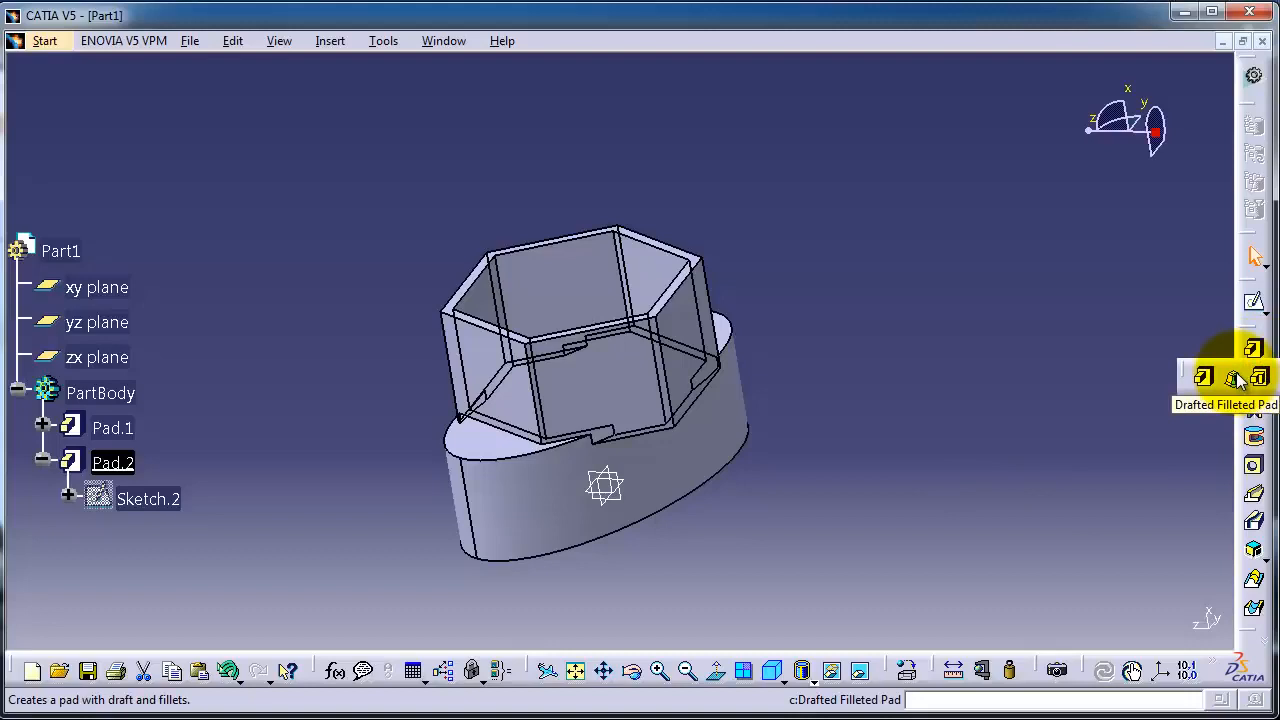